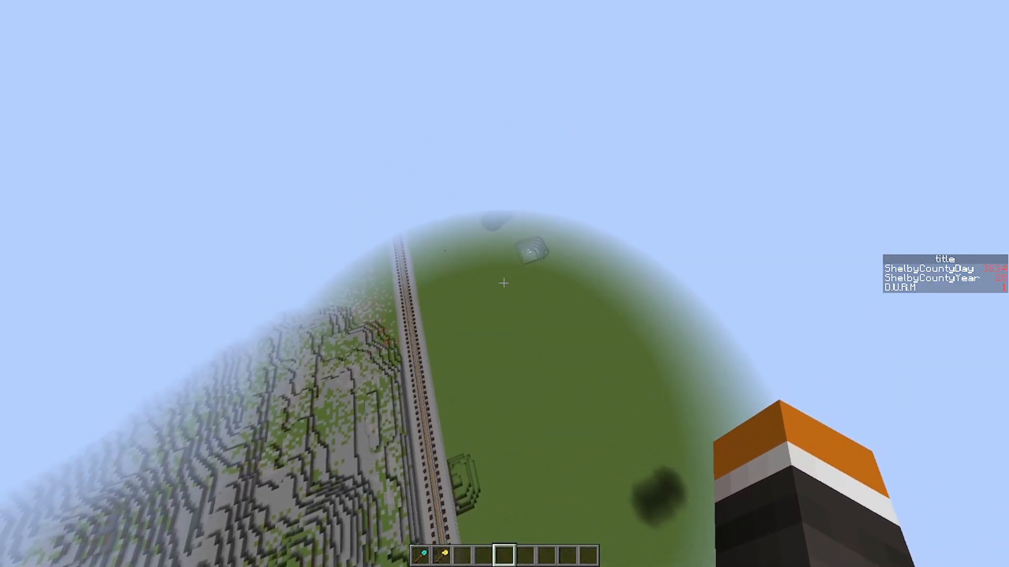
{"action": "mouse_move", "coordinate": [504, 284]}
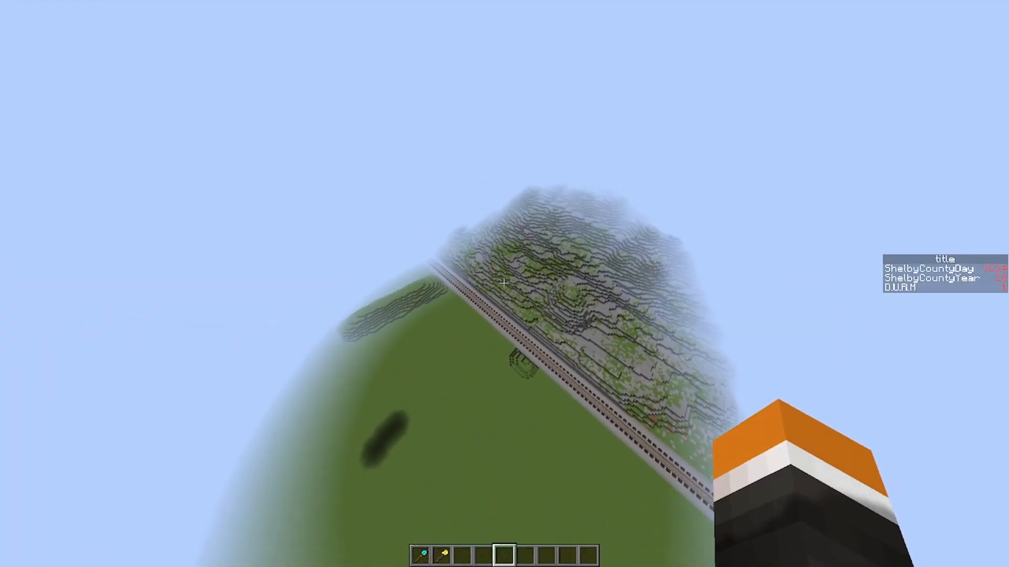
{"action": "mouse_move", "coordinate": [505, 283]}
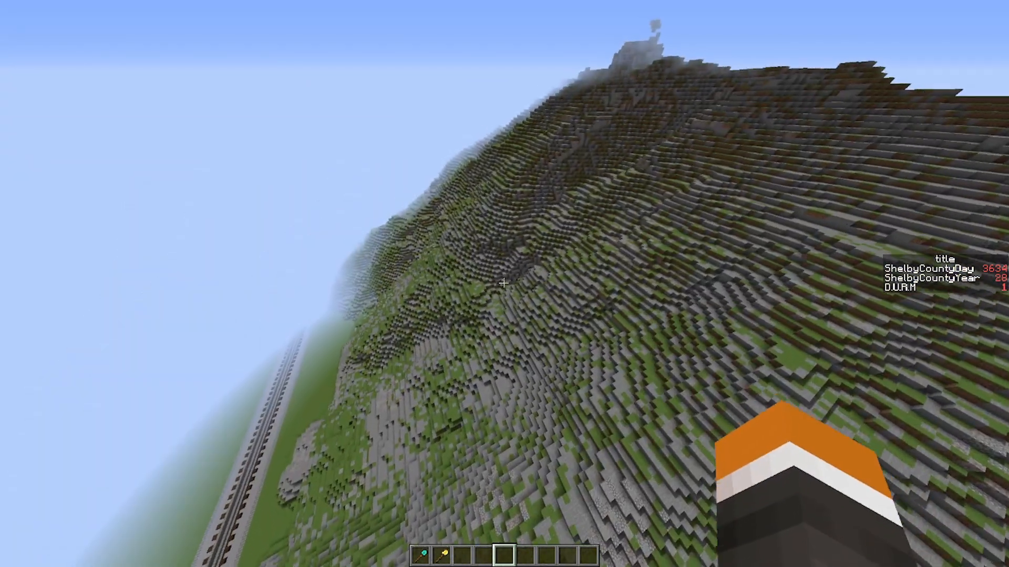
{"action": "mouse_move", "coordinate": [505, 284]}
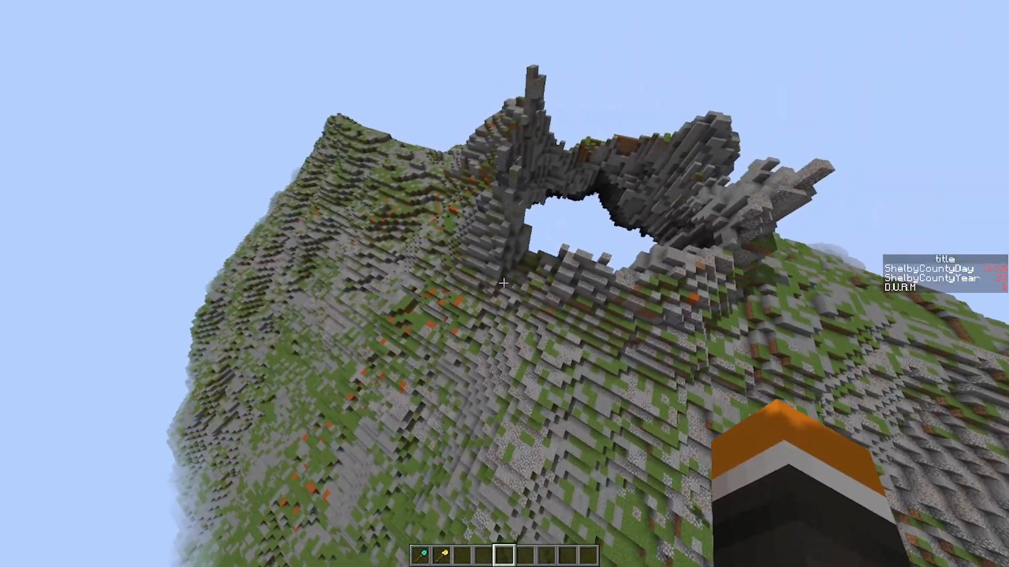
{"action": "mouse_move", "coordinate": [505, 284]}
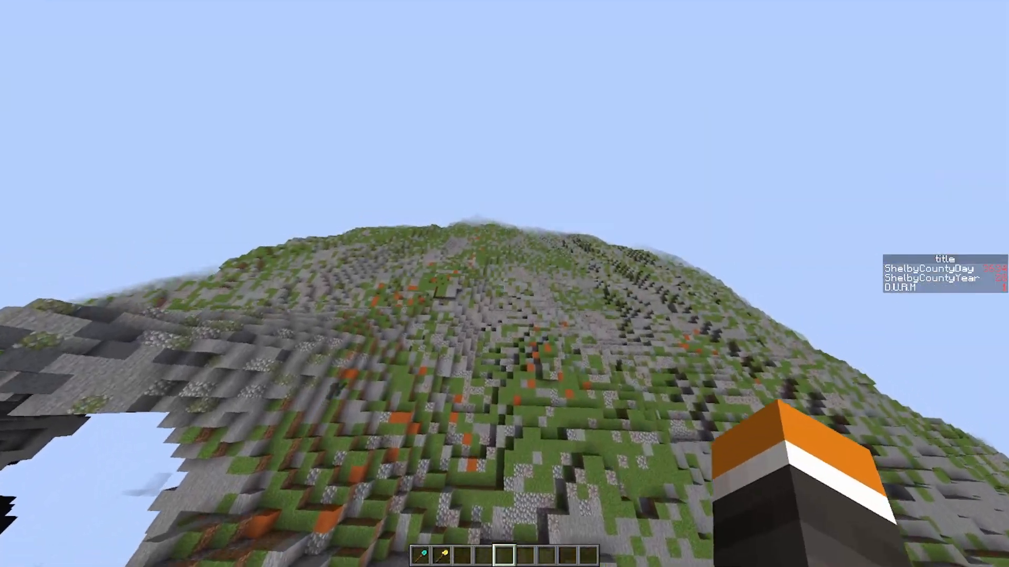
Take a wooden tool from the creative Tools inventory into the hotbar and return to the world
{"action": "key", "text": "e"}
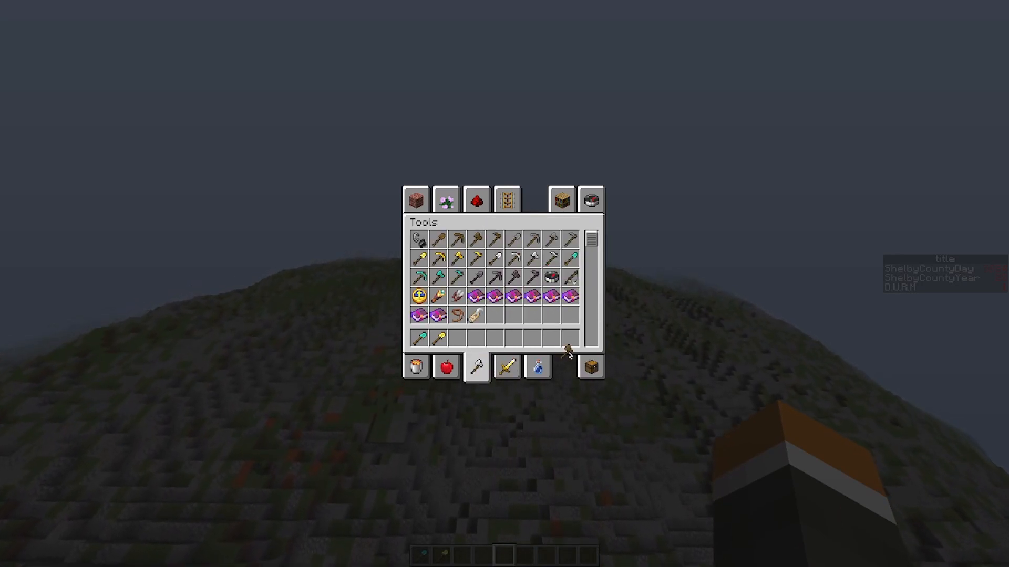
{"action": "key", "text": "Escape"}
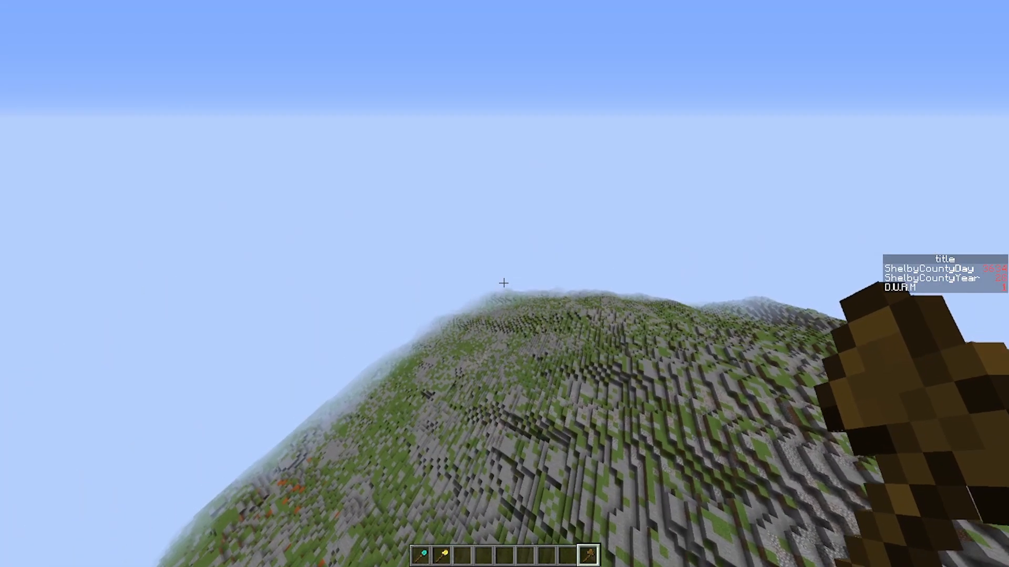
{"action": "mouse_move", "coordinate": [504, 283]}
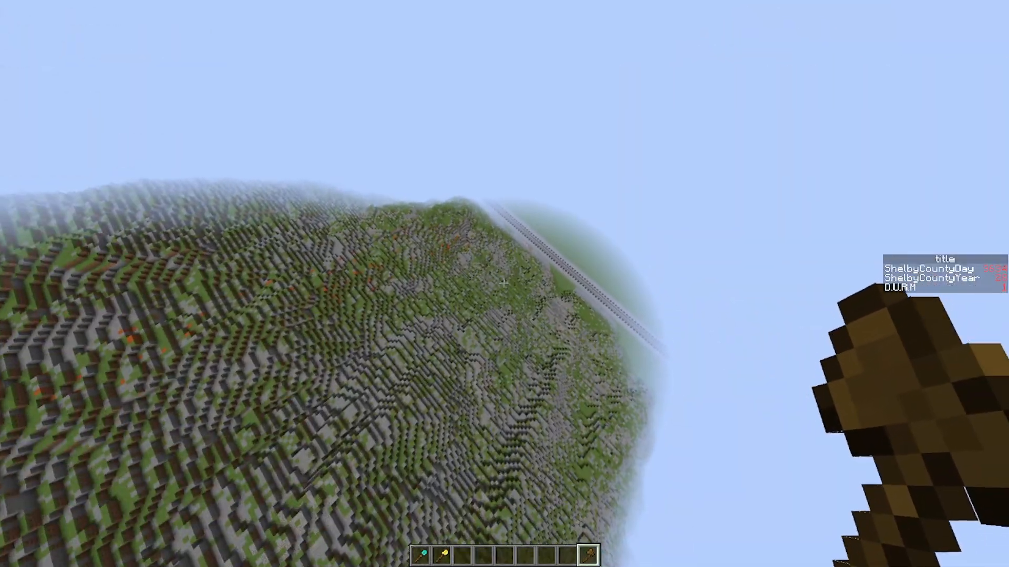
{"action": "mouse_move", "coordinate": [505, 283]}
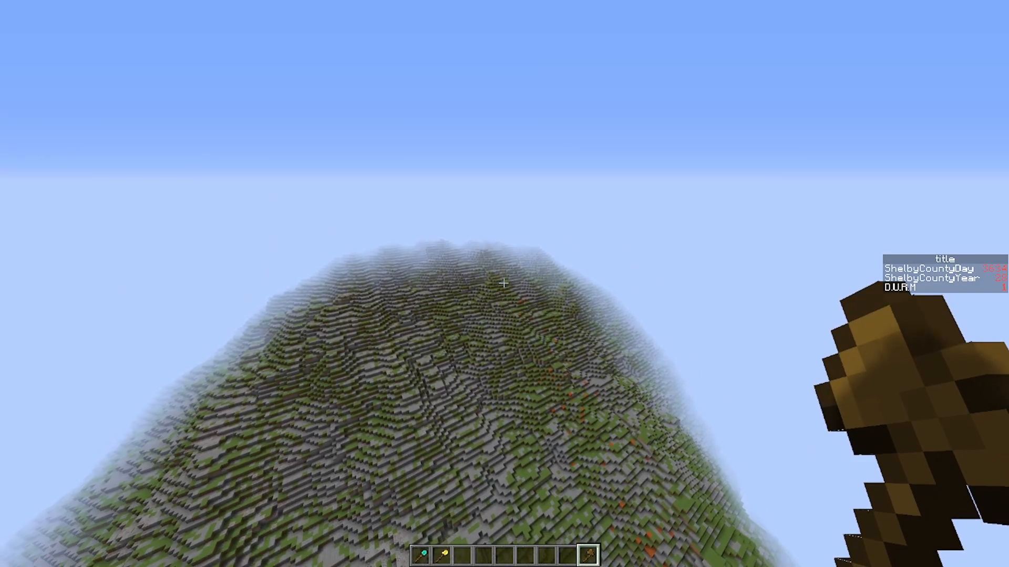
{"action": "mouse_move", "coordinate": [505, 284]}
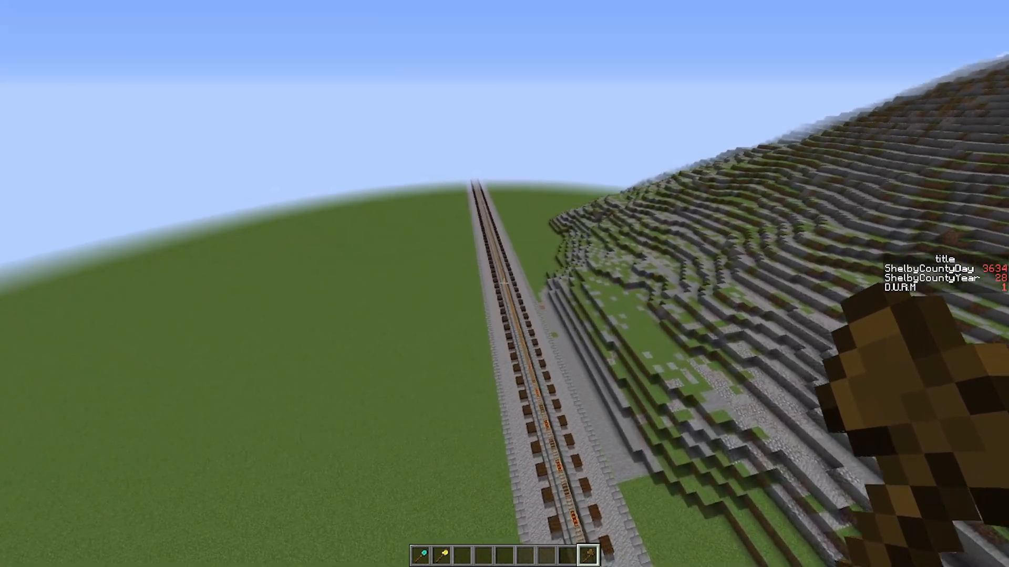
{"action": "mouse_move", "coordinate": [504, 284]}
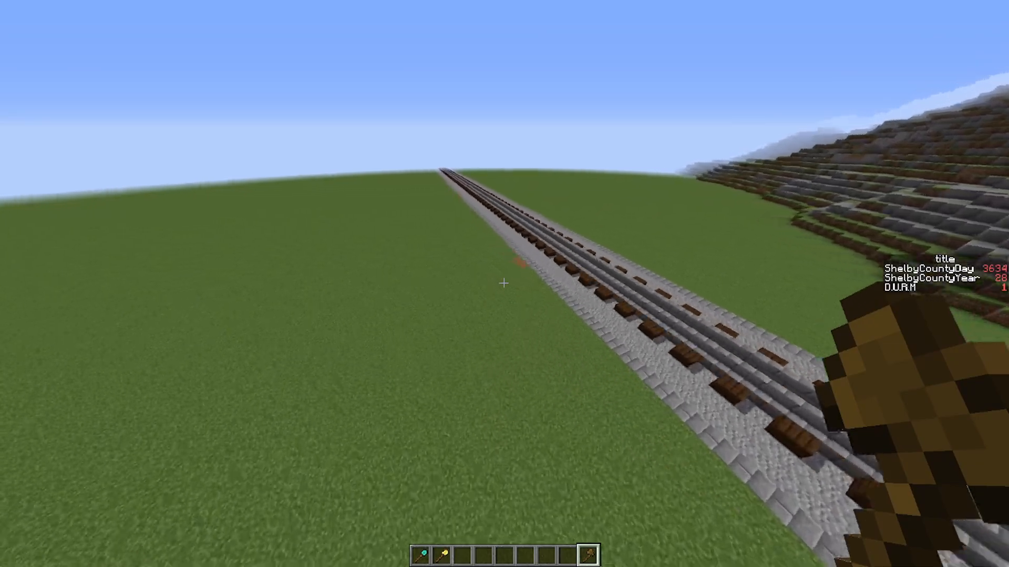
{"action": "mouse_move", "coordinate": [504, 283]}
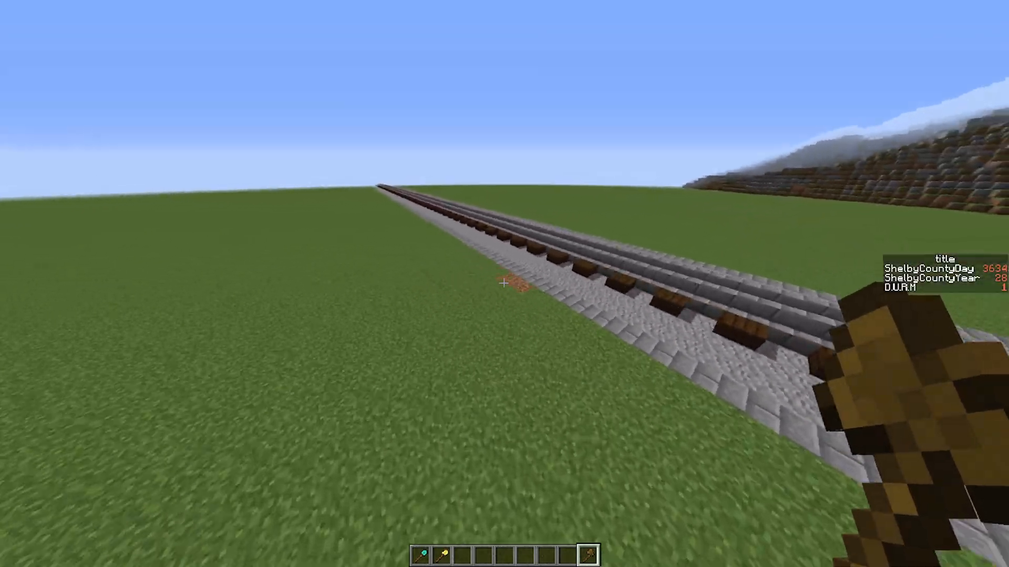
{"action": "mouse_move", "coordinate": [504, 284]}
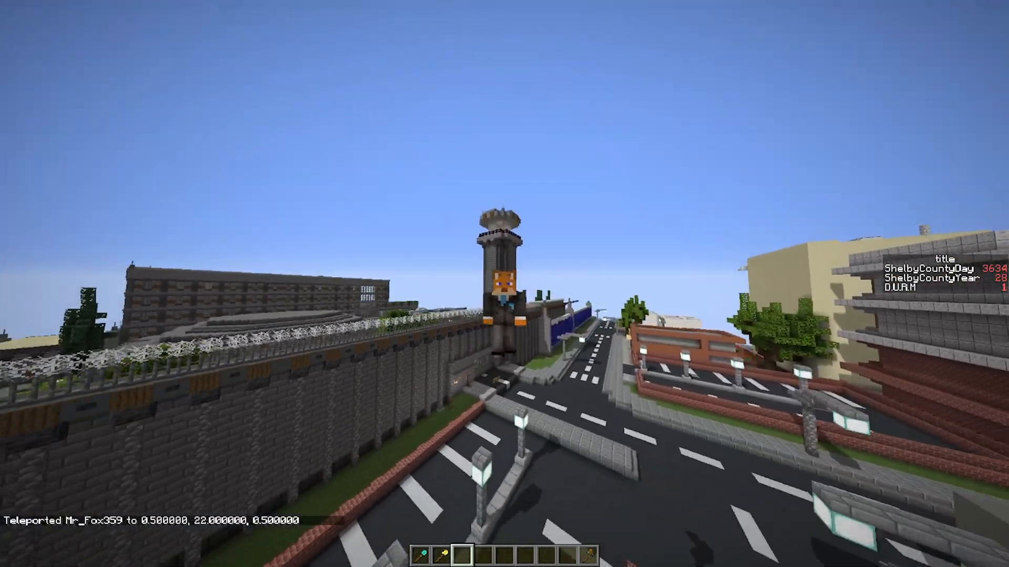
{"action": "mouse_move", "coordinate": [504, 284]}
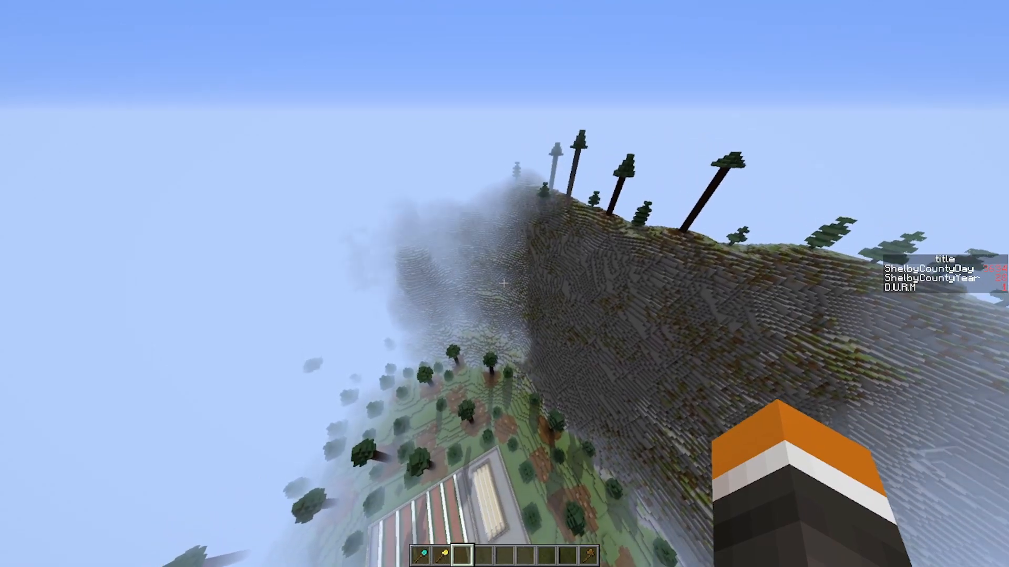
{"action": "mouse_move", "coordinate": [505, 284]}
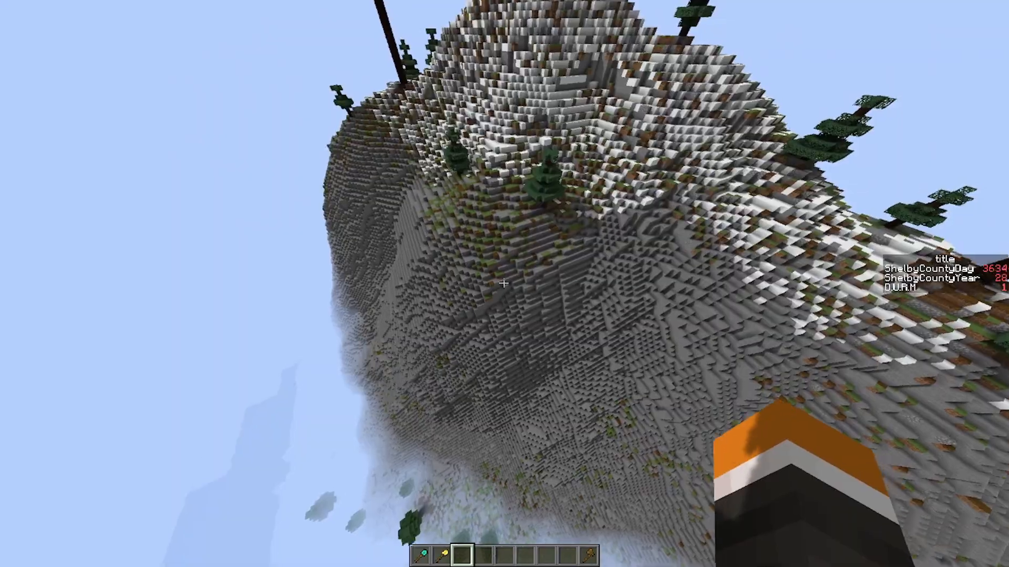
{"action": "mouse_move", "coordinate": [505, 284]}
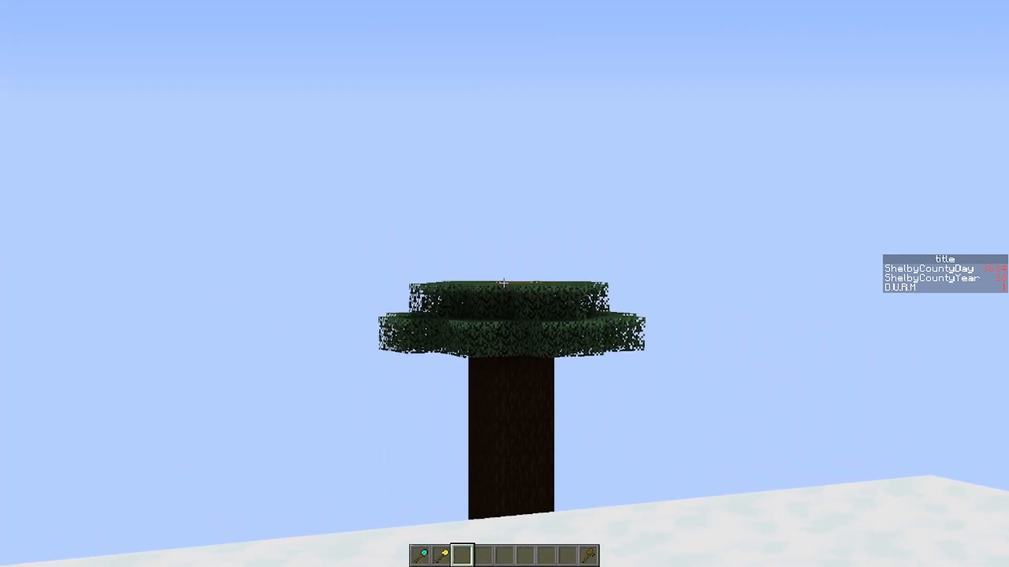
Show the F3 debug overlay while working on the spruce tree crown
{"action": "key", "text": "f3"}
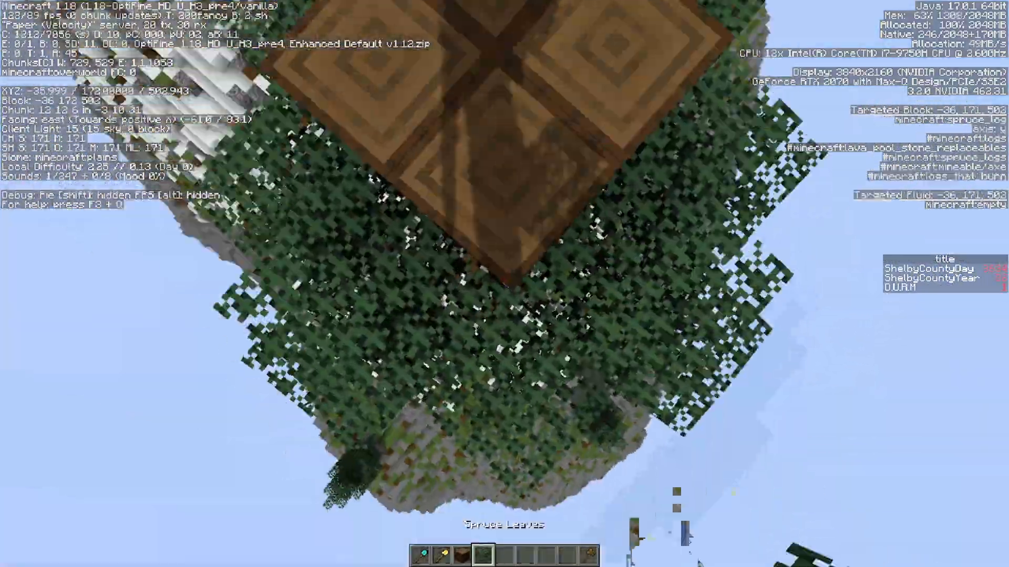
{"action": "mouse_move", "coordinate": [504, 284]}
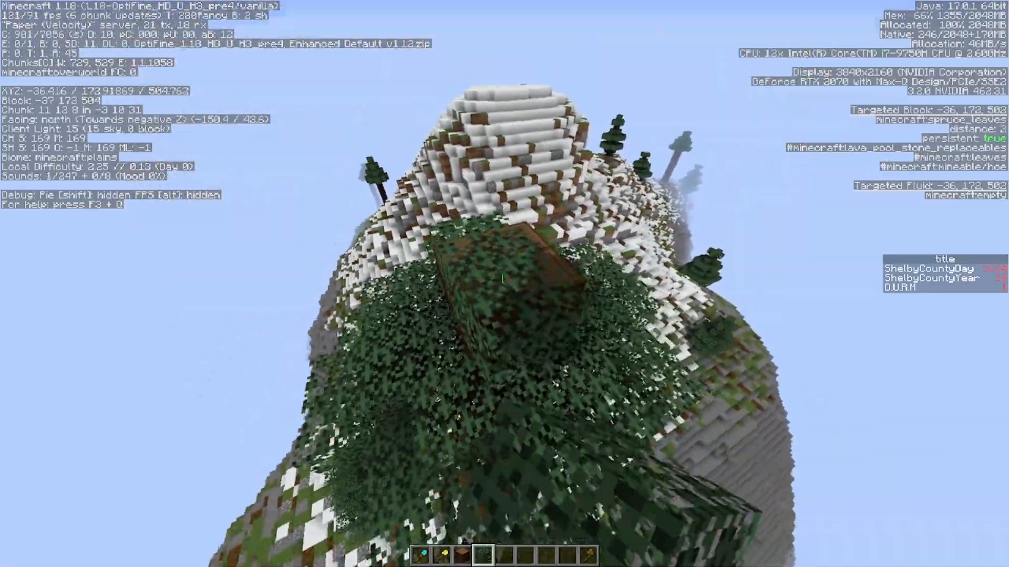
{"action": "mouse_move", "coordinate": [505, 283]}
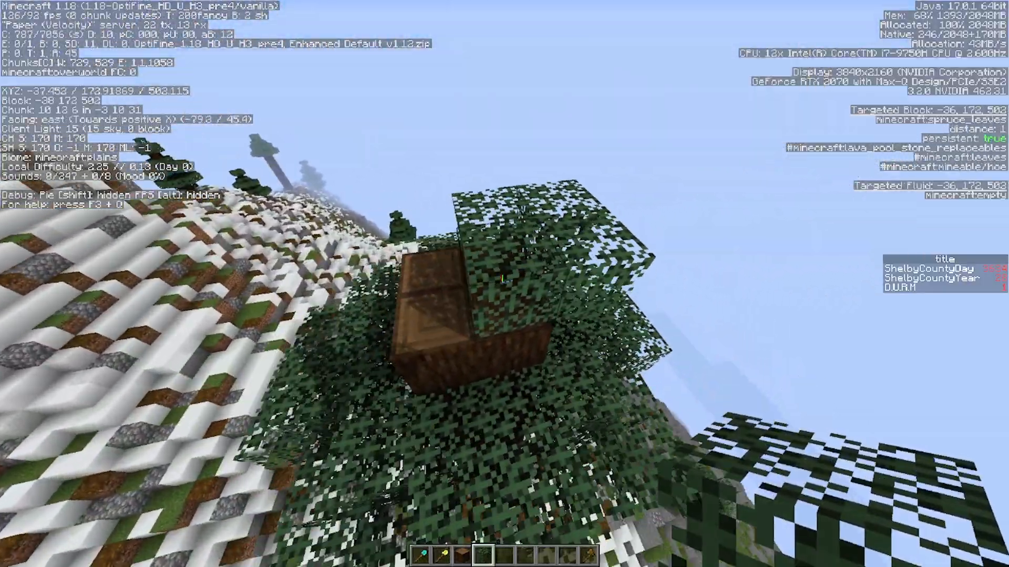
{"action": "mouse_move", "coordinate": [504, 283]}
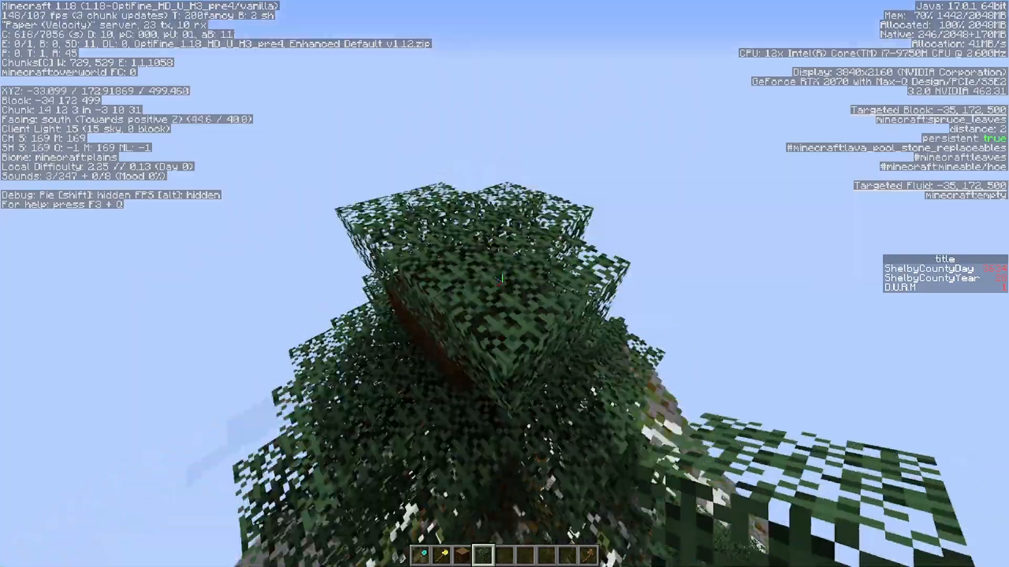
{"action": "mouse_move", "coordinate": [504, 277]}
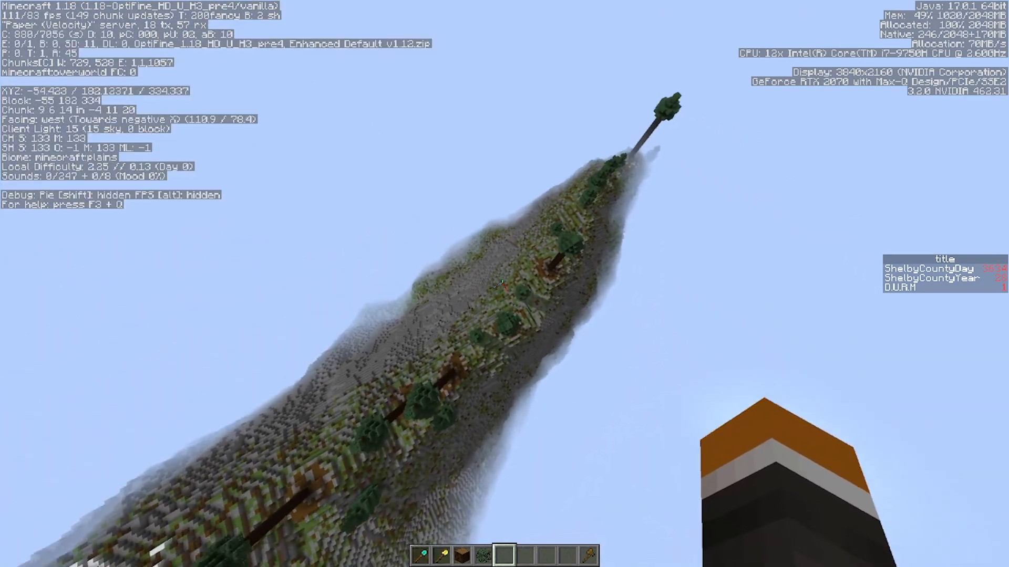
{"action": "mouse_move", "coordinate": [504, 279]}
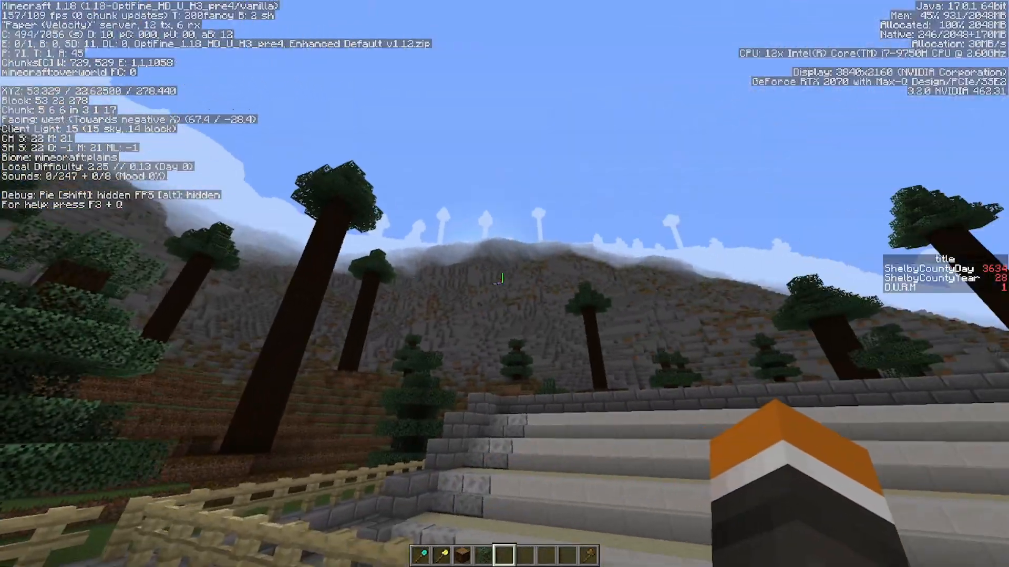
{"action": "mouse_move", "coordinate": [505, 284]}
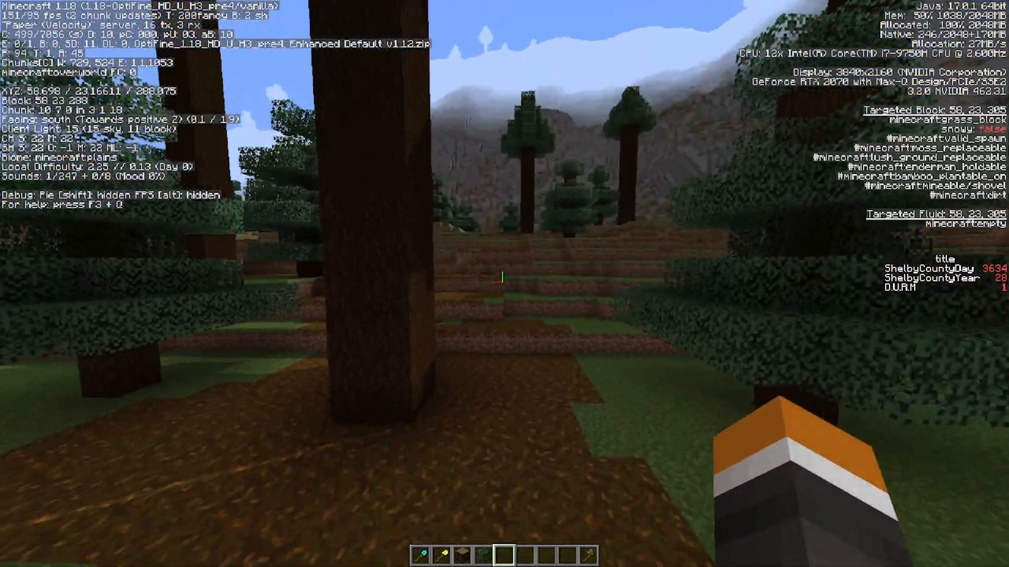
{"action": "mouse_move", "coordinate": [504, 284]}
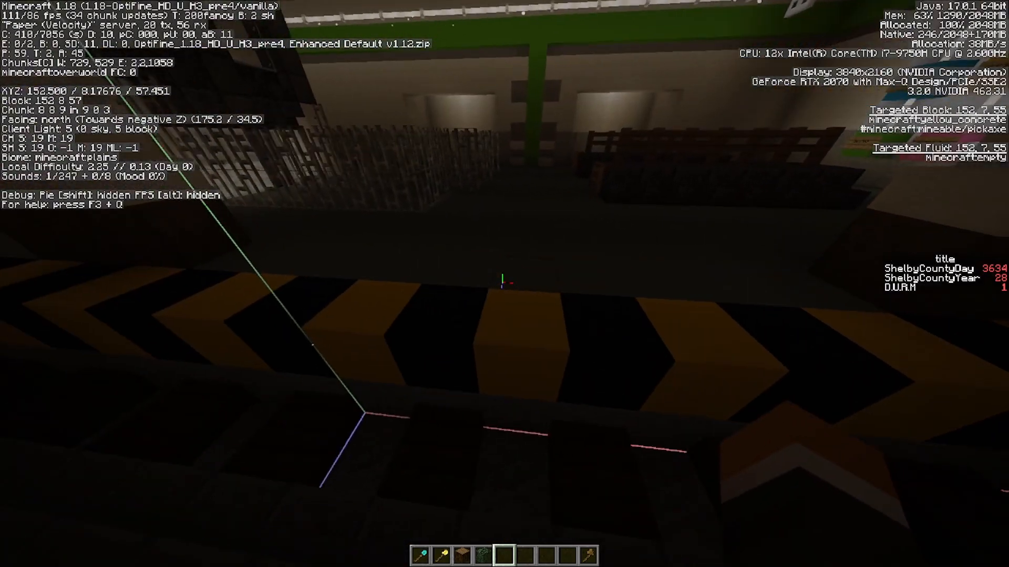
{"action": "mouse_move", "coordinate": [504, 283]}
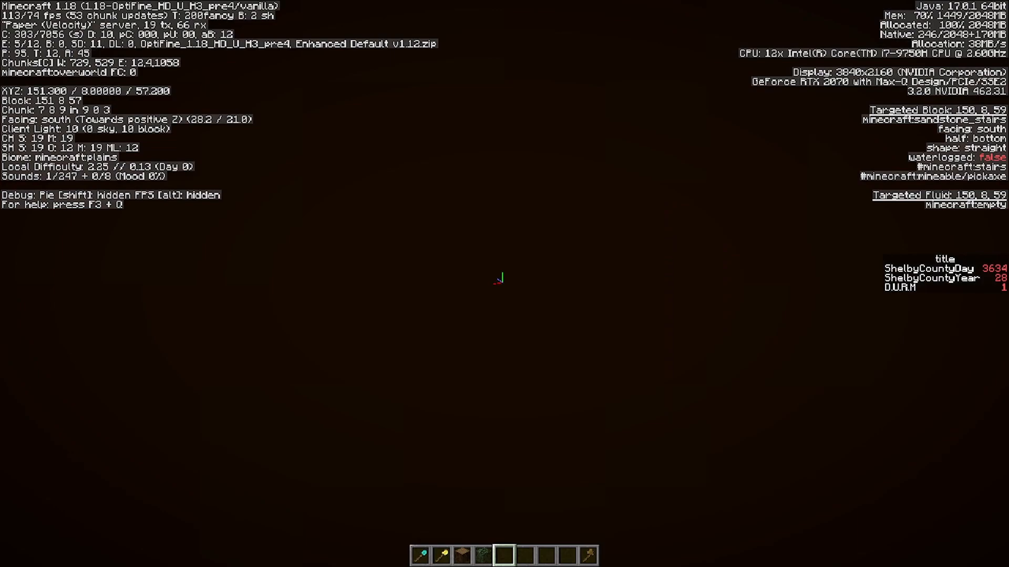
Stock an Ender Pearl from the creative search inventory and fly forward through the tunnel
{"action": "key", "text": "e"}
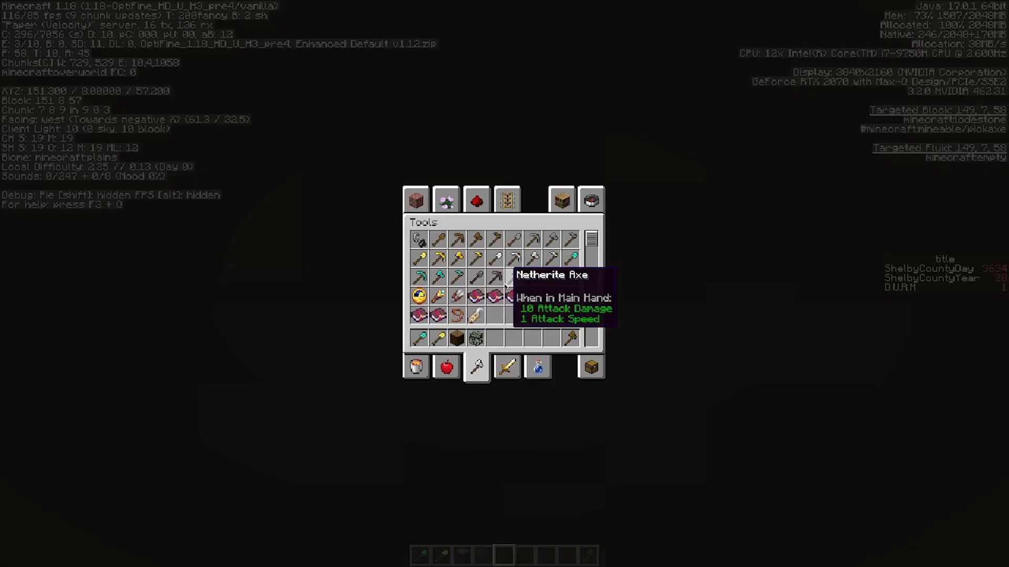
{"action": "left_click", "coordinate": [590, 199]}
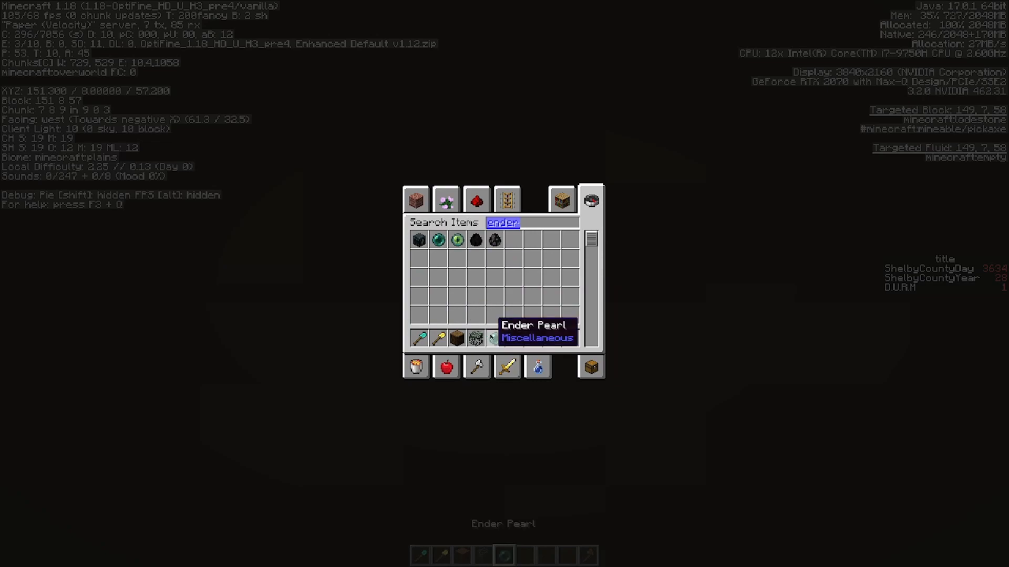
{"action": "key", "text": "Escape"}
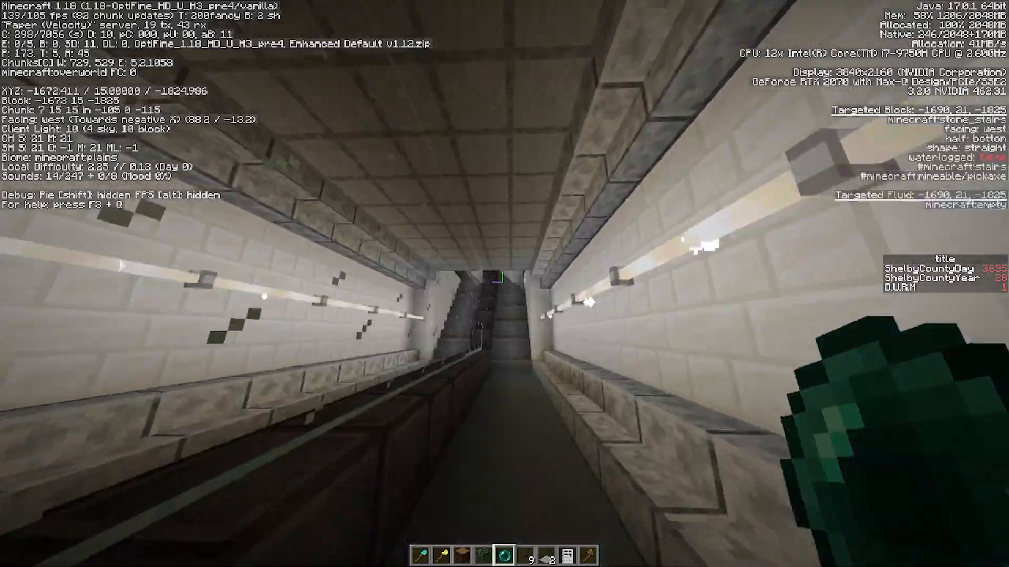
{"action": "key", "text": "w"}
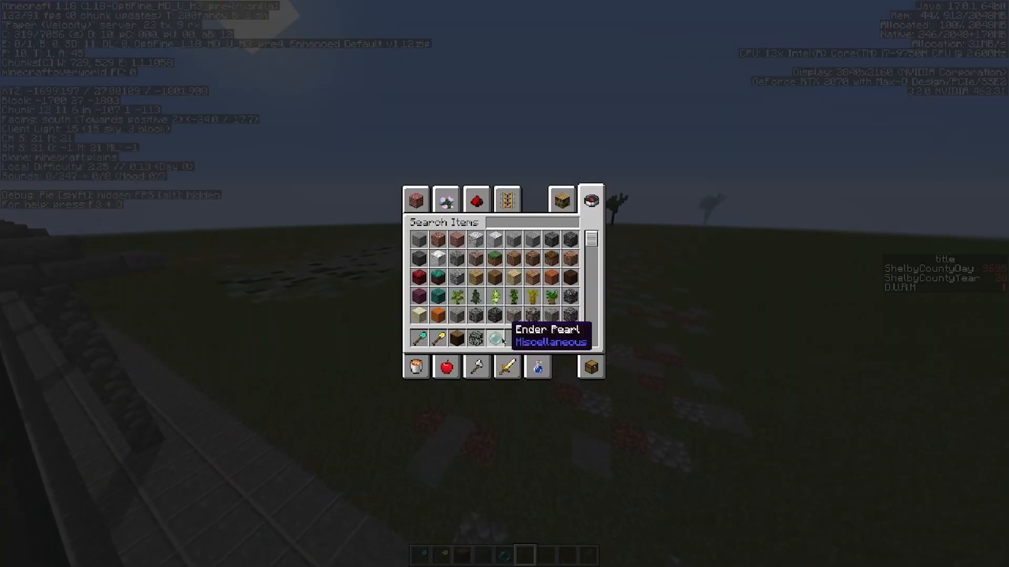
Leave the creative inventory to select the stone-brick track with the wooden axe wand
{"action": "key", "text": "Escape"}
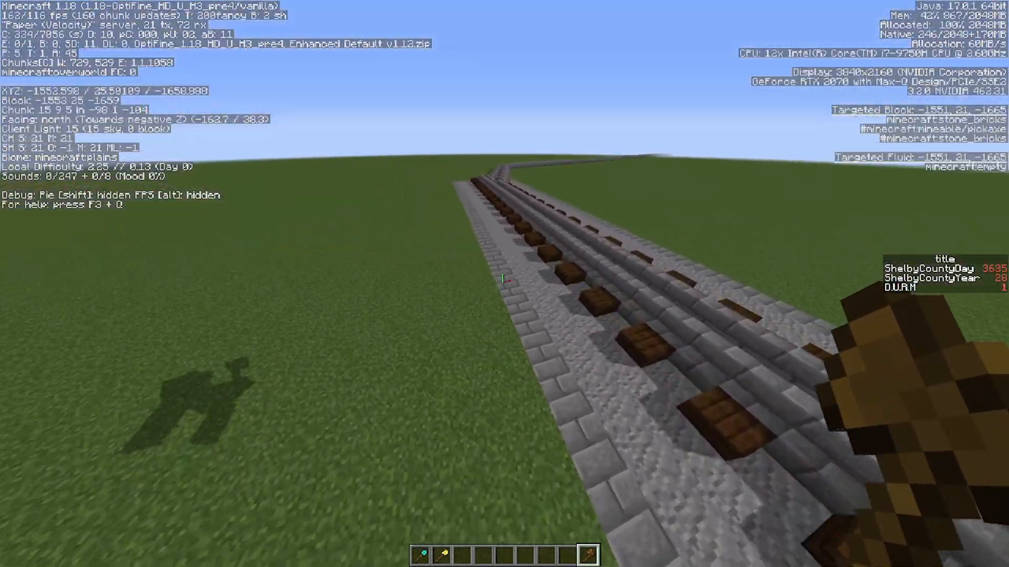
{"action": "mouse_move", "coordinate": [504, 283]}
{"action": "type", "text": "//set"}
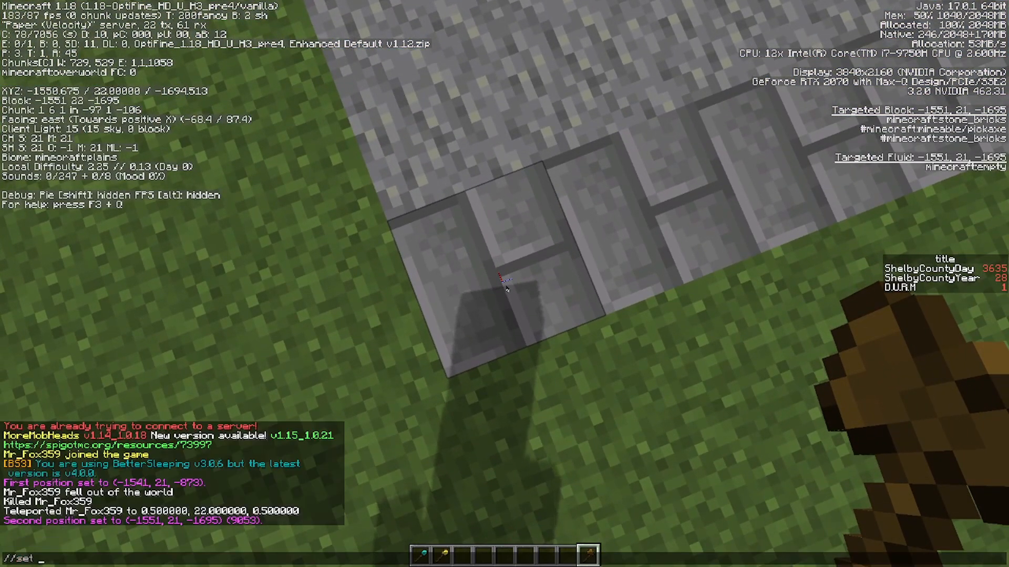
Replace the selected track region with acacia_button via //set and begin a //brush command
{"action": "type", "text": "acacia_button"}
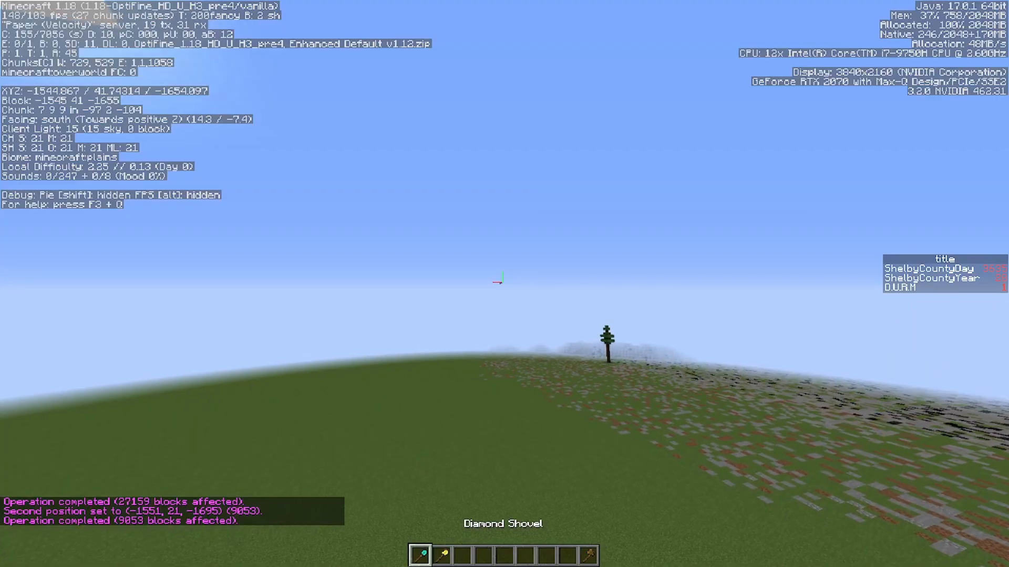
{"action": "type", "text": "/brush apply"}
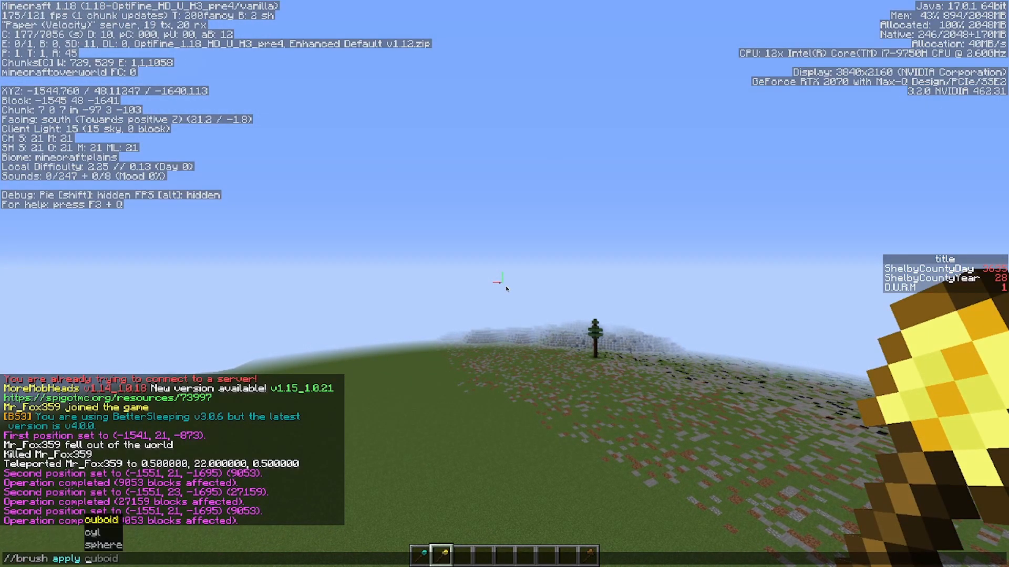
Bind a sphere set brush to the golden shovel to paint the mountain terrain
{"action": "type", "text": "sphere set ##"}
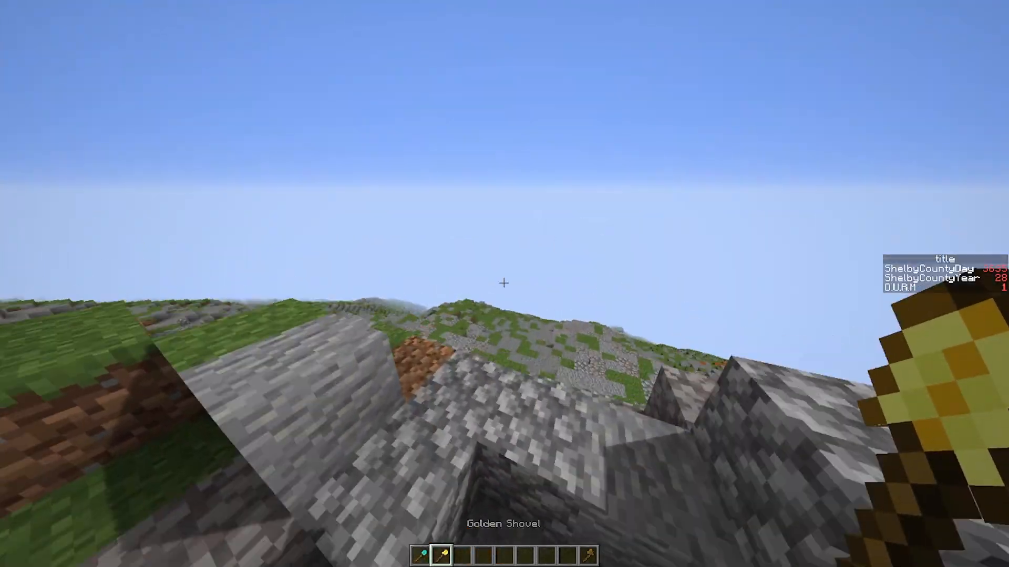
{"action": "mouse_move", "coordinate": [505, 284]}
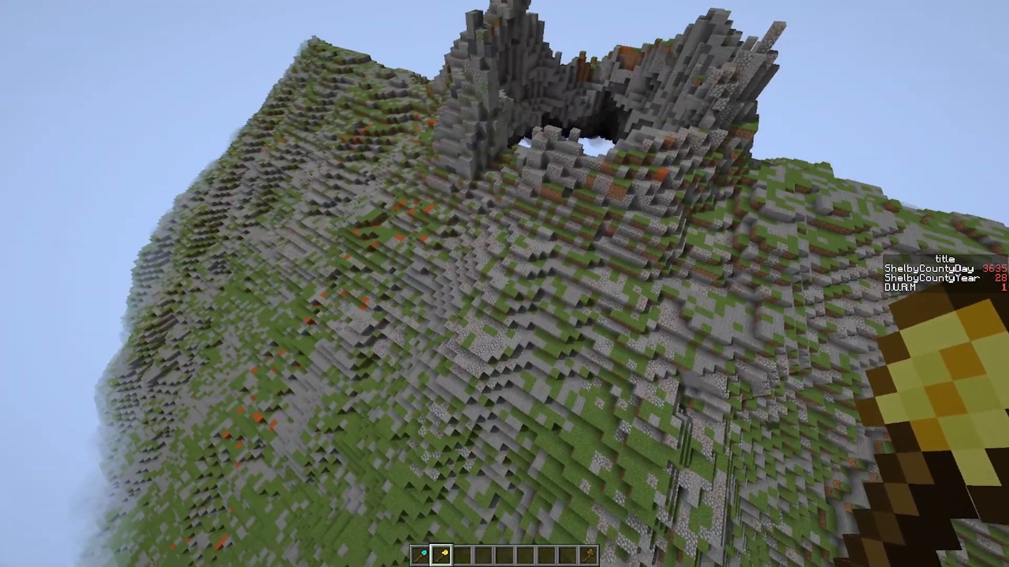
{"action": "mouse_move", "coordinate": [504, 284]}
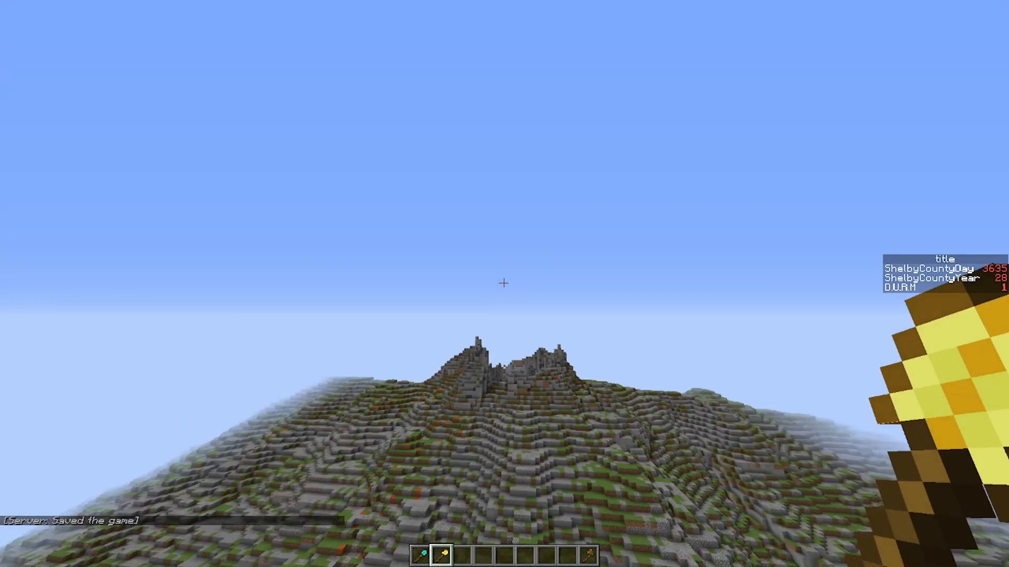
{"action": "mouse_move", "coordinate": [504, 284]}
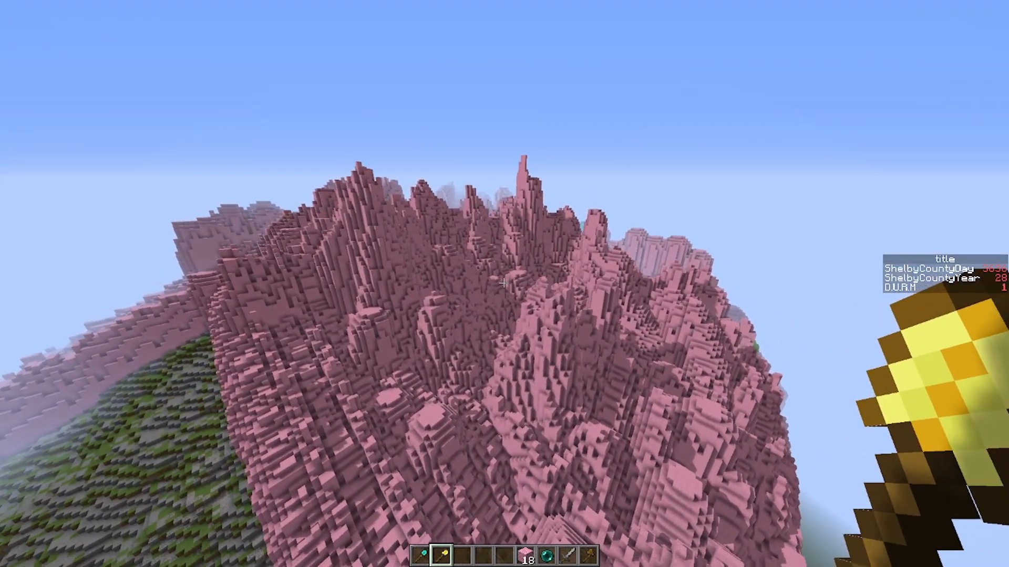
Take a Golden Pickaxe into the hotbar and set the brush mask to packed_ice
{"action": "key", "text": "e"}
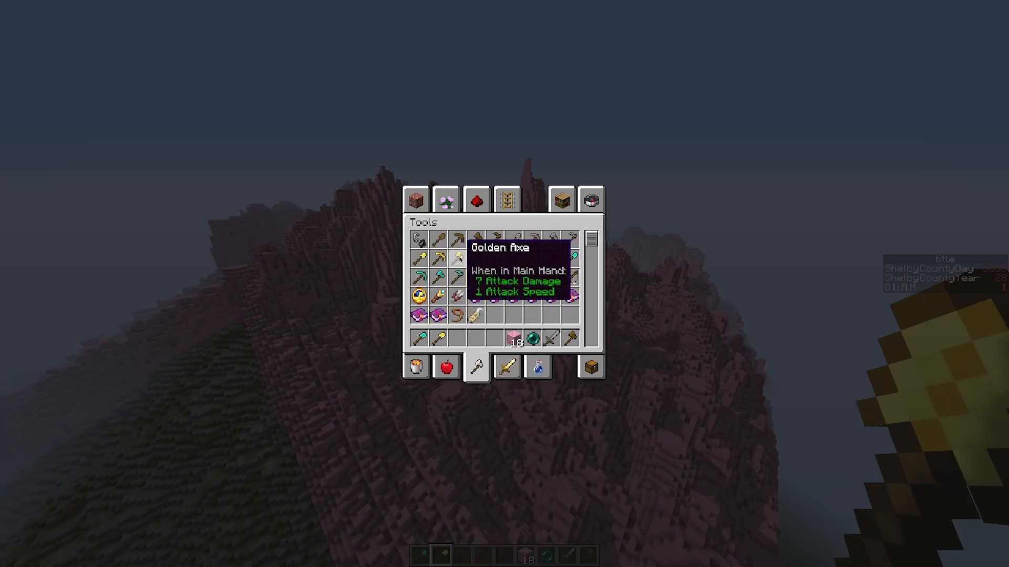
{"action": "key", "text": "Escape"}
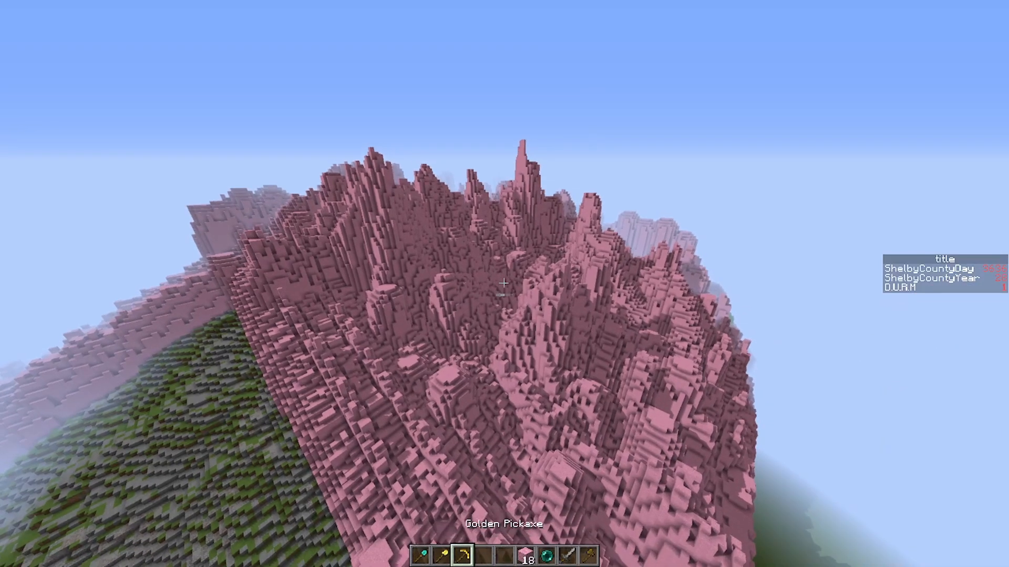
{"action": "type", "text": "/mask packed_ice"}
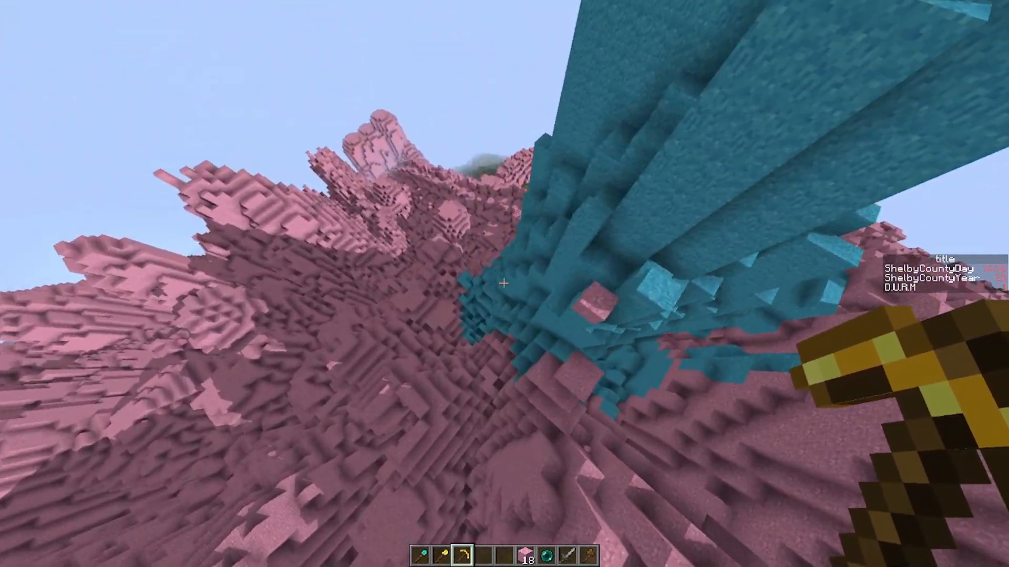
{"action": "mouse_move", "coordinate": [505, 283]}
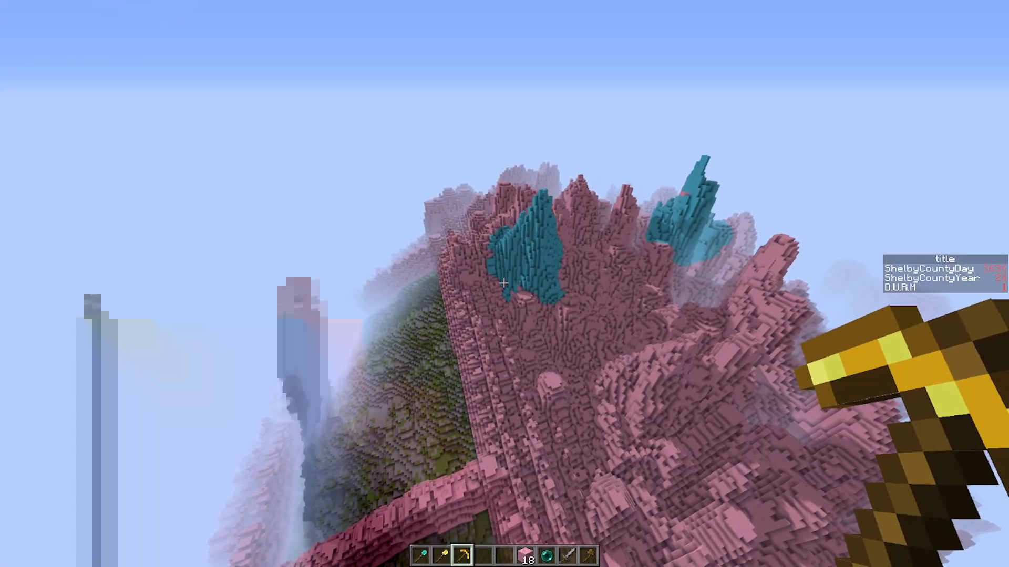
{"action": "mouse_move", "coordinate": [504, 284]}
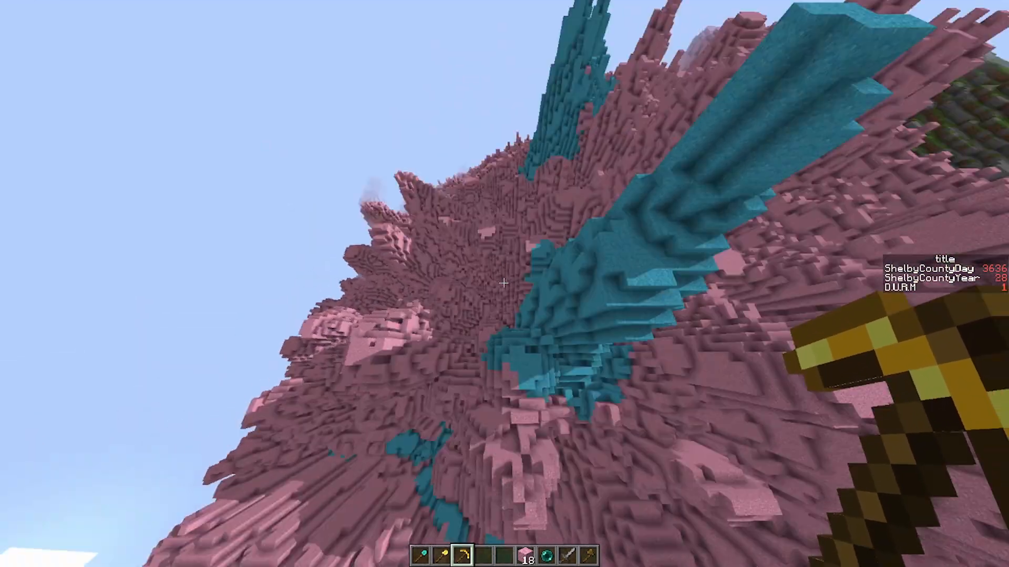
{"action": "mouse_move", "coordinate": [505, 284]}
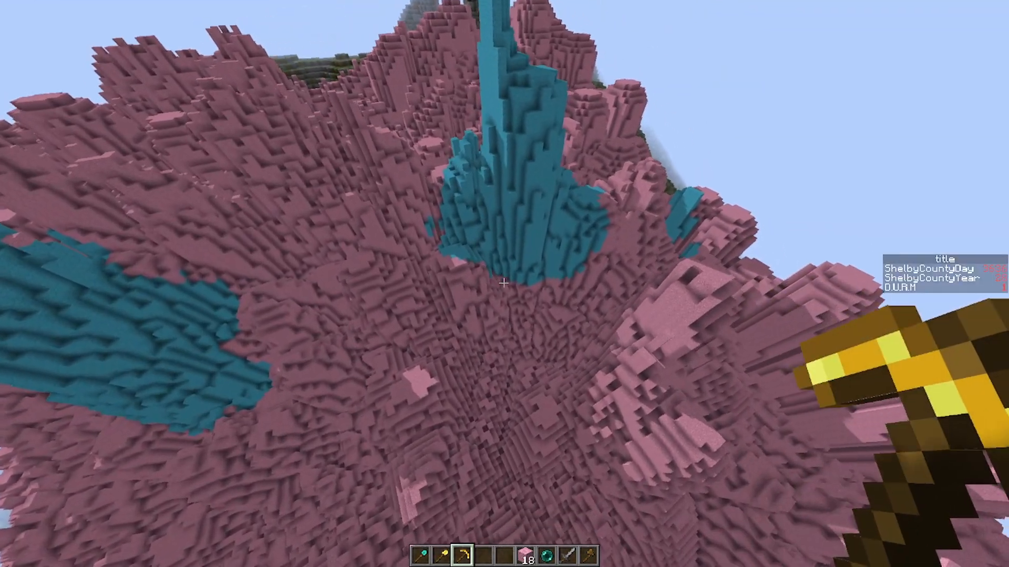
{"action": "mouse_move", "coordinate": [504, 284]}
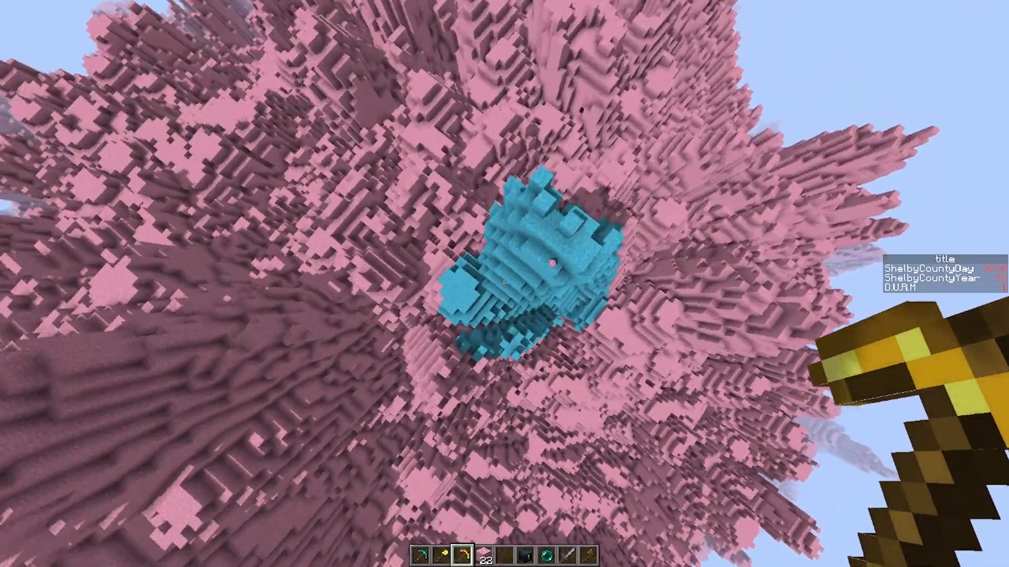
{"action": "mouse_move", "coordinate": [504, 284]}
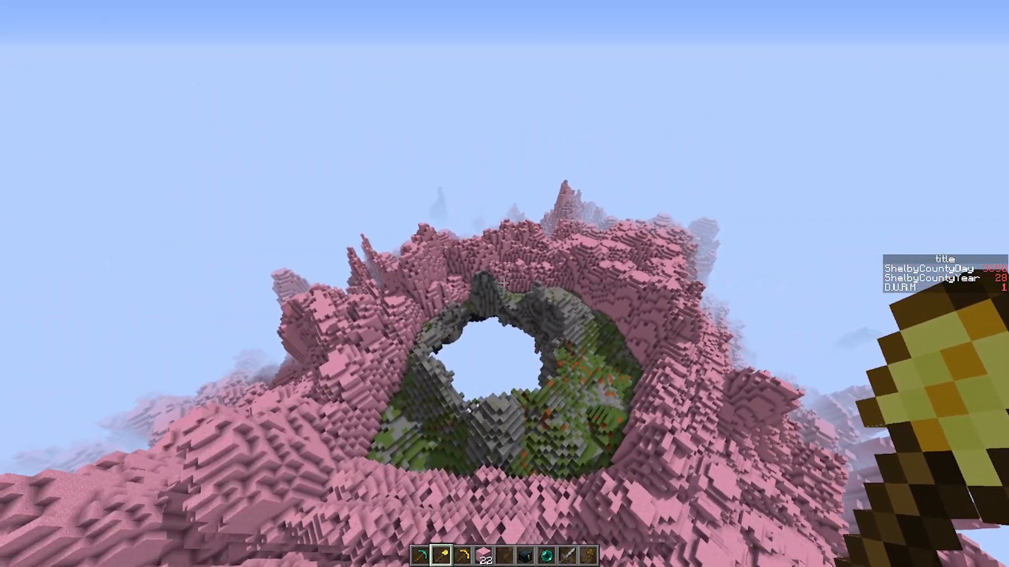
{"action": "mouse_move", "coordinate": [505, 284]}
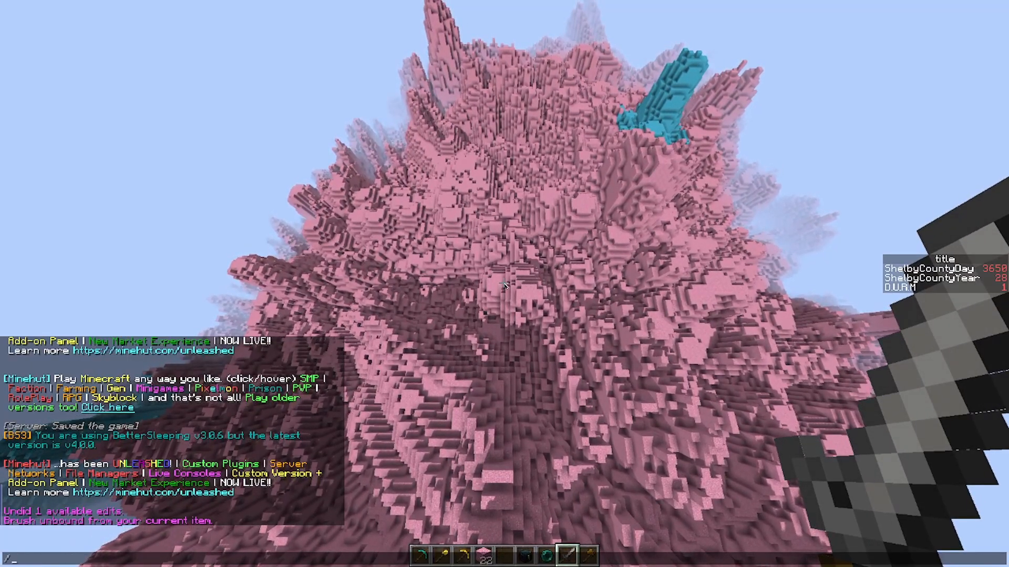
Enter a //brush command to change the brush binding on the held tool
{"action": "type", "text": "//brush"}
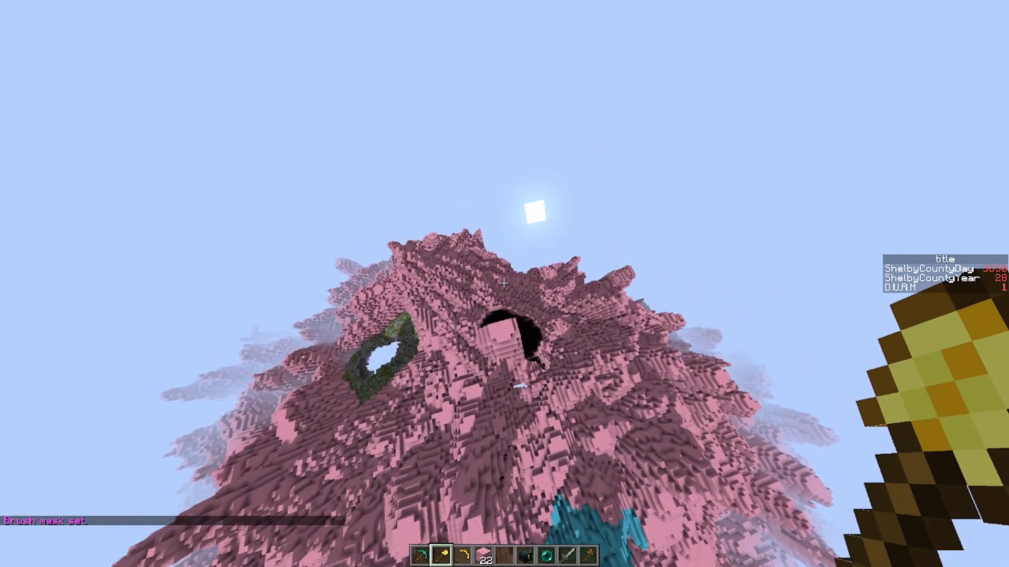
{"action": "mouse_move", "coordinate": [504, 284]}
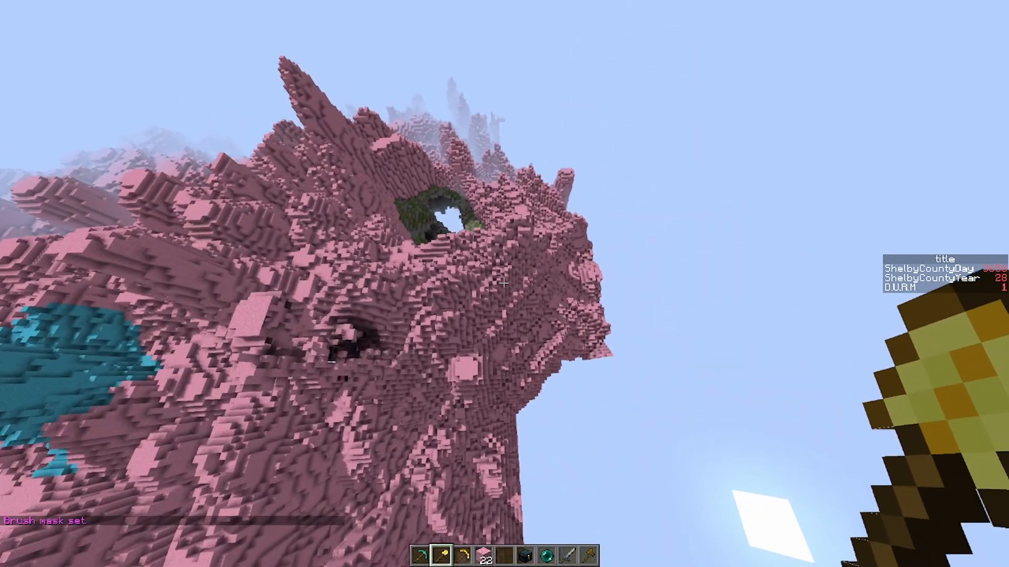
{"action": "mouse_move", "coordinate": [504, 283]}
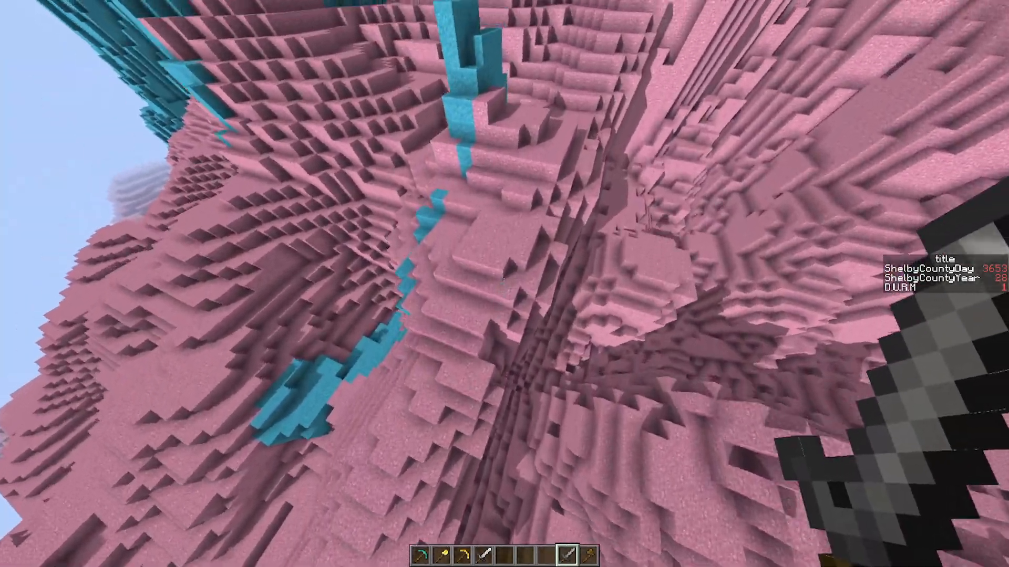
{"action": "mouse_move", "coordinate": [504, 284]}
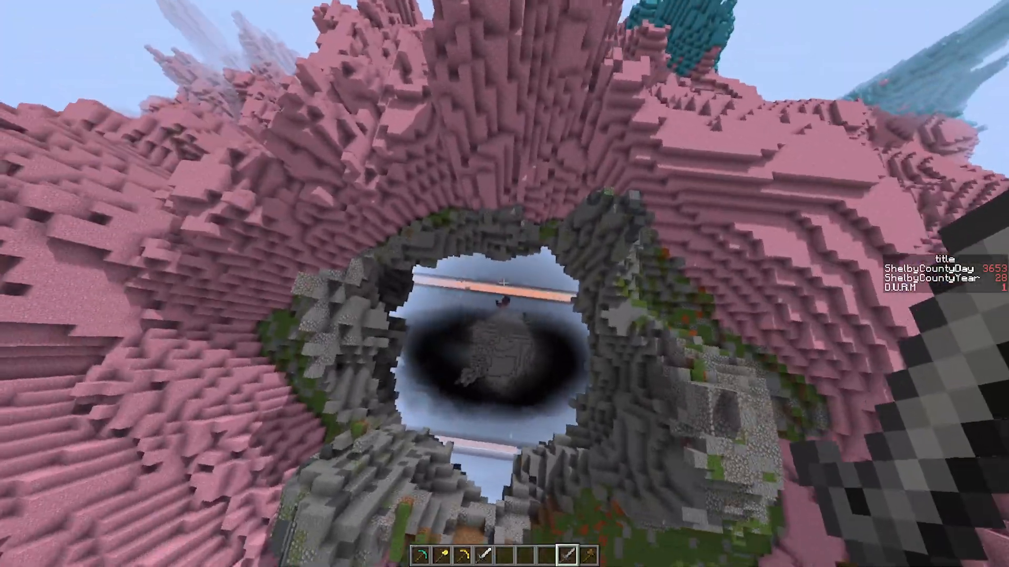
{"action": "mouse_move", "coordinate": [505, 284]}
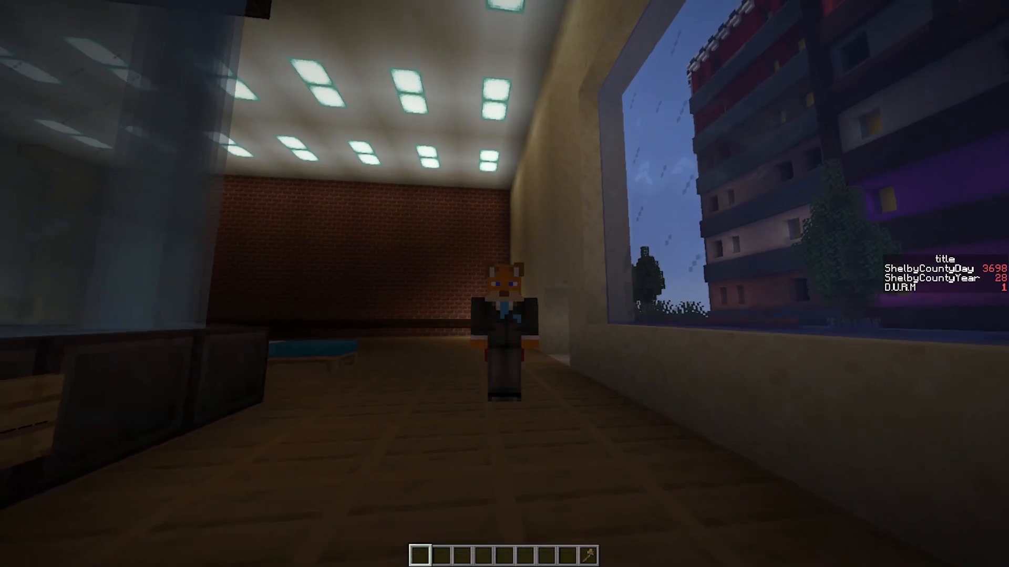
{"action": "mouse_move", "coordinate": [504, 284]}
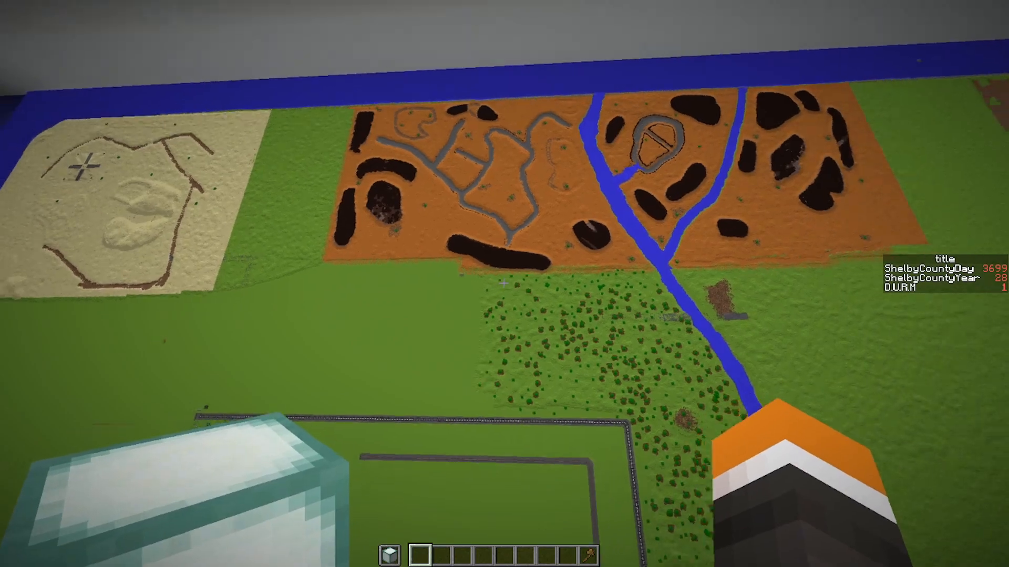
{"action": "mouse_move", "coordinate": [504, 284]}
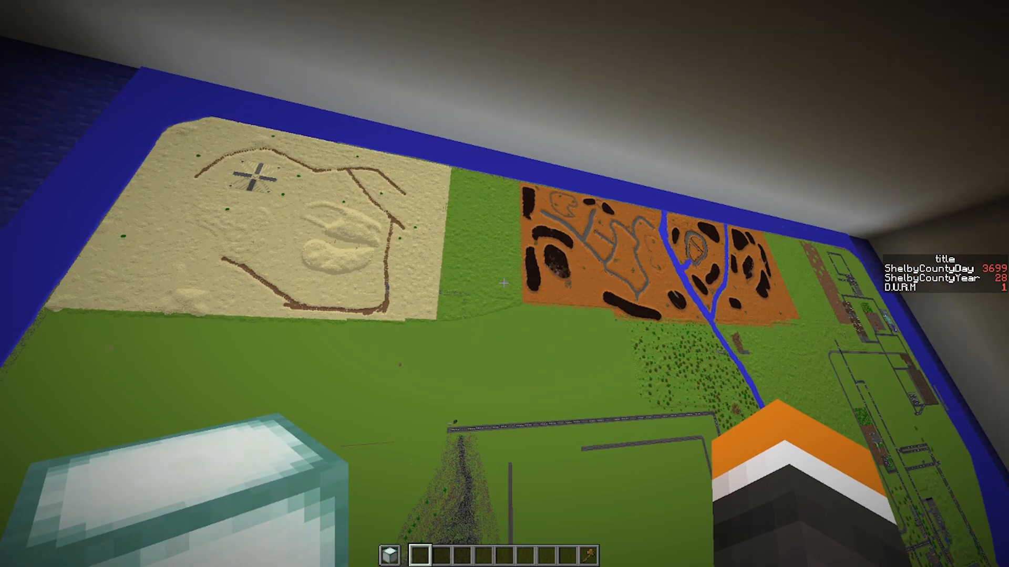
{"action": "mouse_move", "coordinate": [504, 284]}
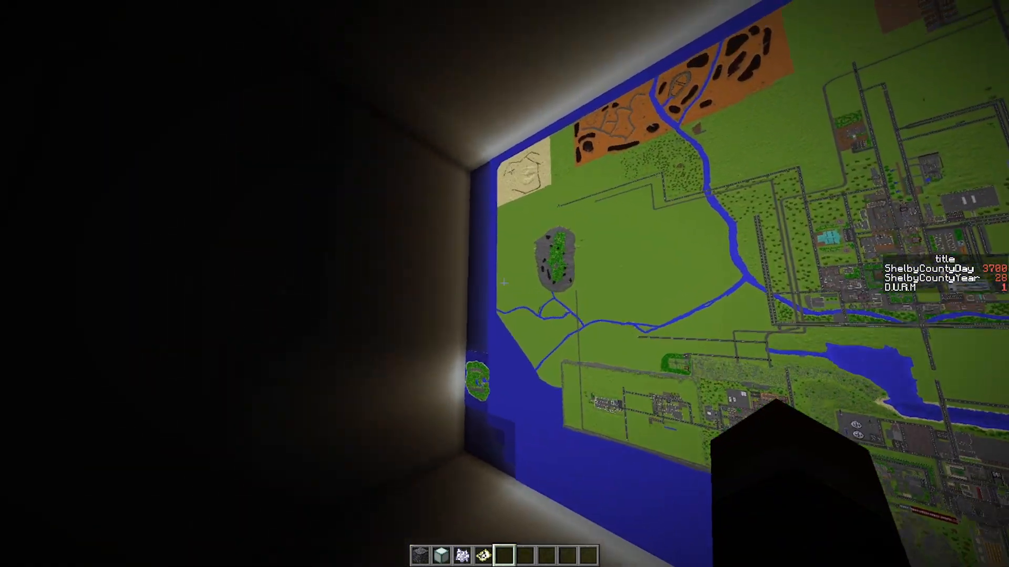
{"action": "mouse_move", "coordinate": [504, 284]}
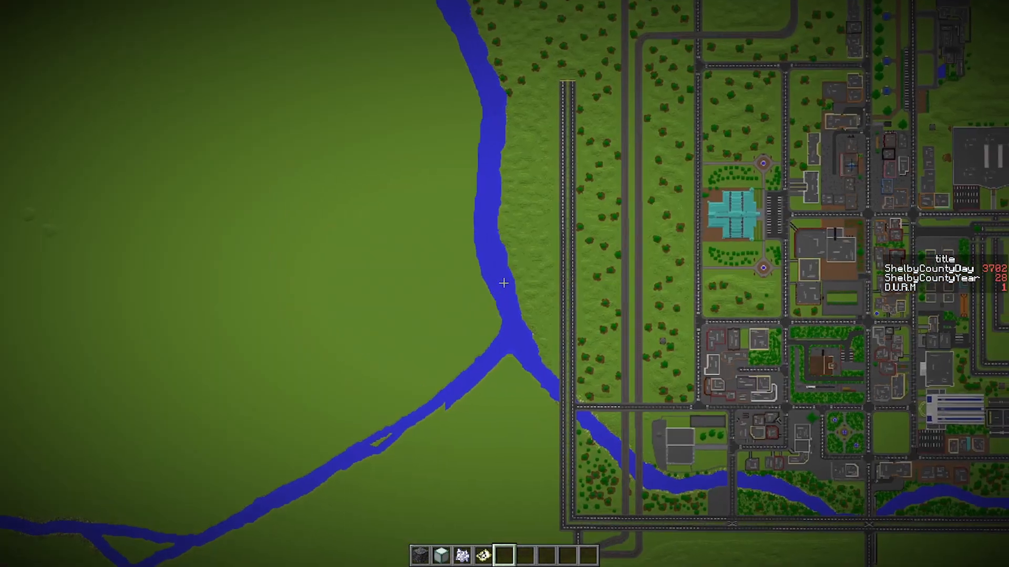
Survey the city street grid beside the forked river and bring up the inventory
{"action": "key", "text": "e"}
{"action": "type", "text": "//brush deform"}
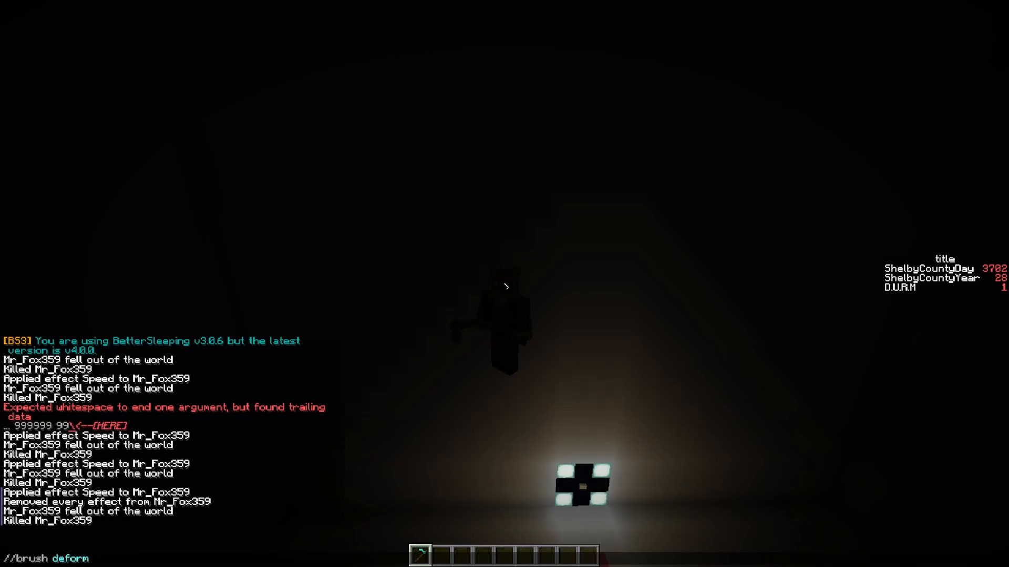
Enter a sphere brush command in chat before teleporting back to the open sky
{"action": "type", "text": "sphere"}
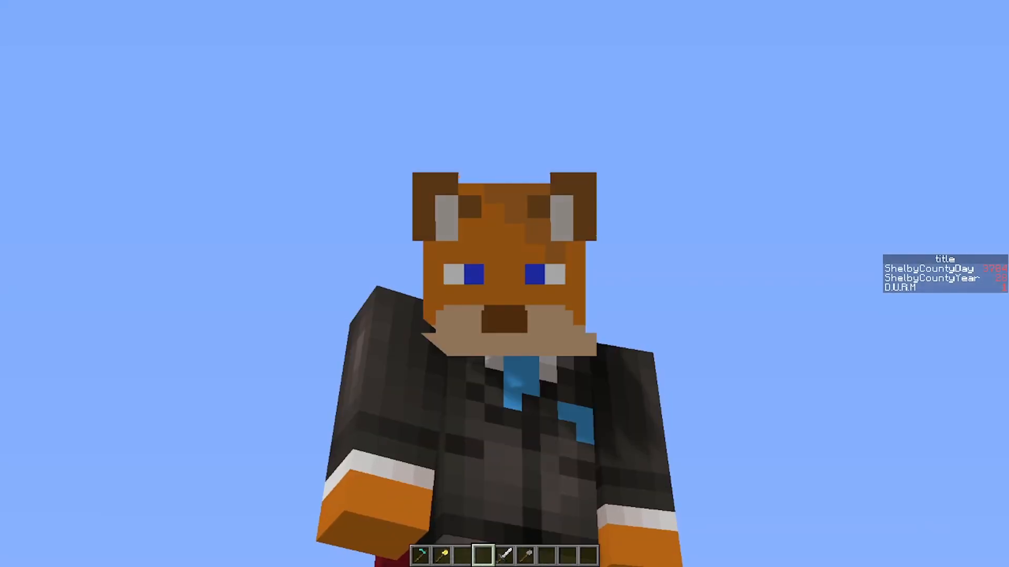
{"action": "mouse_move", "coordinate": [504, 284]}
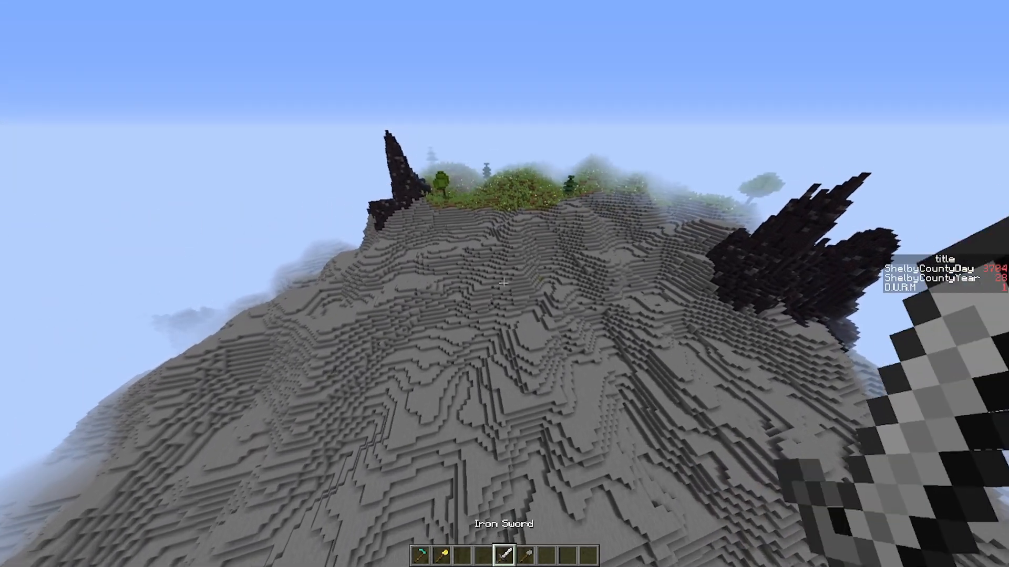
{"action": "mouse_move", "coordinate": [504, 284]}
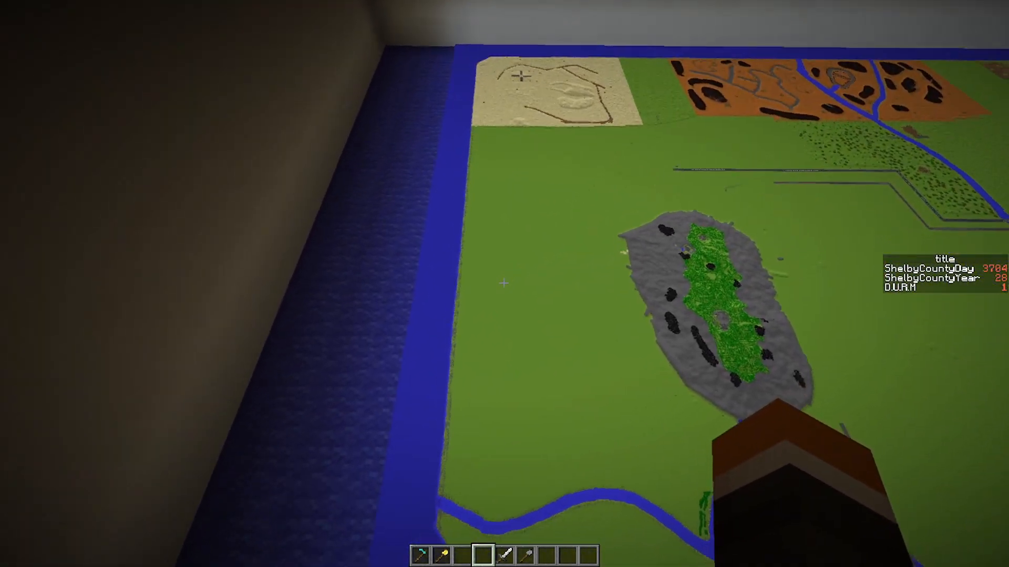
{"action": "mouse_move", "coordinate": [504, 283]}
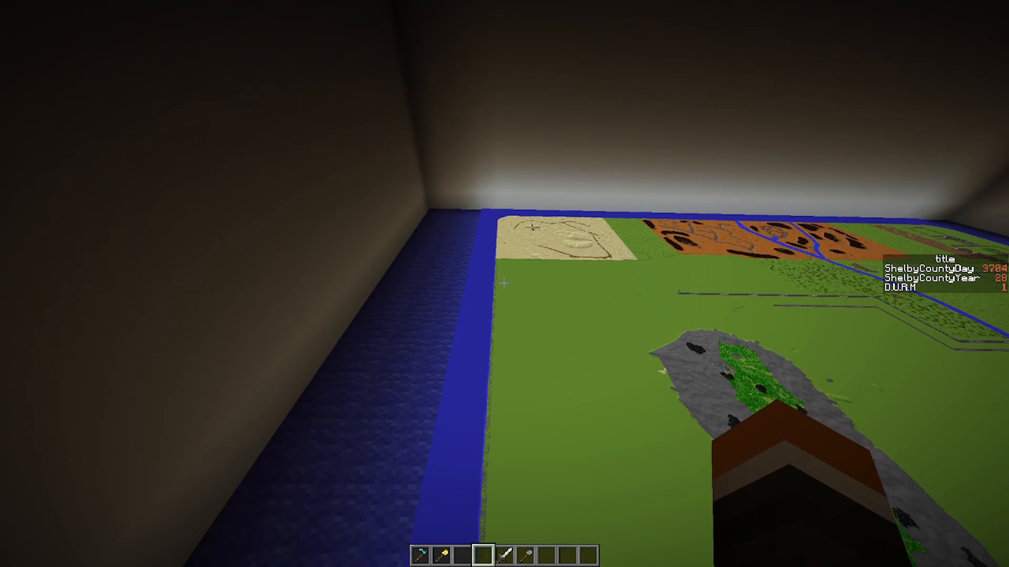
{"action": "mouse_move", "coordinate": [504, 284]}
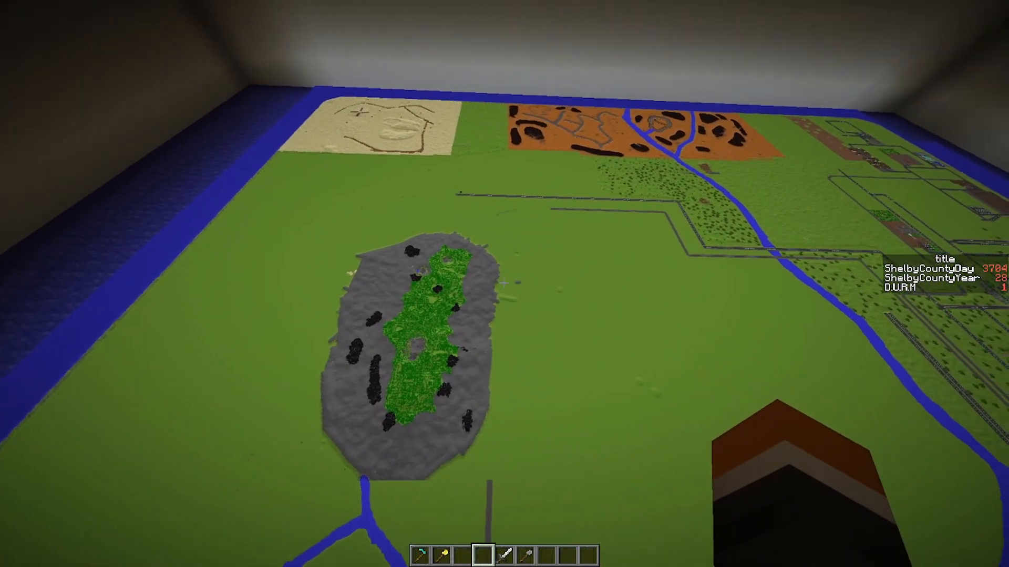
{"action": "mouse_move", "coordinate": [504, 283]}
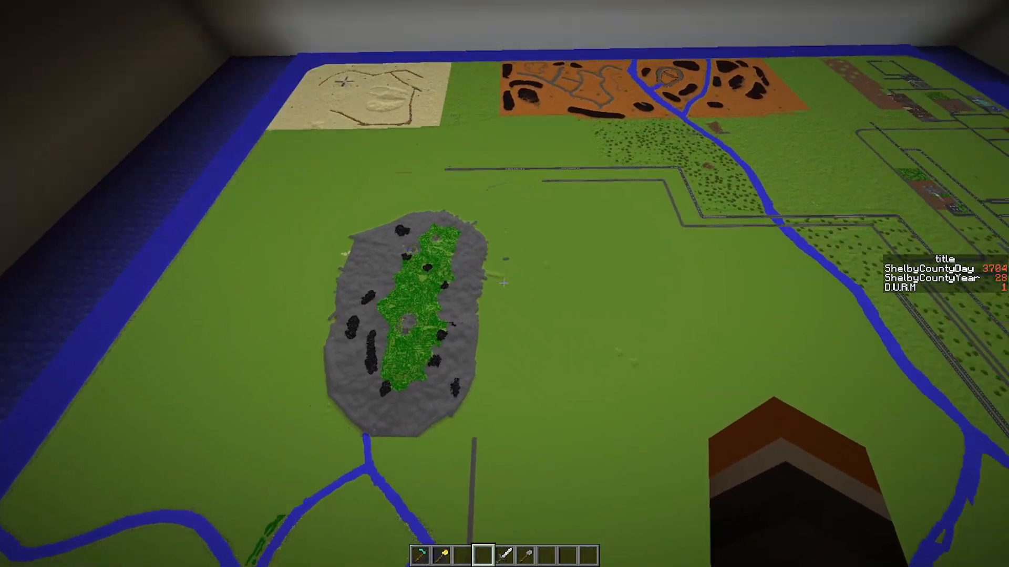
{"action": "mouse_move", "coordinate": [504, 284]}
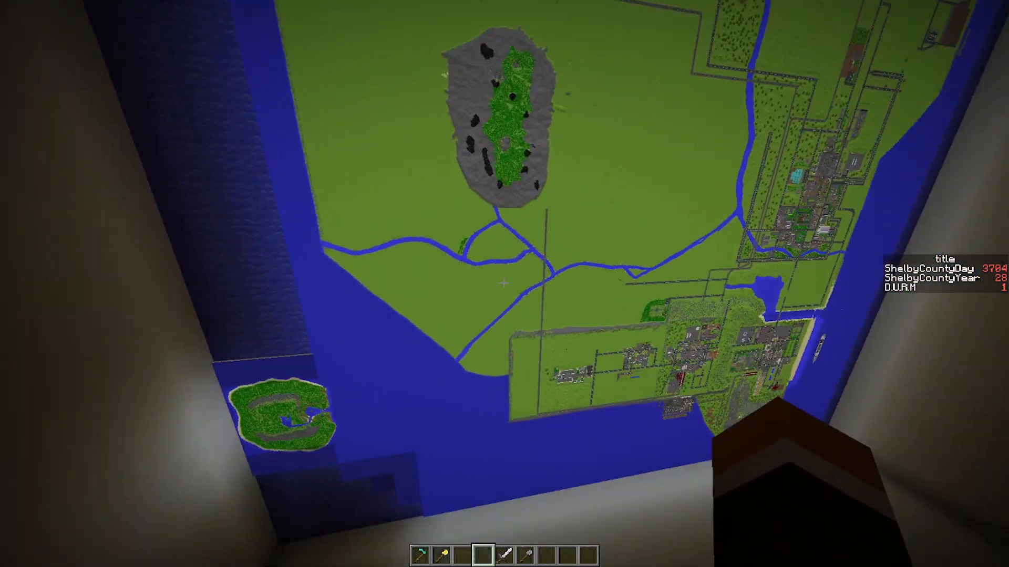
{"action": "mouse_move", "coordinate": [504, 284]}
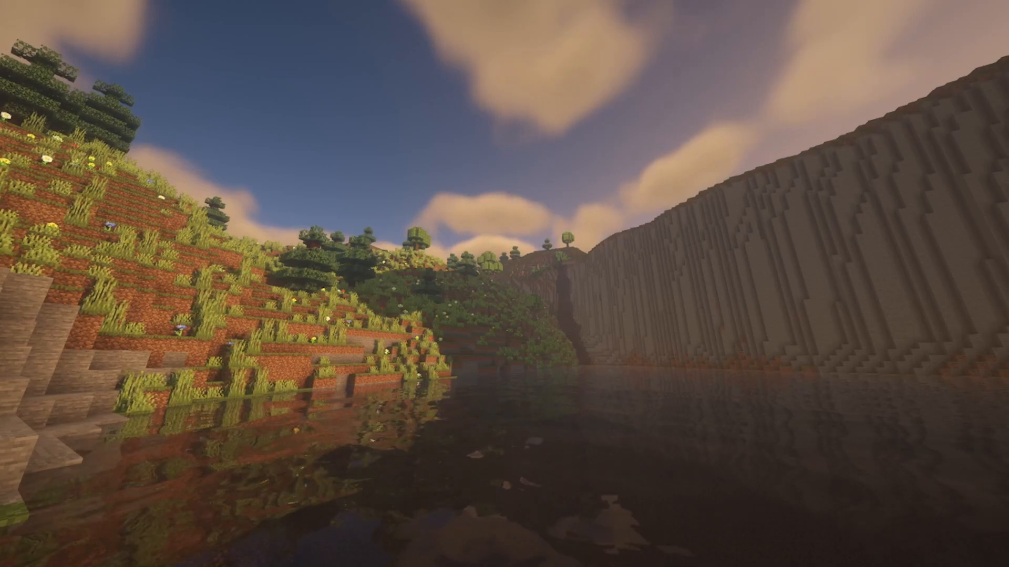
Save a screenshot of the sunset over the canyon river with F2
{"action": "key", "text": "F2"}
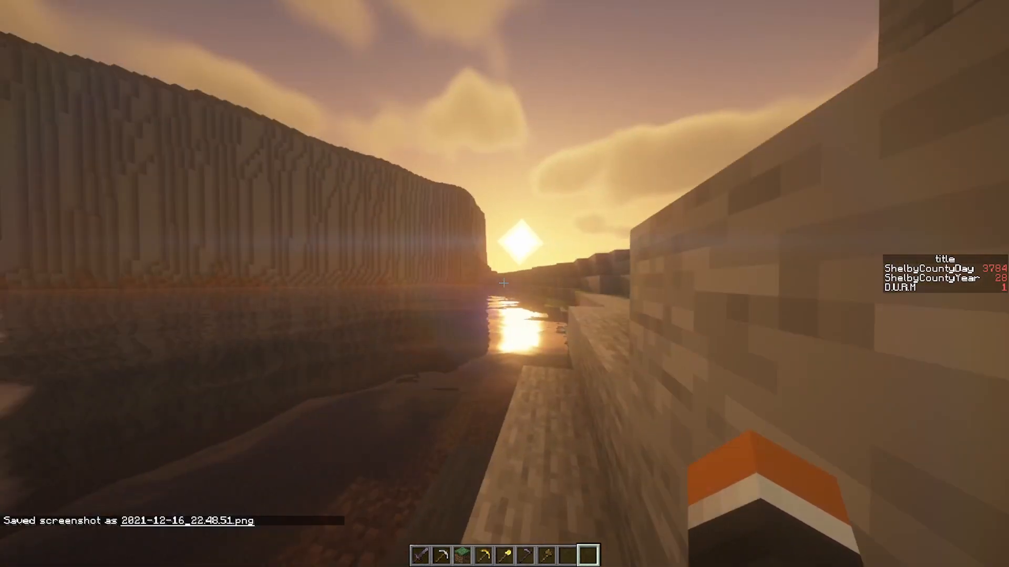
{"action": "mouse_move", "coordinate": [505, 284]}
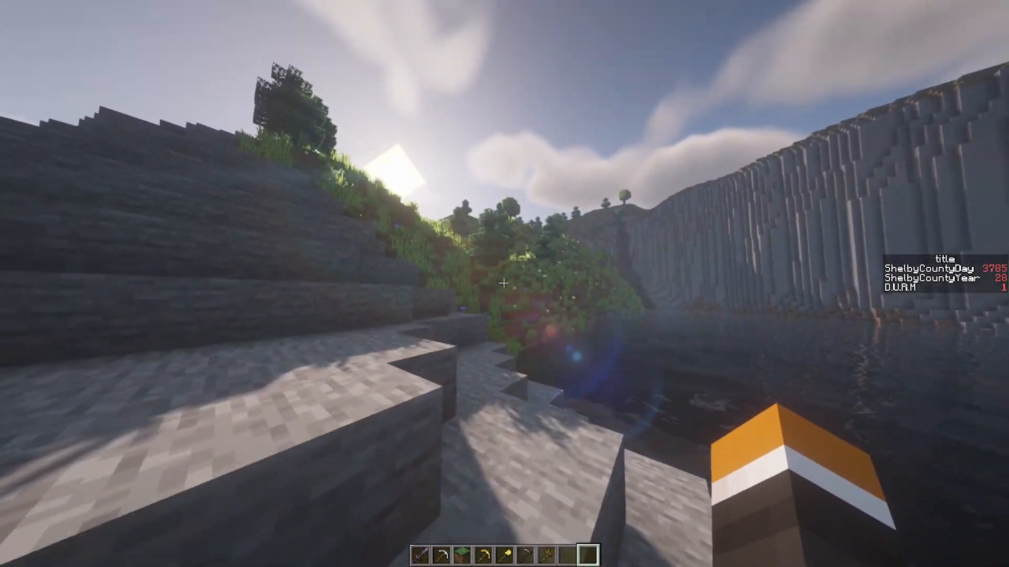
{"action": "mouse_move", "coordinate": [504, 284]}
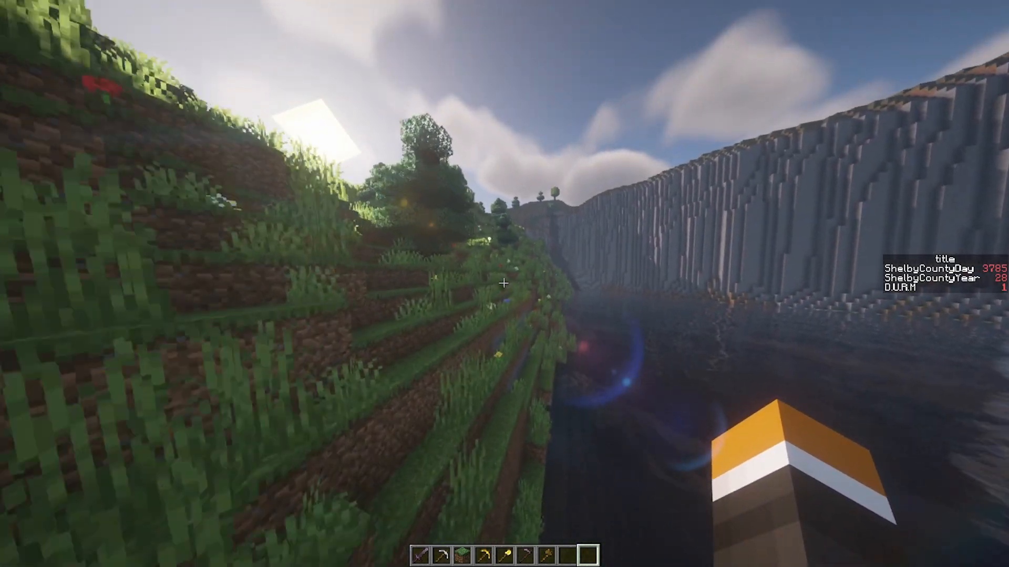
{"action": "mouse_move", "coordinate": [504, 284]}
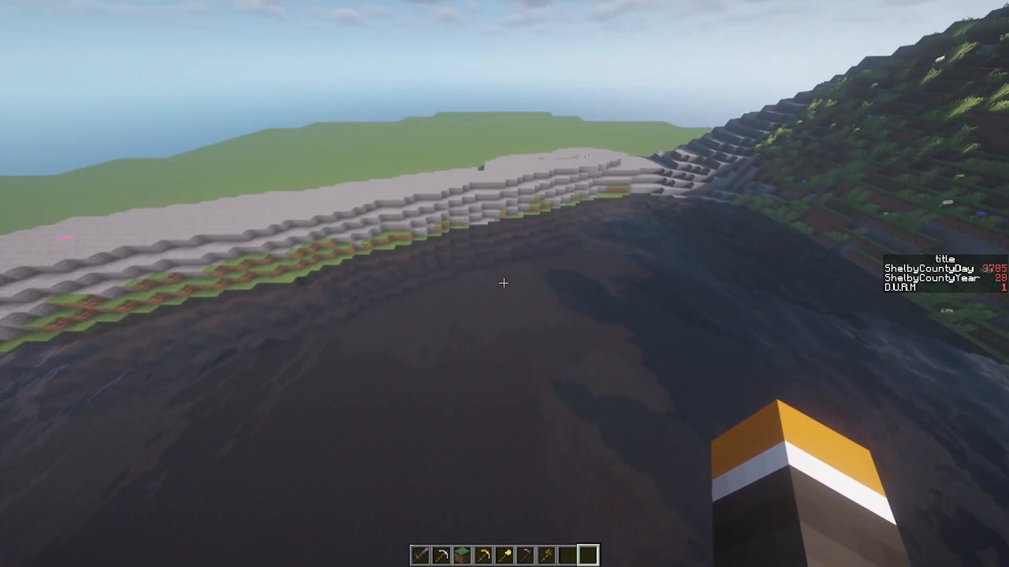
{"action": "mouse_move", "coordinate": [505, 283]}
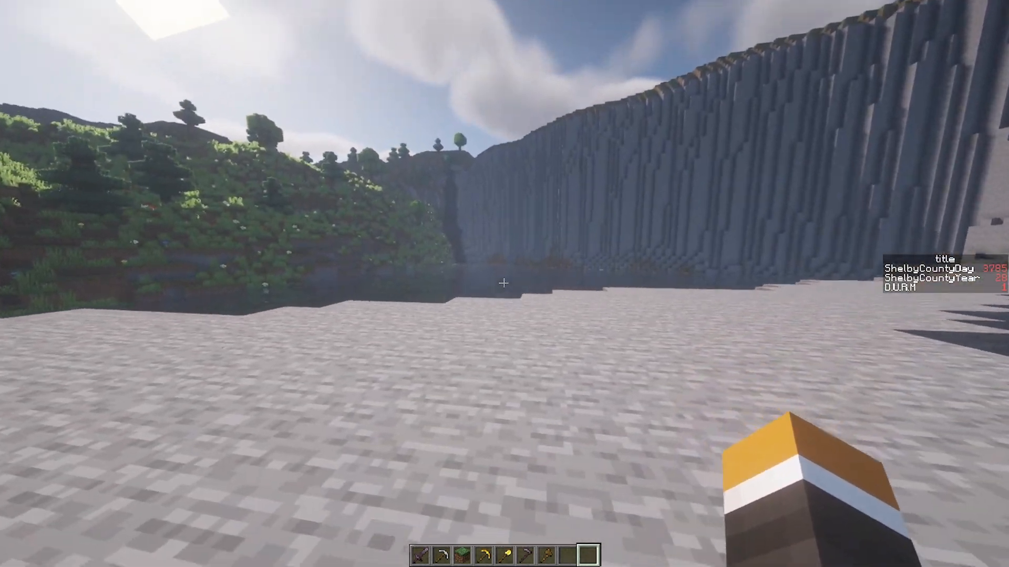
{"action": "mouse_move", "coordinate": [504, 283]}
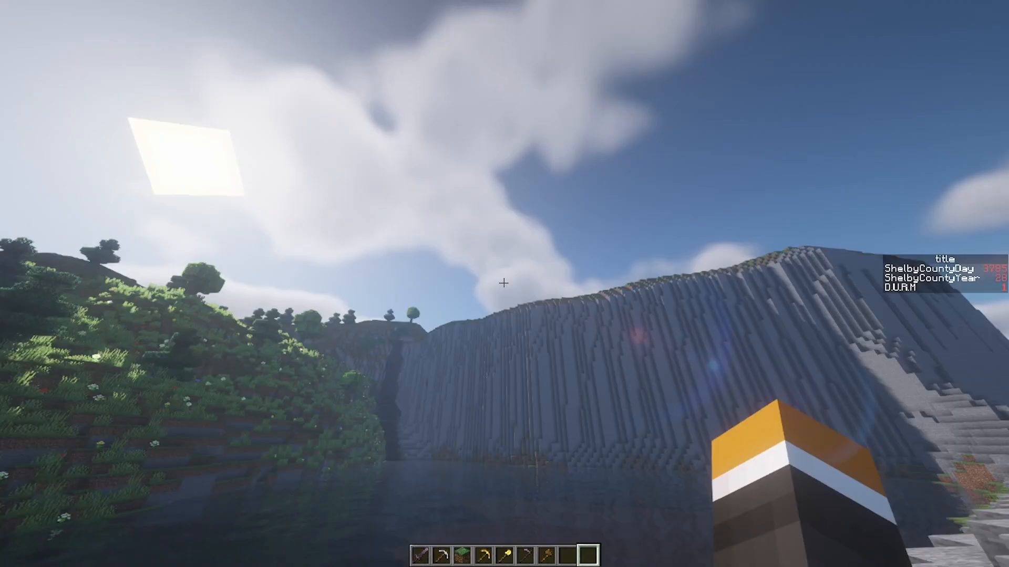
{"action": "mouse_move", "coordinate": [504, 283]}
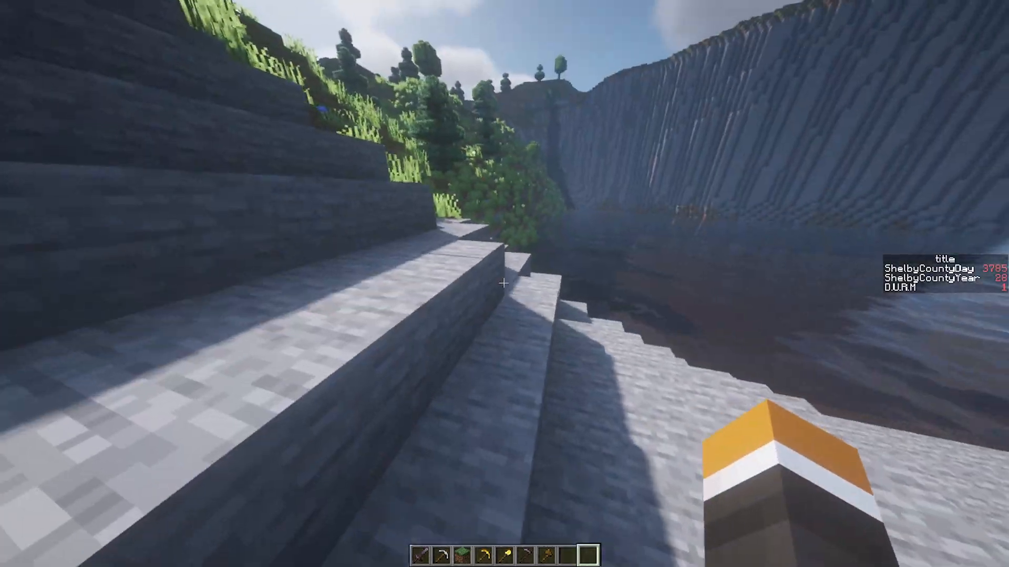
{"action": "mouse_move", "coordinate": [504, 283]}
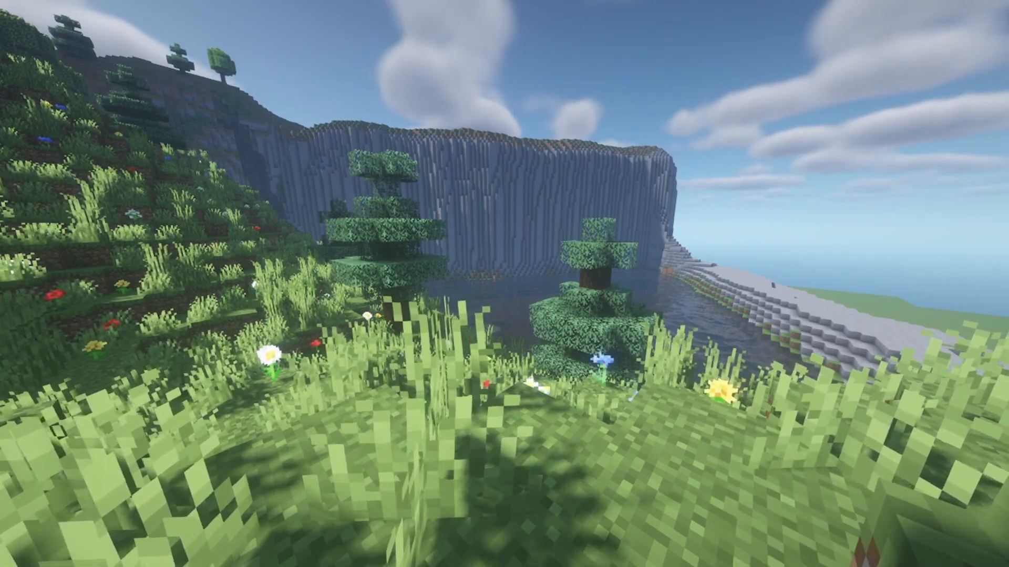
Save a screenshot of the flower-covered hillside, spruce trees and cliff by the water
{"action": "key", "text": "F2"}
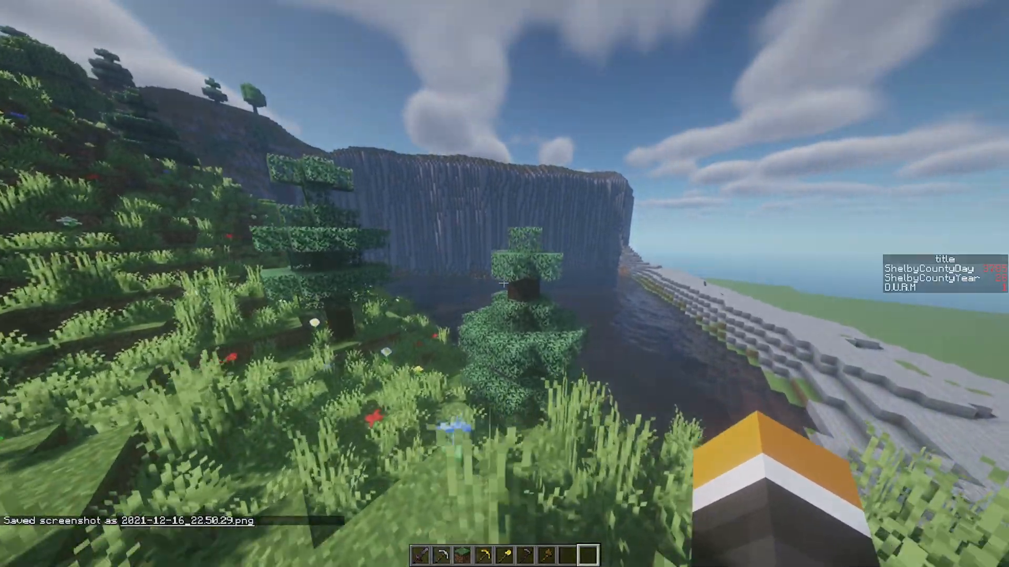
{"action": "mouse_move", "coordinate": [504, 283]}
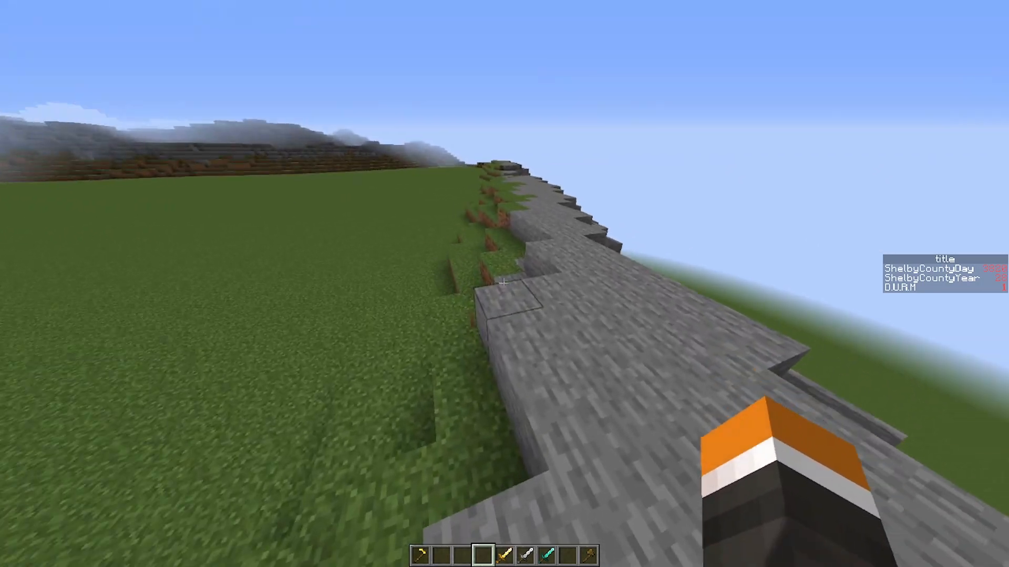
{"action": "mouse_move", "coordinate": [505, 284]}
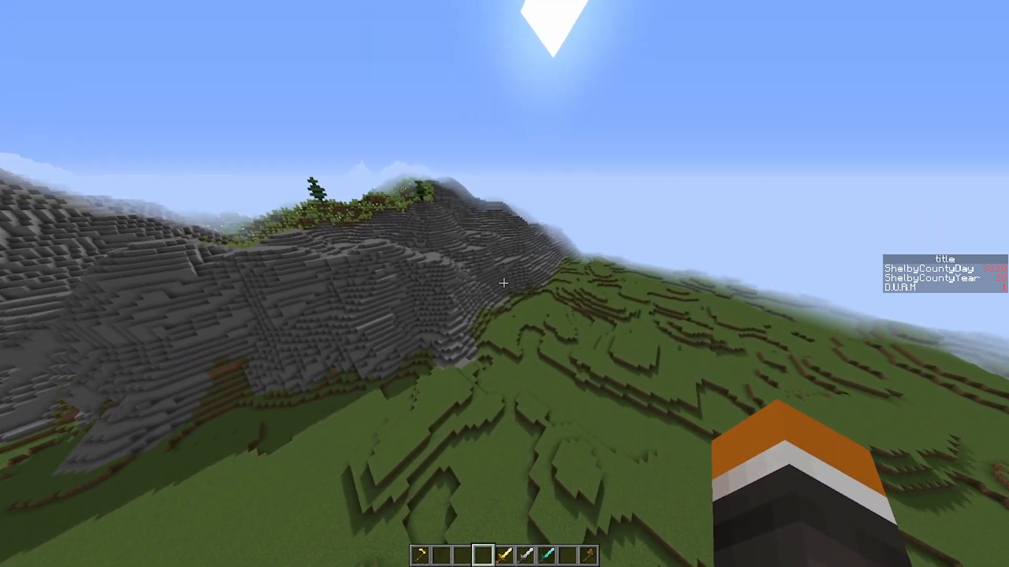
{"action": "mouse_move", "coordinate": [505, 283]}
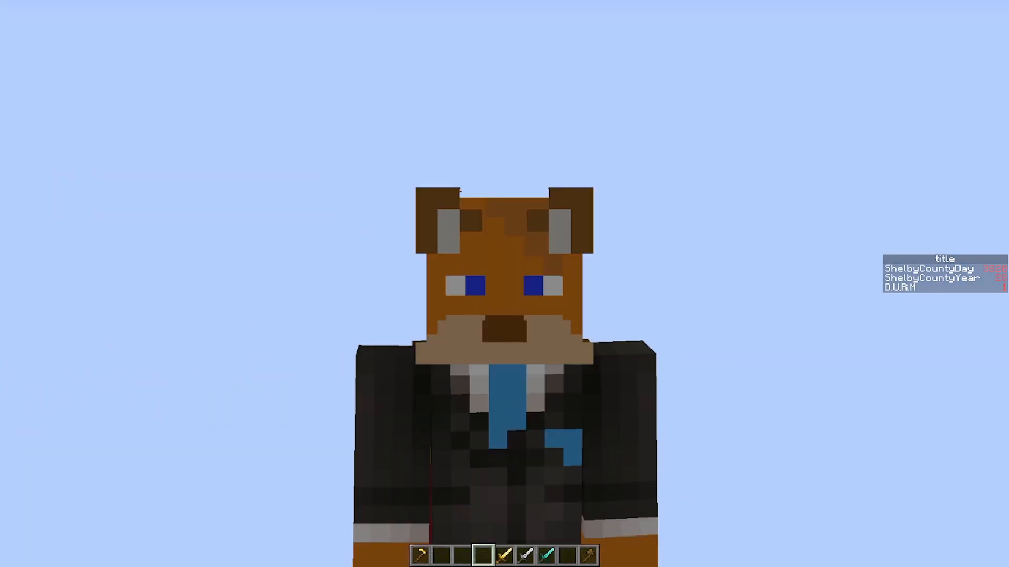
{"action": "mouse_move", "coordinate": [504, 283]}
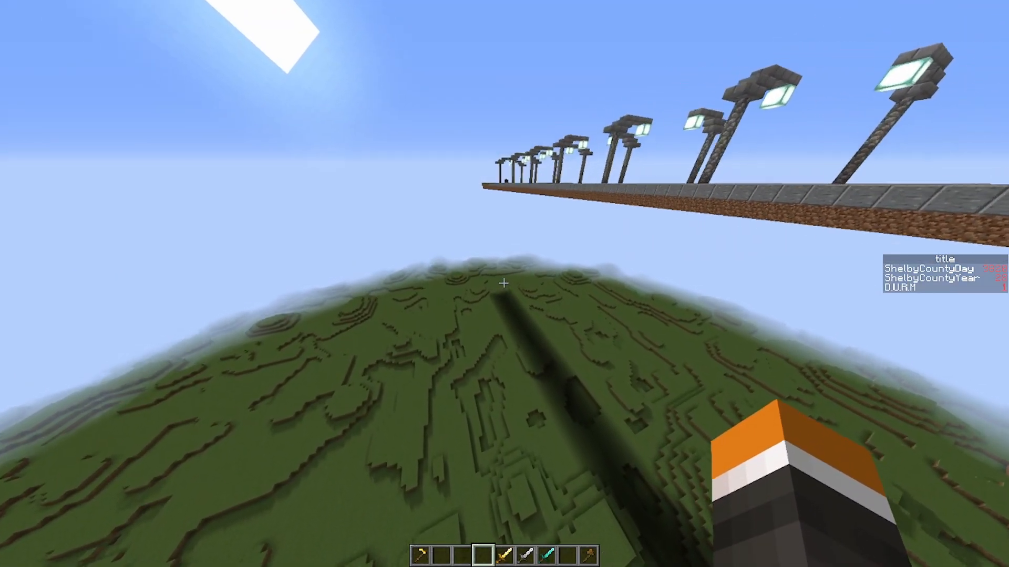
{"action": "mouse_move", "coordinate": [504, 284]}
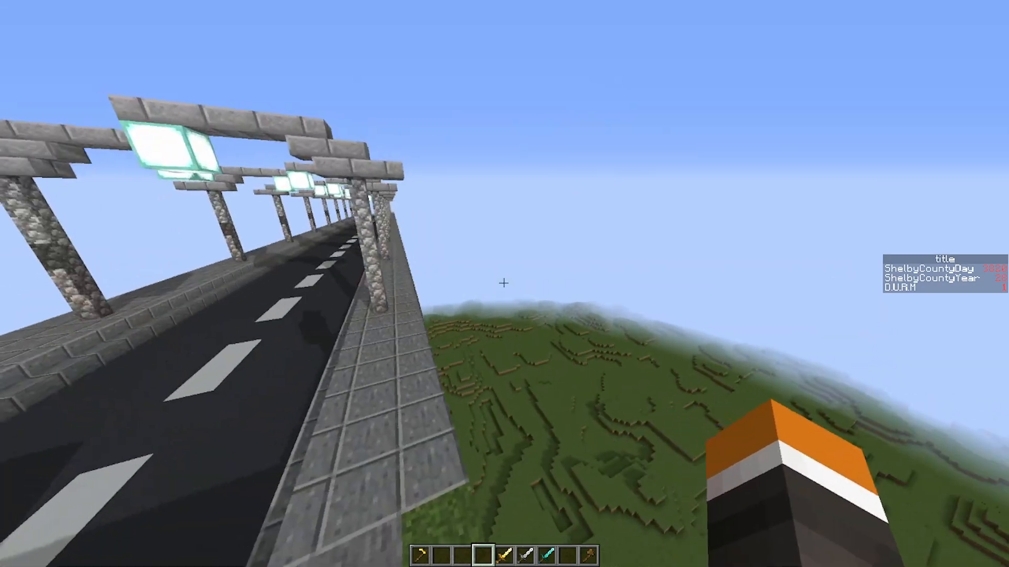
{"action": "mouse_move", "coordinate": [504, 284]}
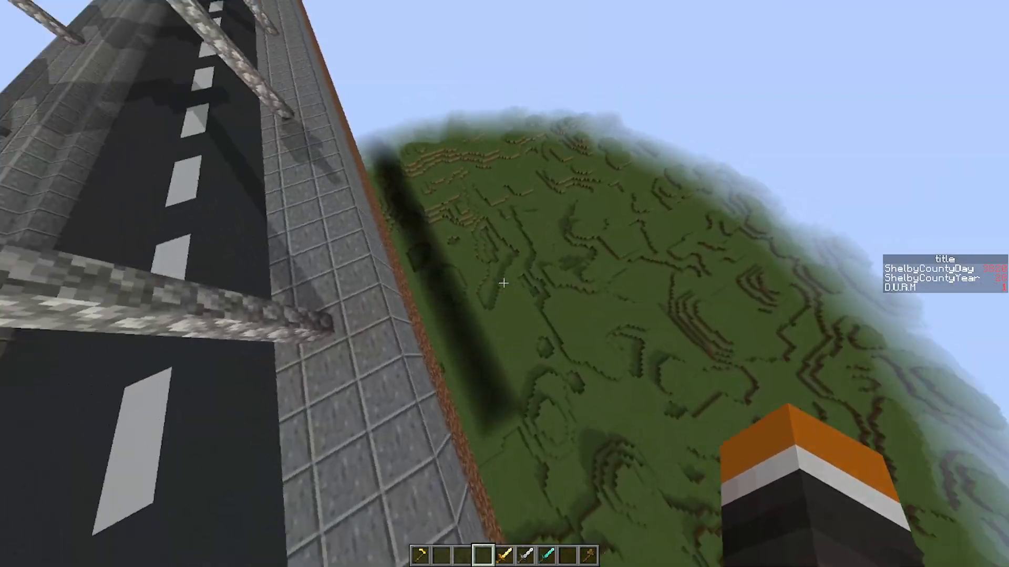
{"action": "mouse_move", "coordinate": [504, 283]}
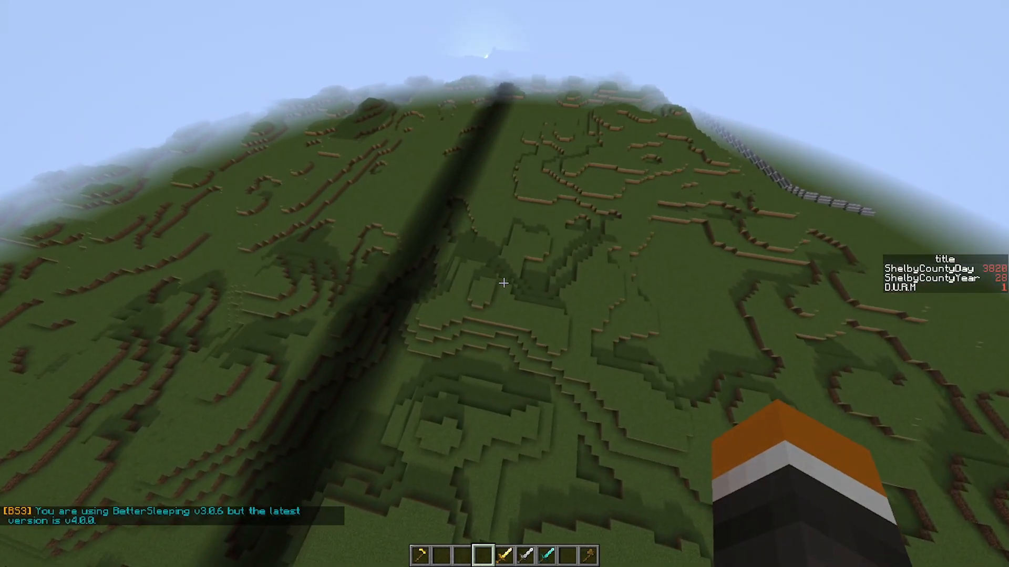
{"action": "mouse_move", "coordinate": [505, 284]}
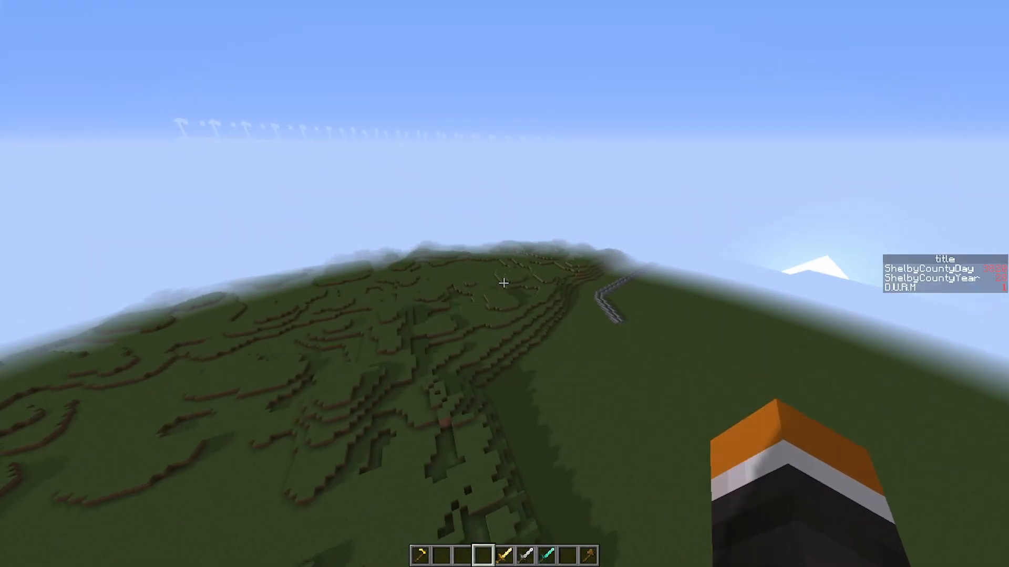
{"action": "mouse_move", "coordinate": [504, 284]}
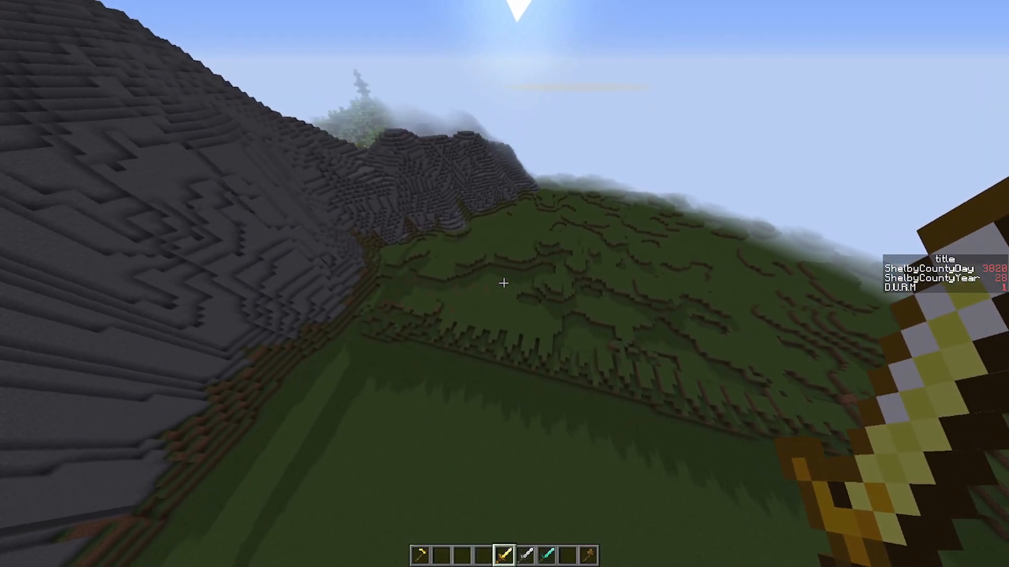
Bind a cylinder brush of pink blocks to the diamond sword via //brush apply cyl pi
{"action": "key", "text": "7"}
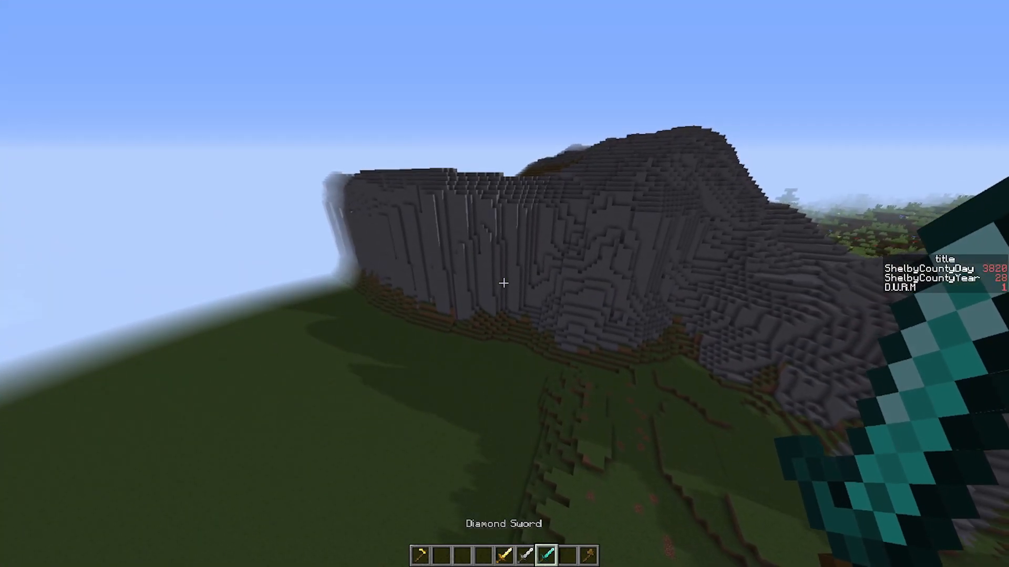
{"action": "type", "text": "//brush apply"}
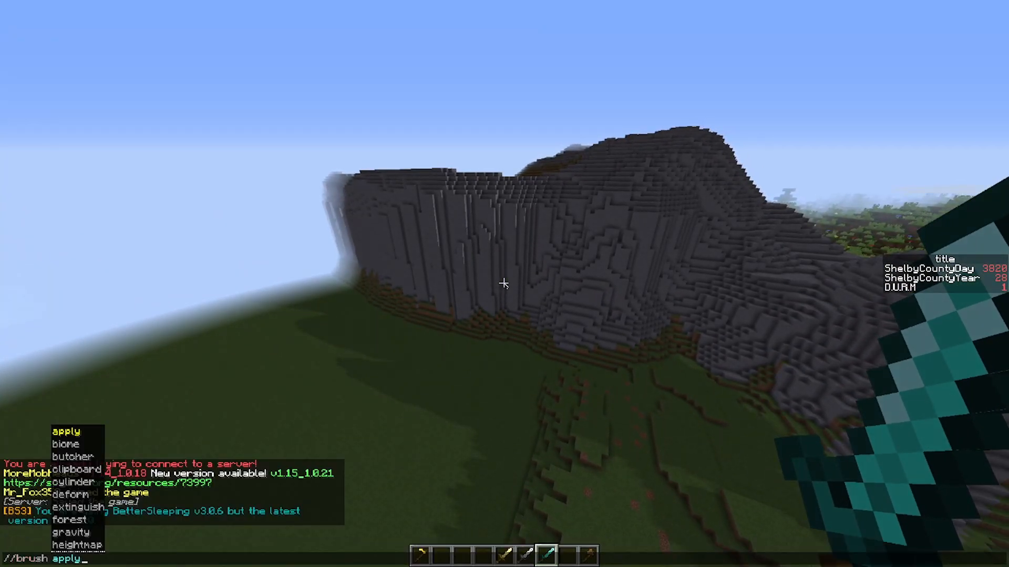
{"action": "type", "text": "cyl"}
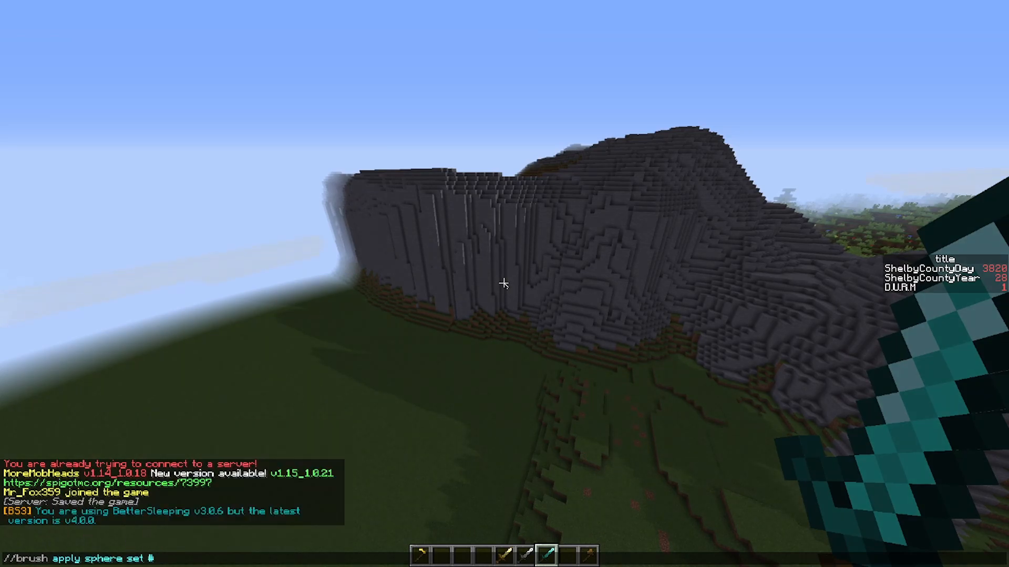
{"action": "type", "text": "pi"}
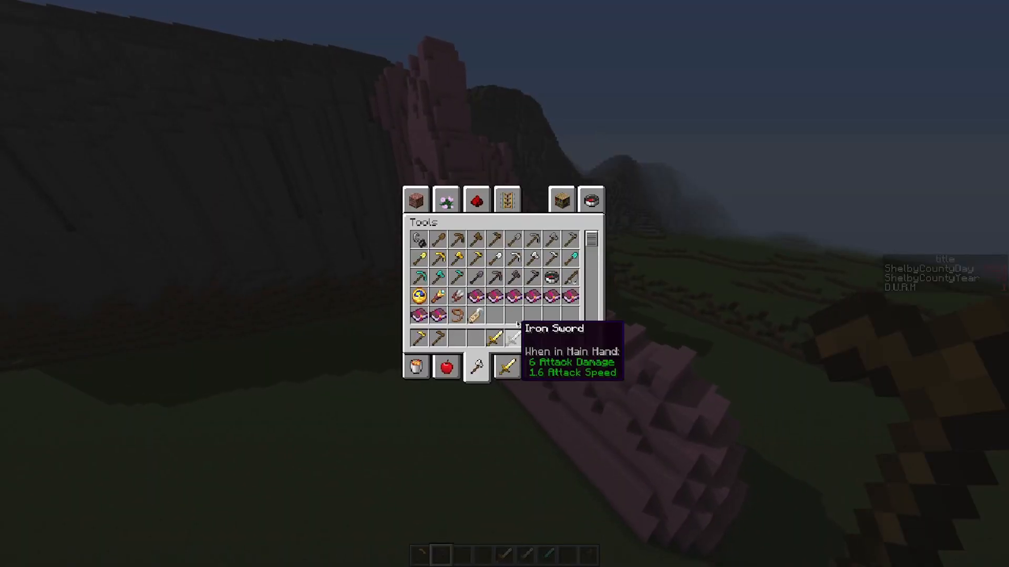
Close the inventory and return to the grey and pink cliff in the world
{"action": "key", "text": "Escape"}
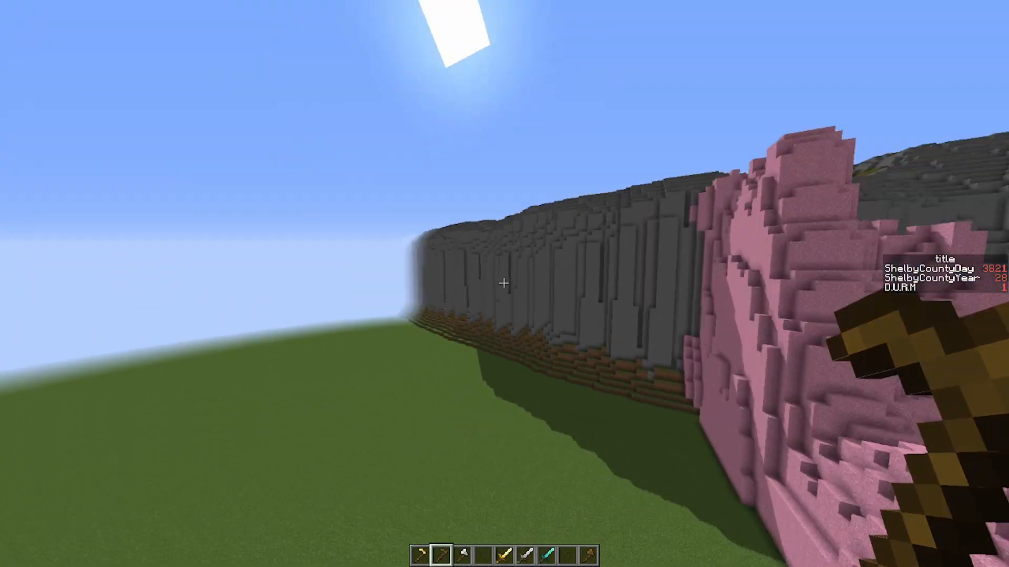
{"action": "mouse_move", "coordinate": [504, 283]}
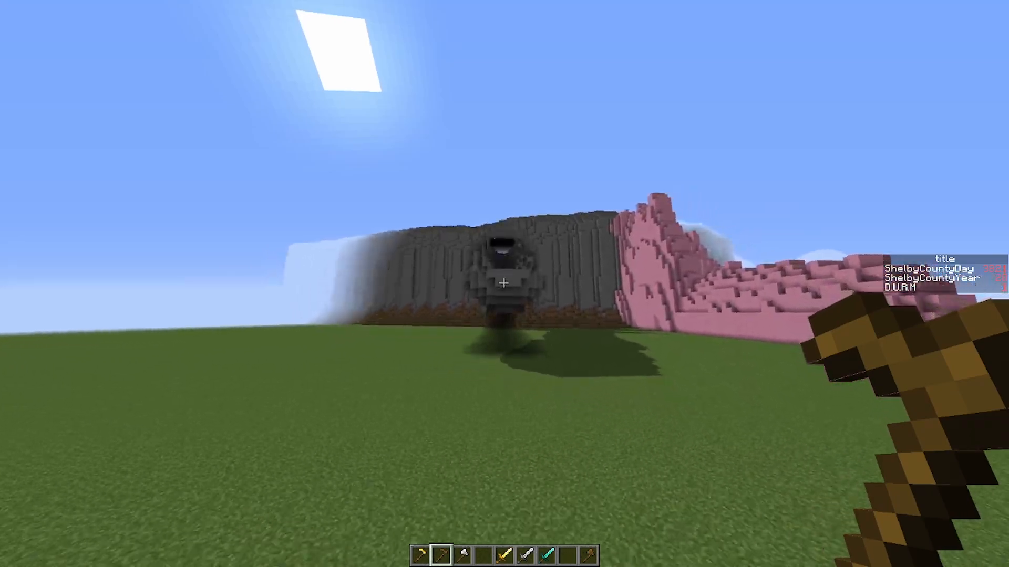
{"action": "mouse_move", "coordinate": [504, 284]}
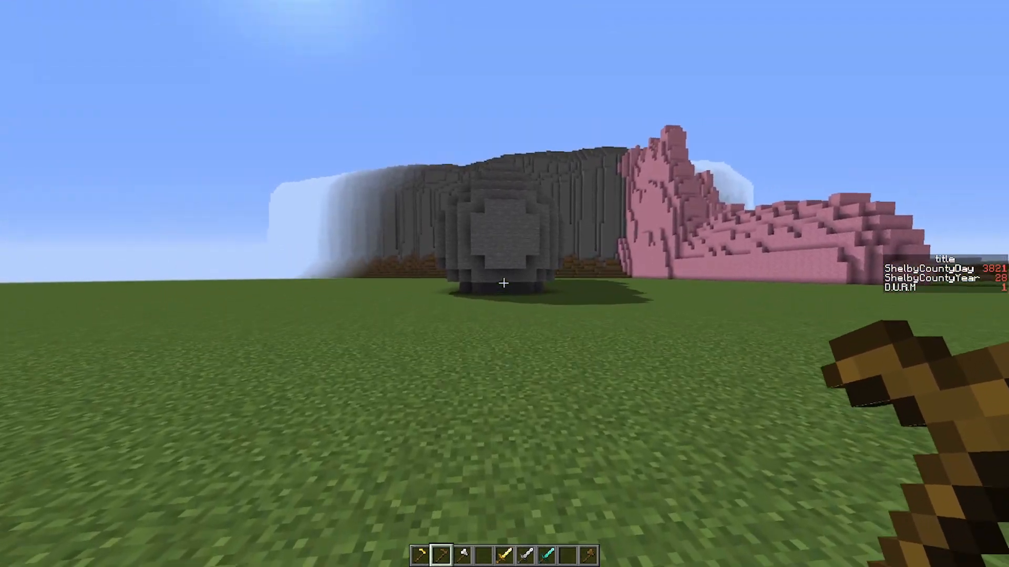
{"action": "mouse_move", "coordinate": [504, 284]}
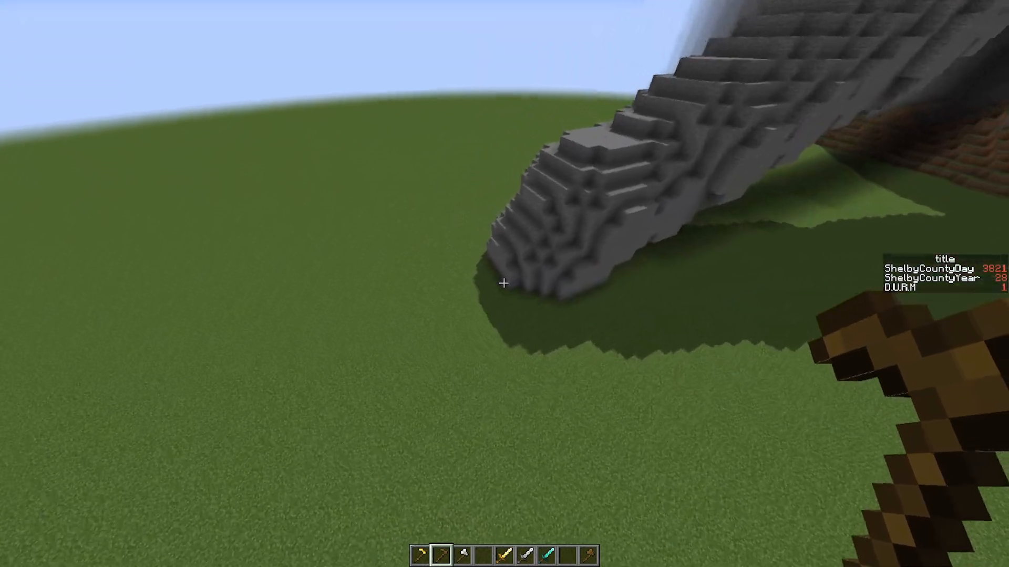
{"action": "mouse_move", "coordinate": [505, 283]}
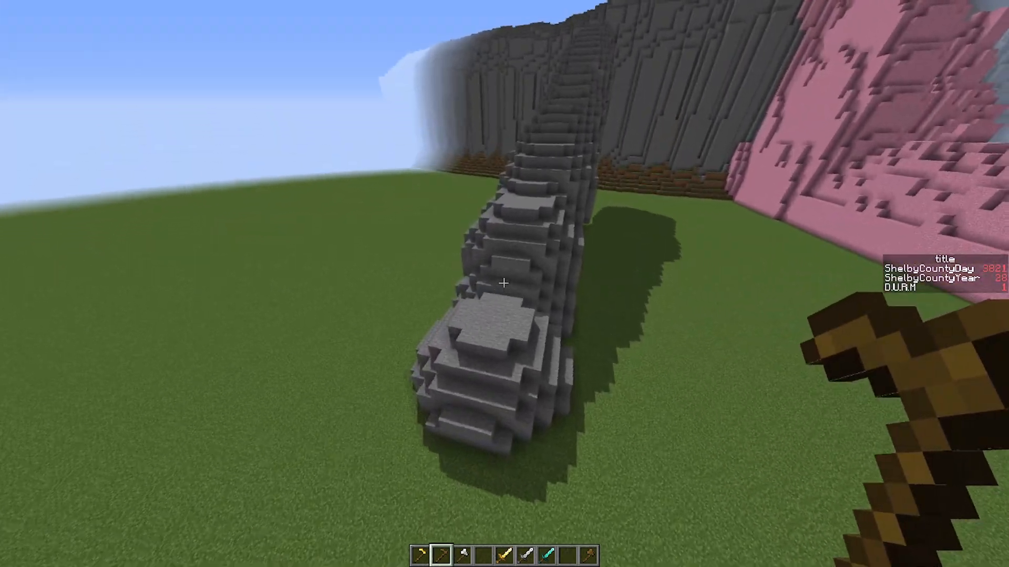
{"action": "mouse_move", "coordinate": [504, 284]}
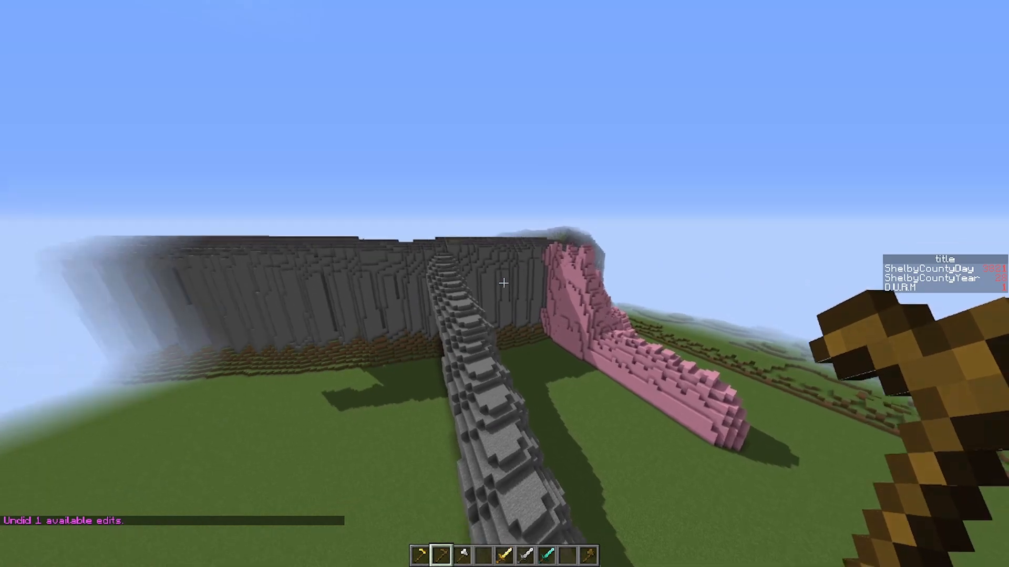
{"action": "mouse_move", "coordinate": [504, 283]}
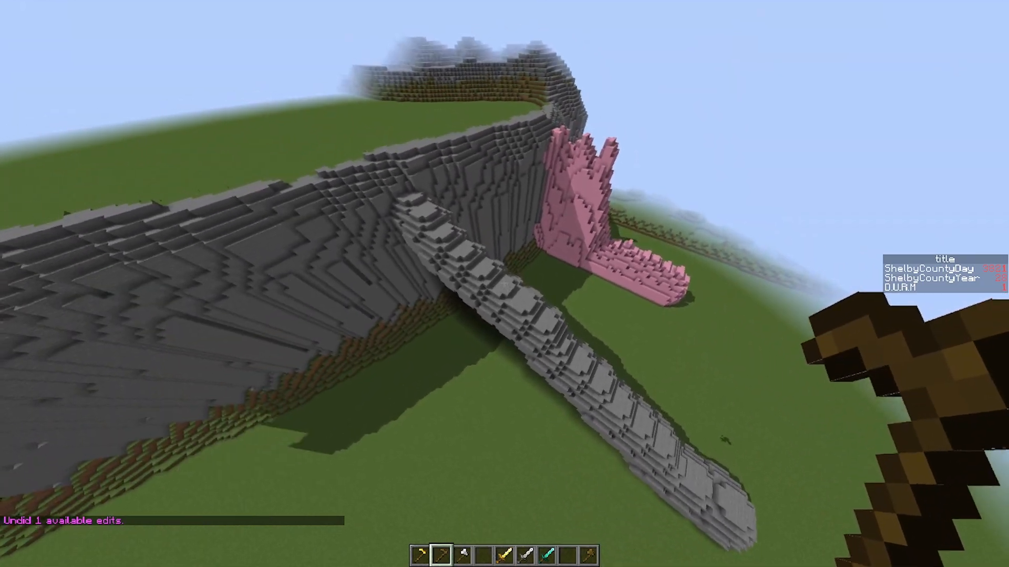
{"action": "mouse_move", "coordinate": [504, 284]}
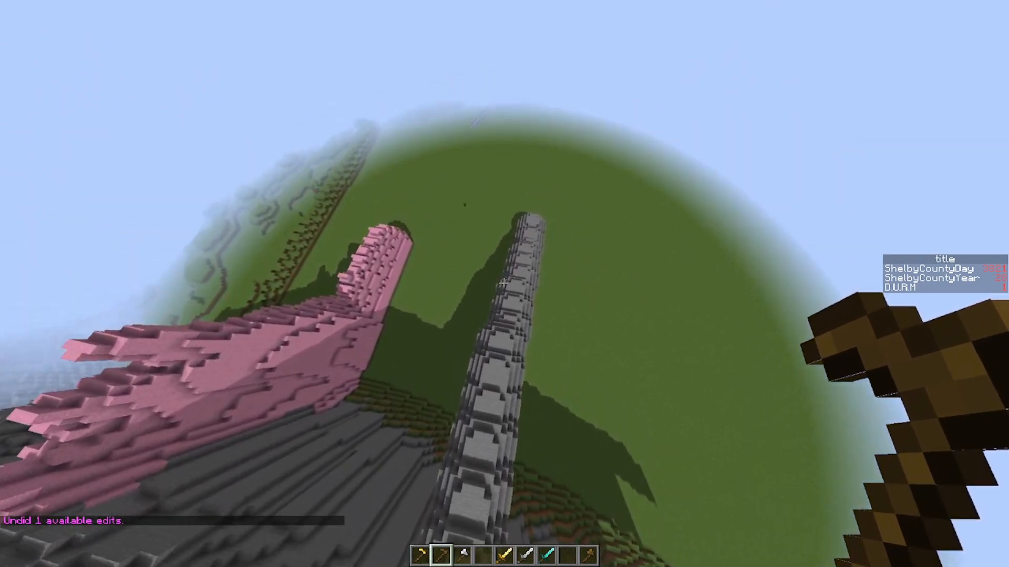
{"action": "mouse_move", "coordinate": [505, 283]}
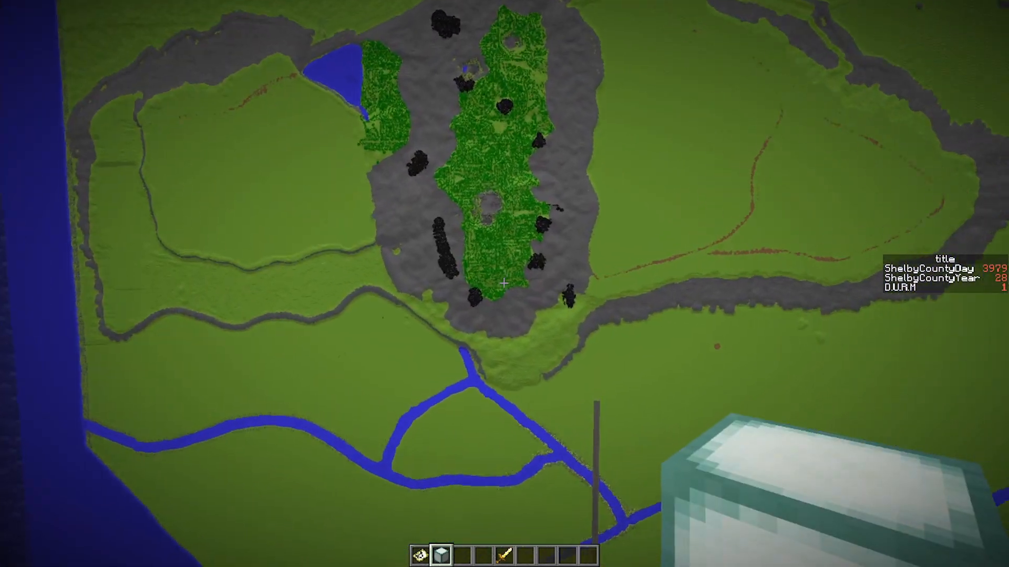
{"action": "mouse_move", "coordinate": [504, 284]}
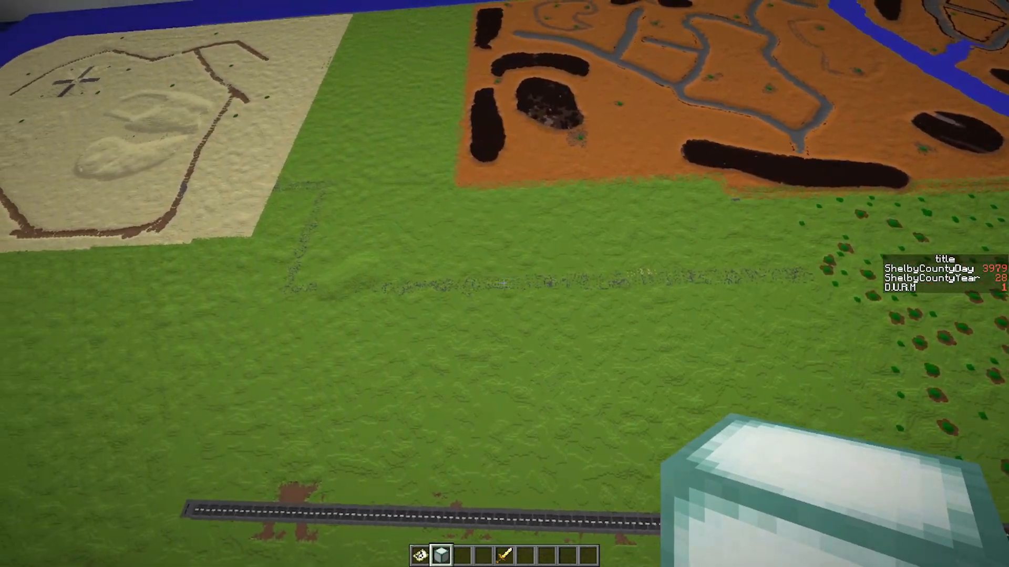
{"action": "mouse_move", "coordinate": [504, 283]}
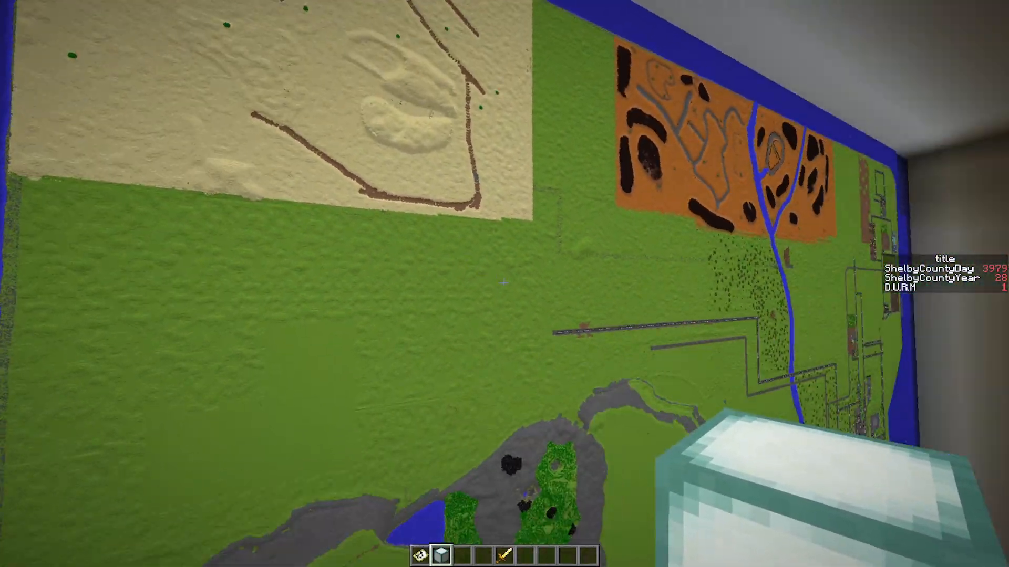
{"action": "mouse_move", "coordinate": [504, 284]}
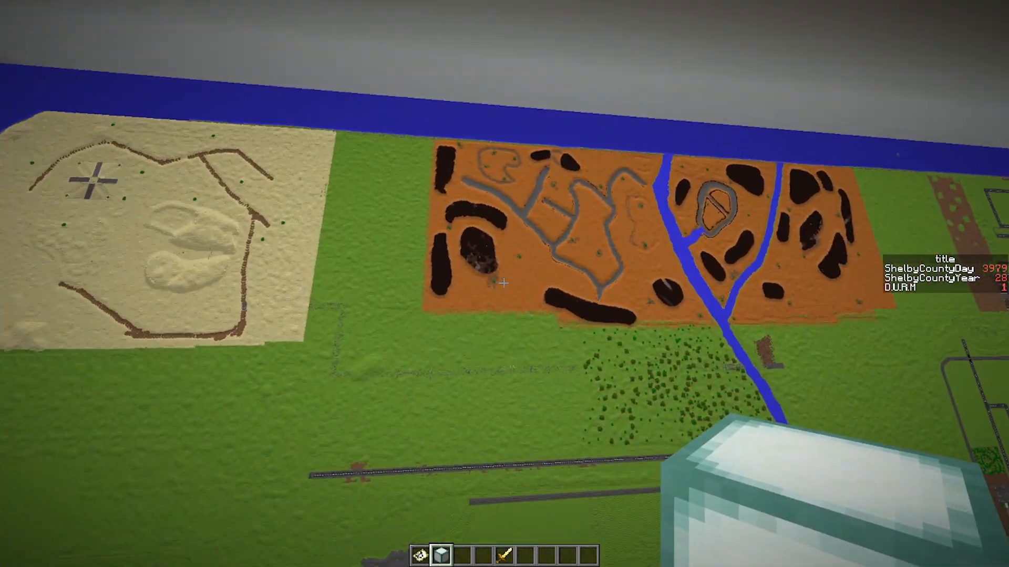
{"action": "mouse_move", "coordinate": [504, 281]}
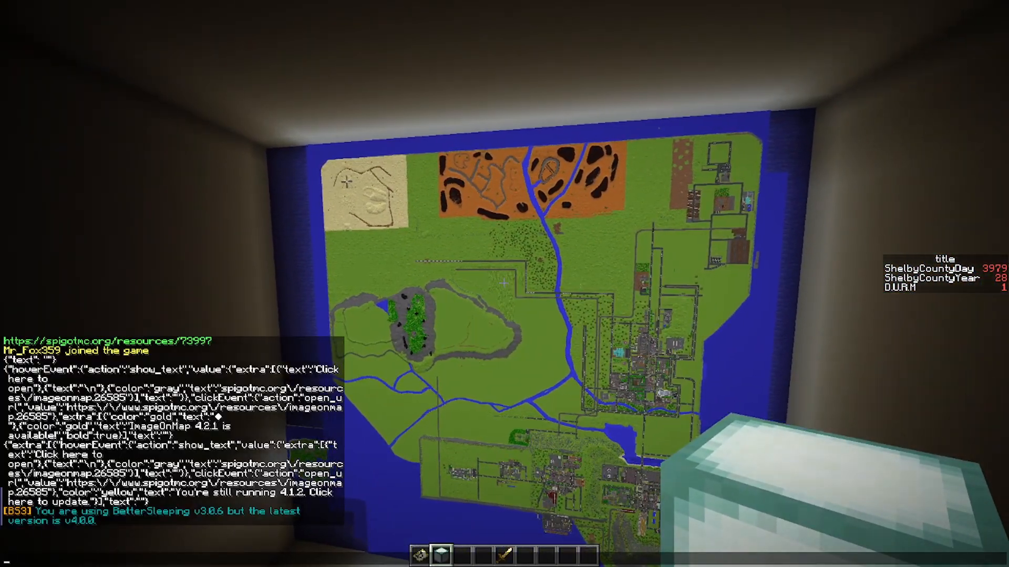
Show the debug overlay while viewing the whole city map on the wall
{"action": "key", "text": "f3"}
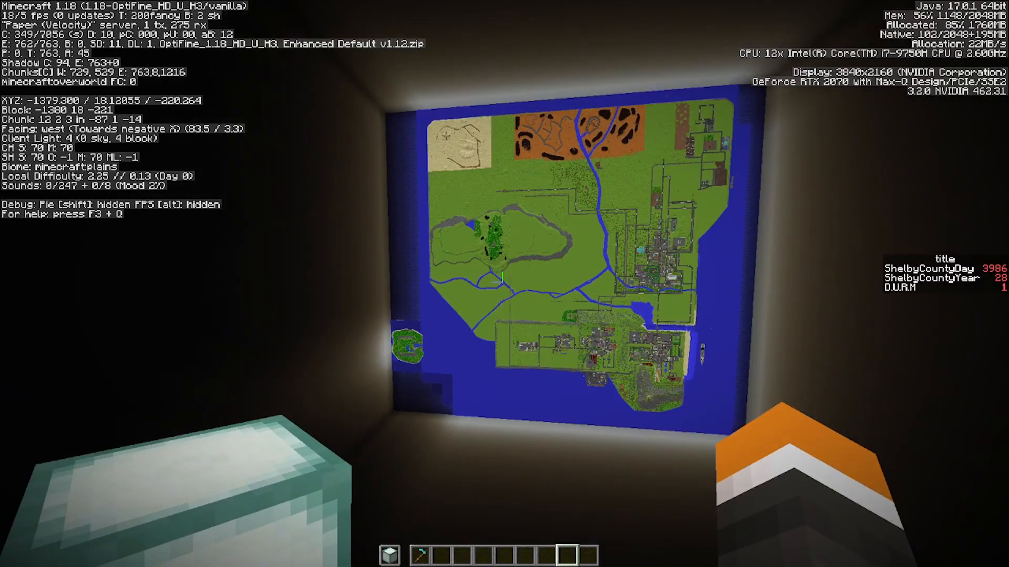
{"action": "key", "text": "F3"}
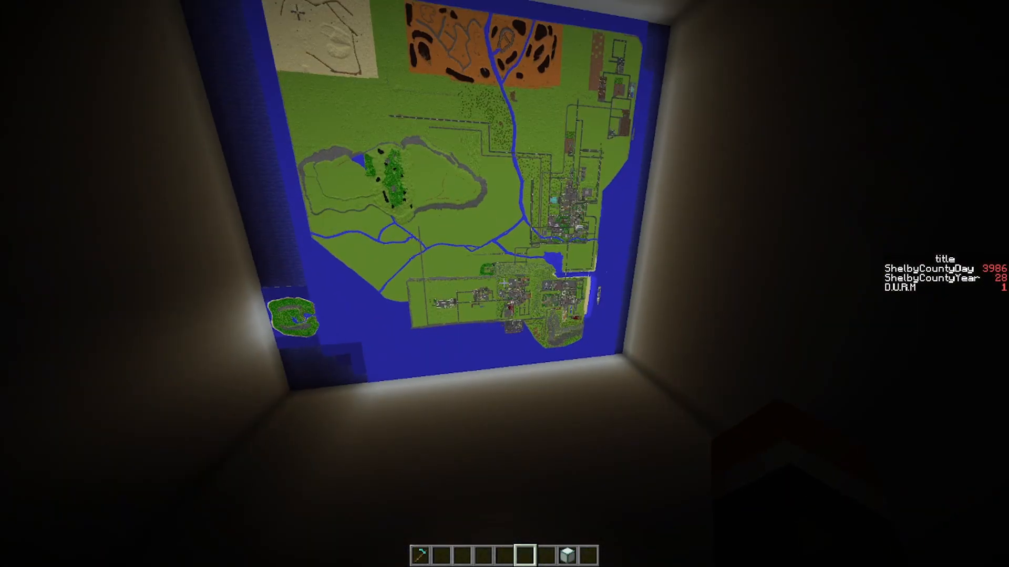
{"action": "mouse_move", "coordinate": [504, 284]}
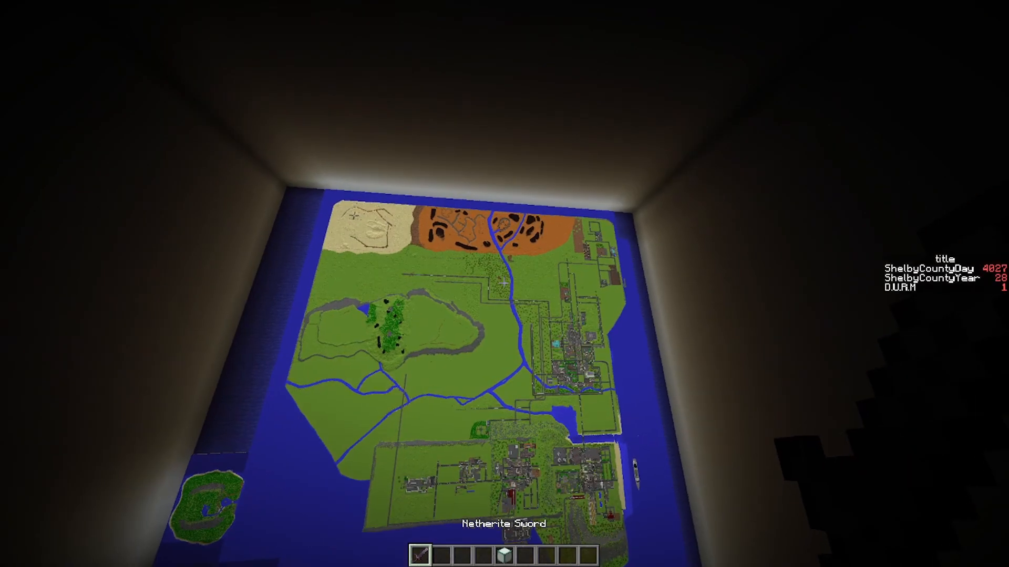
{"action": "mouse_move", "coordinate": [504, 284]}
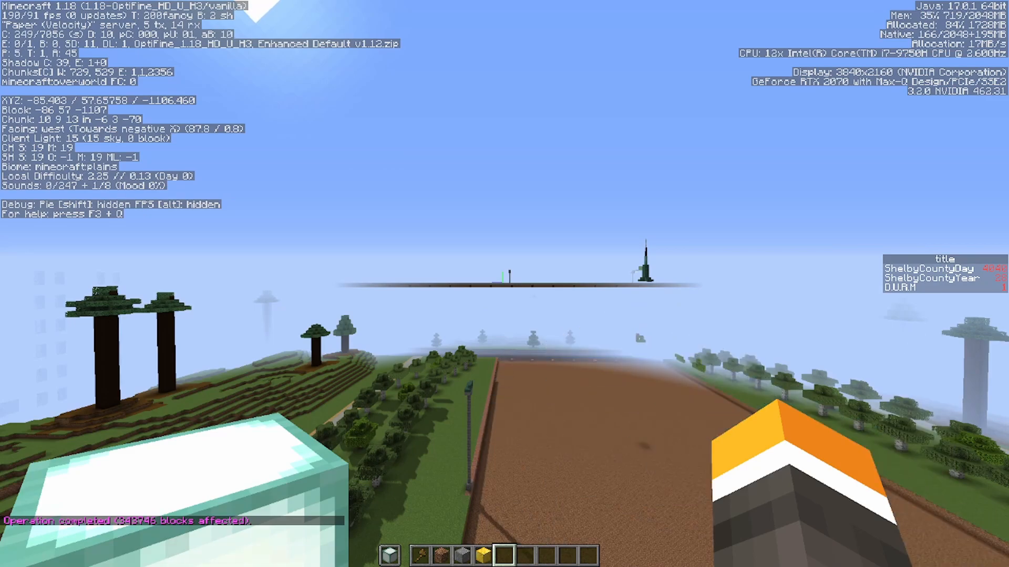
Paste the copied build into the city with //paste
{"action": "type", "text": "//paste"}
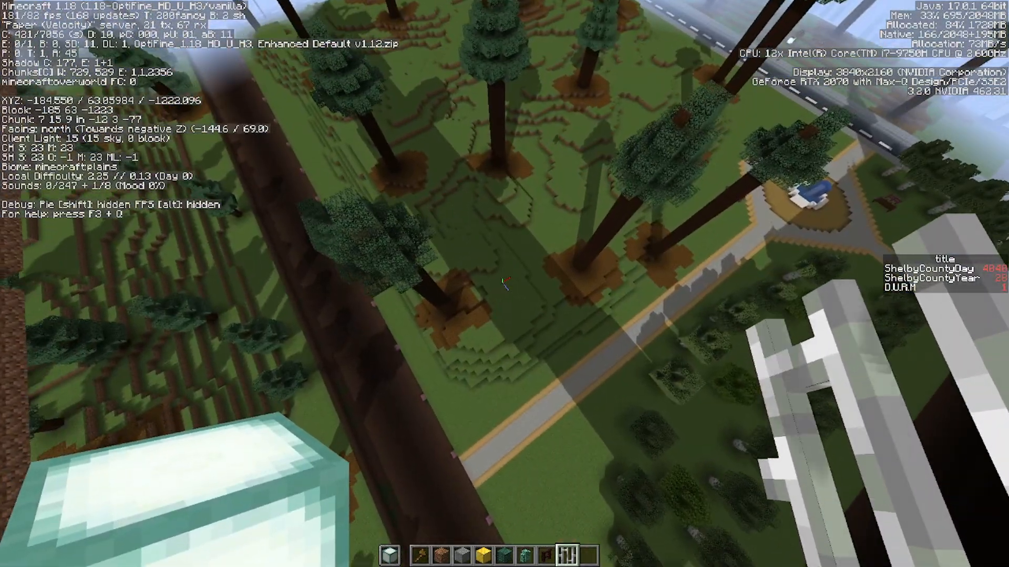
{"action": "mouse_move", "coordinate": [504, 283]}
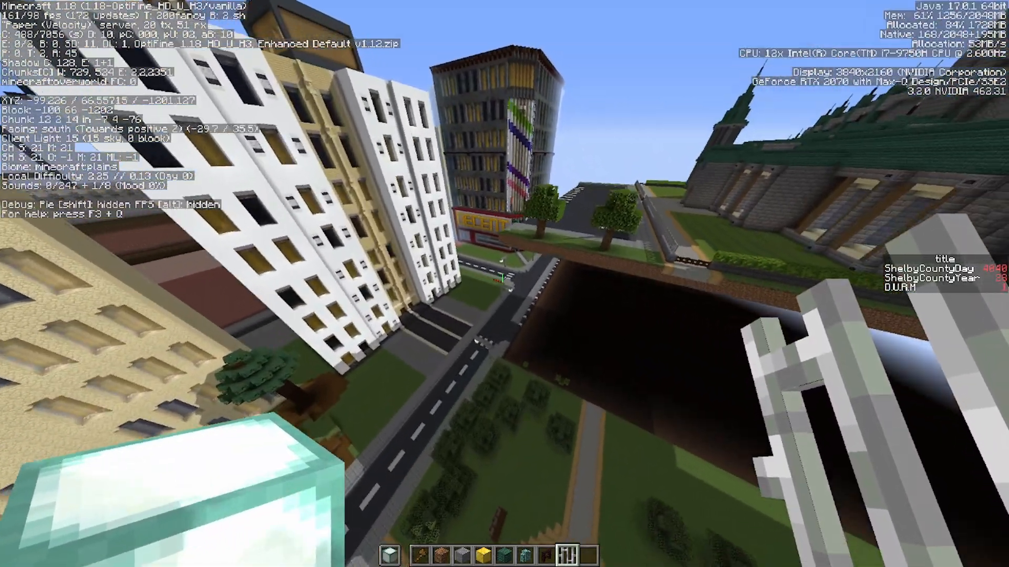
{"action": "mouse_move", "coordinate": [504, 283]}
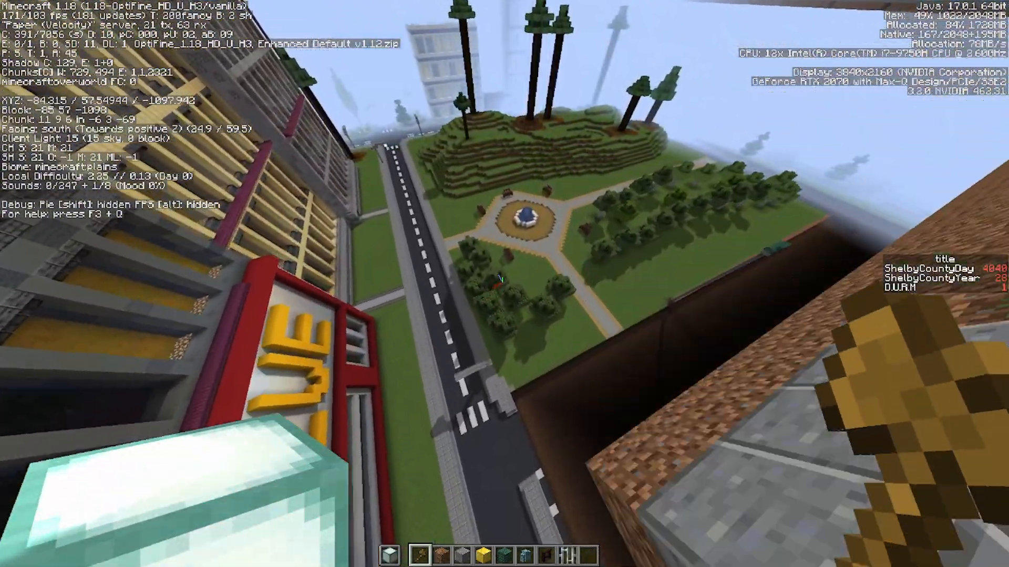
{"action": "mouse_move", "coordinate": [504, 284]}
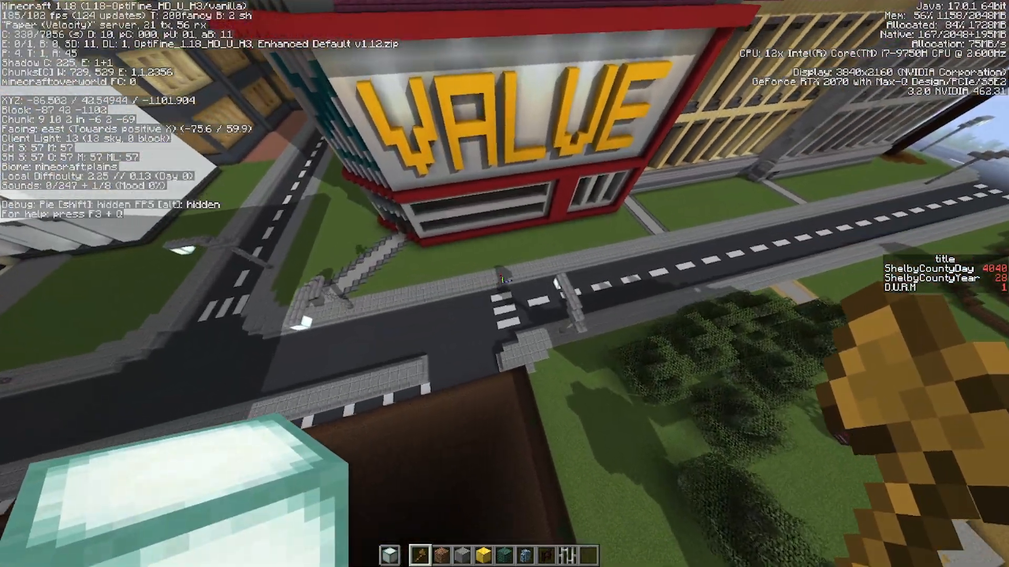
{"action": "mouse_move", "coordinate": [504, 284]}
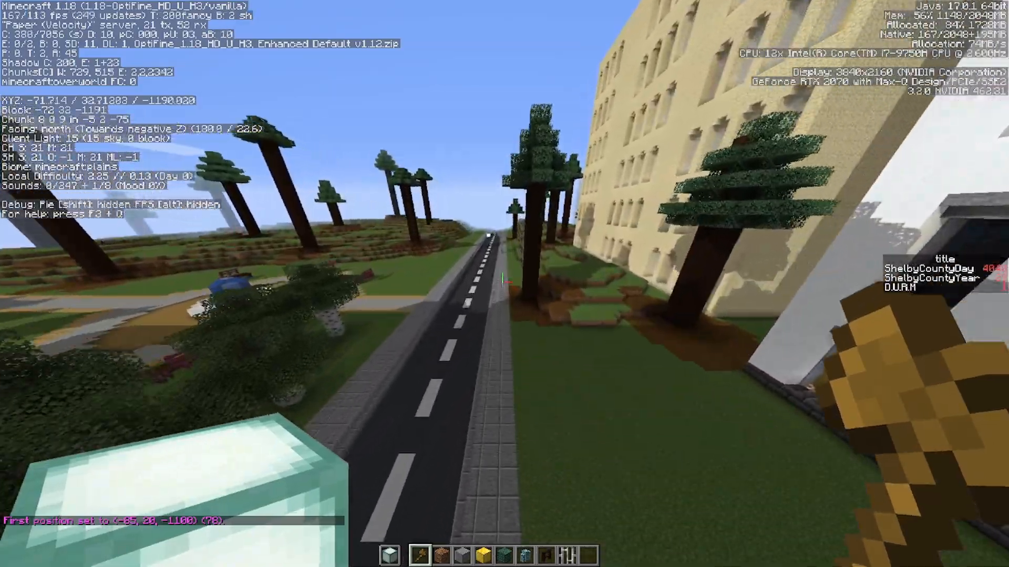
Move forward to the spot beside the road and set selection corner 2 with //pos2
{"action": "key", "text": "w"}
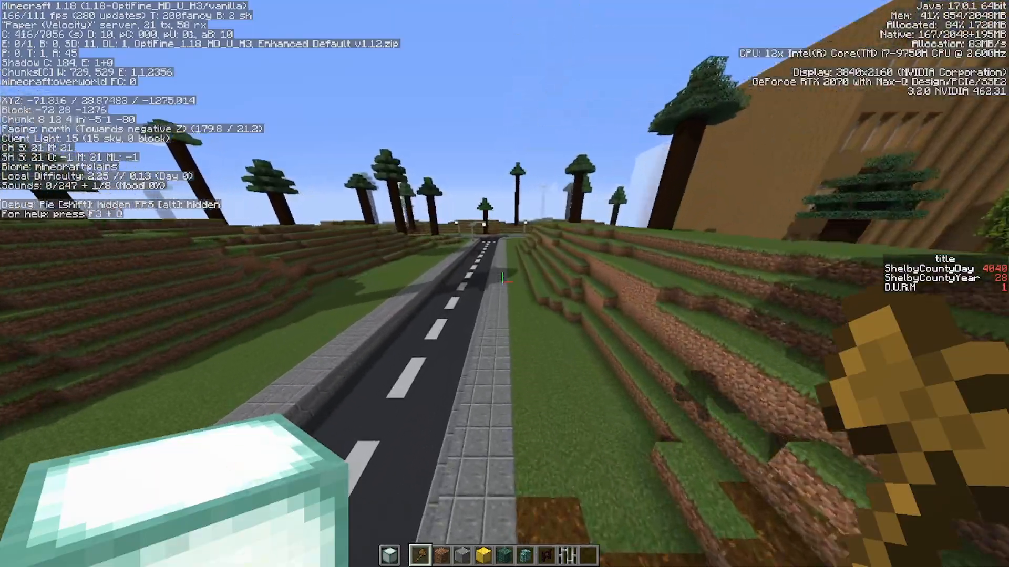
{"action": "key", "text": "w"}
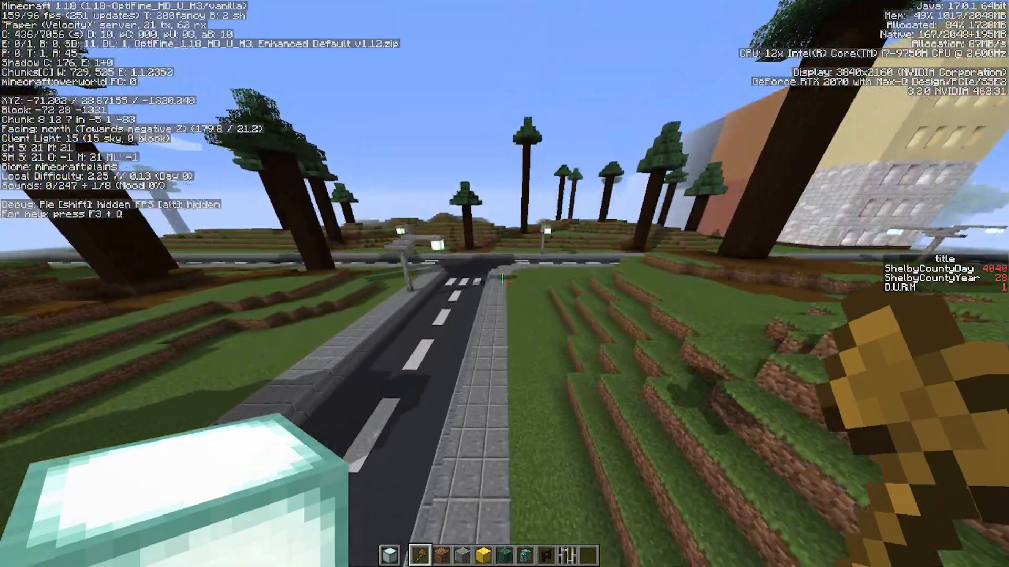
{"action": "mouse_move", "coordinate": [504, 283]}
{"action": "type", "text": "/co"}
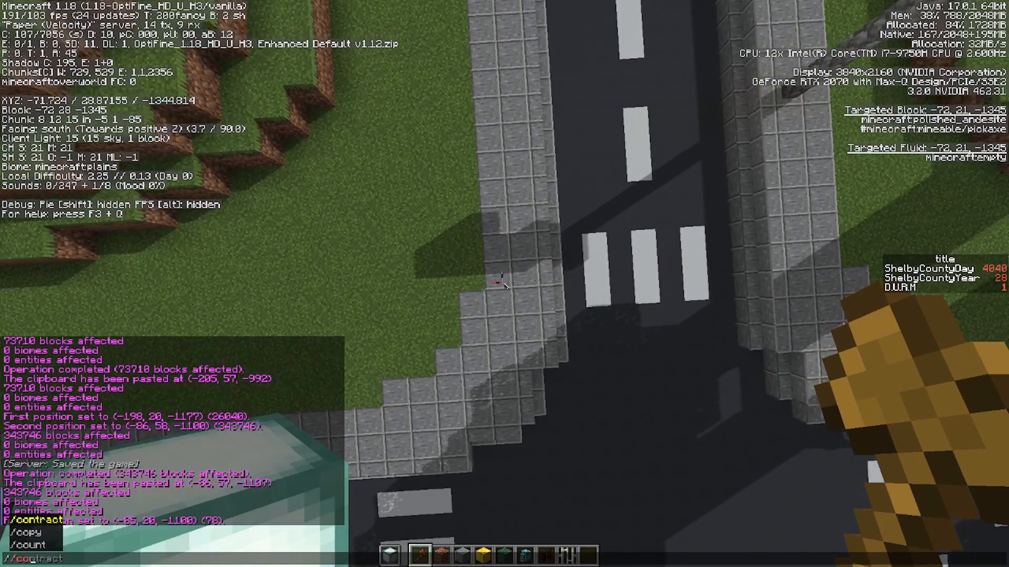
{"action": "type", "text": "//pos2"}
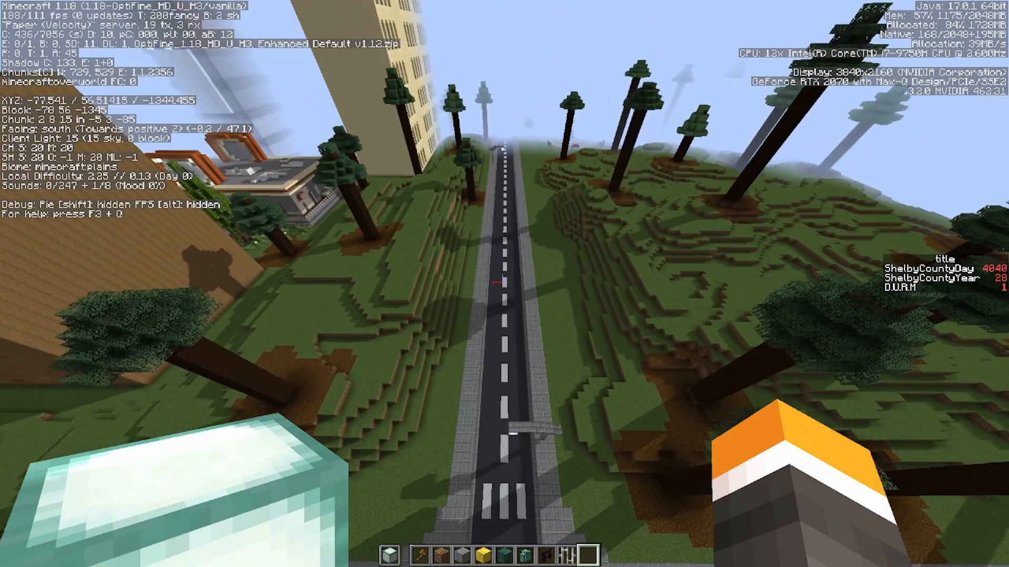
Paste the copied build section above the road with the paste command
{"action": "type", "text": "/paste"}
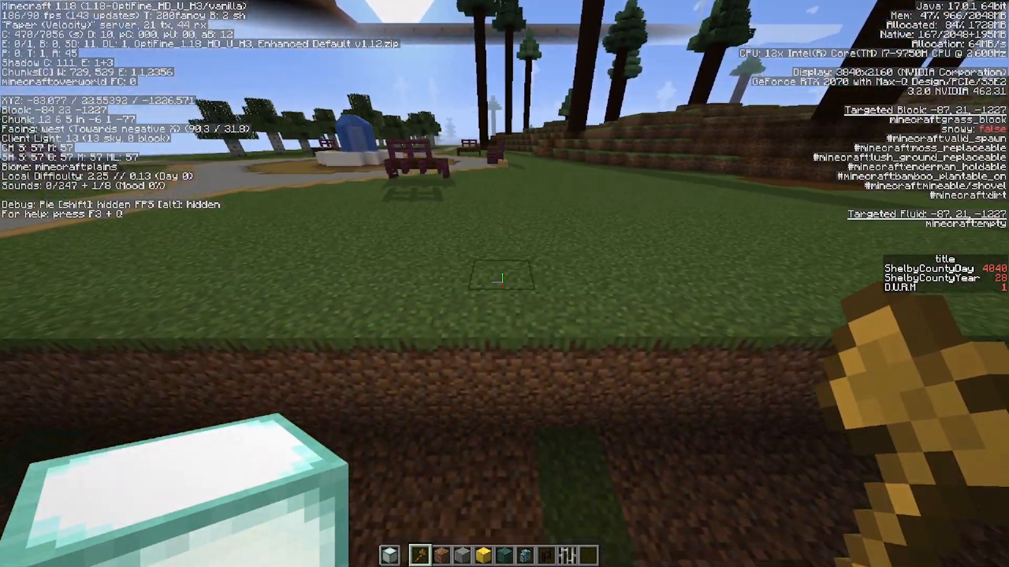
Mark selection position 1 on the grass block beside the fountain plaza
{"action": "left_click", "coordinate": [505, 275]}
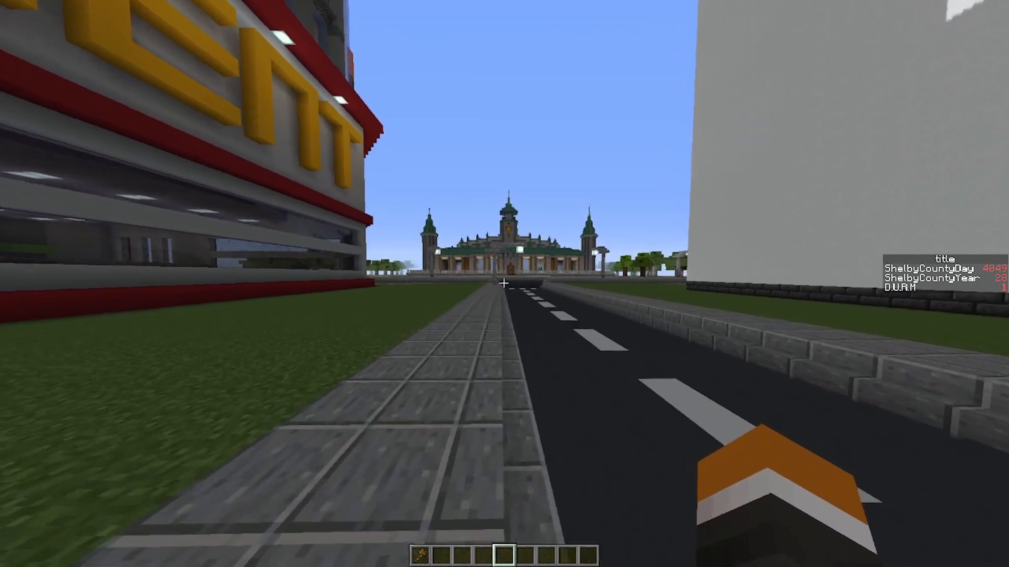
Fly forward from the fountain park toward the downtown towers
{"action": "key", "text": "w"}
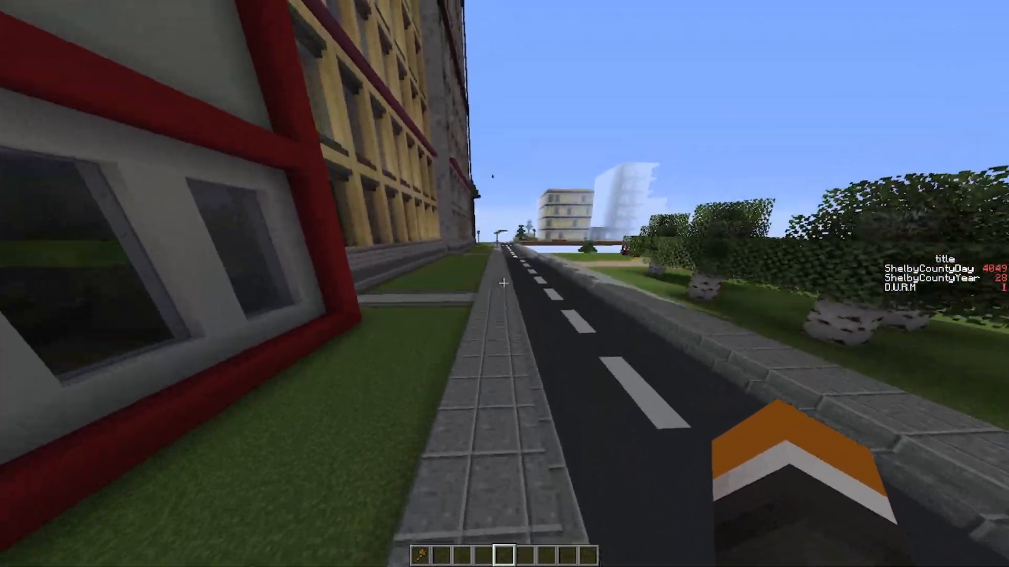
{"action": "mouse_move", "coordinate": [504, 284]}
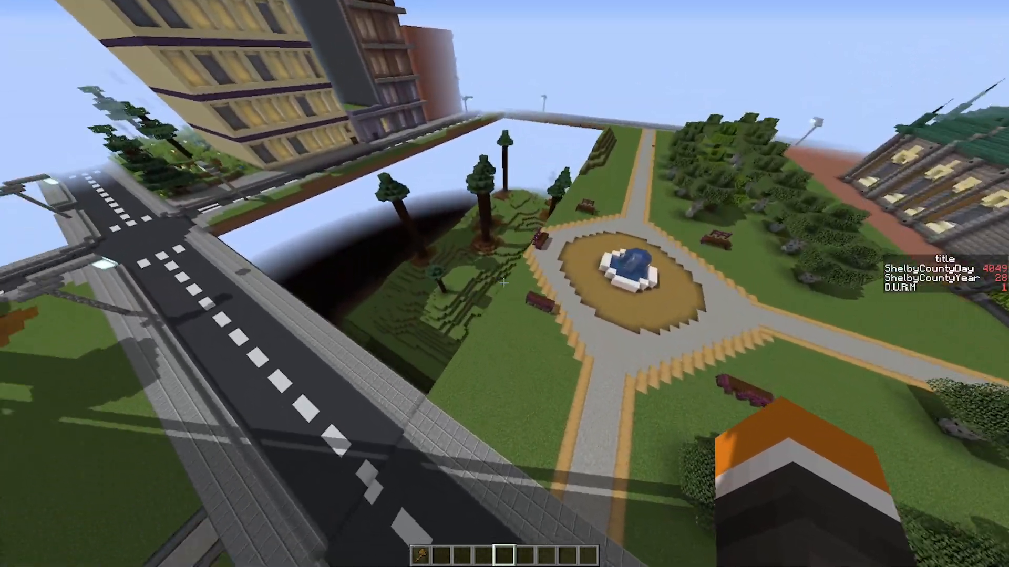
{"action": "mouse_move", "coordinate": [504, 283]}
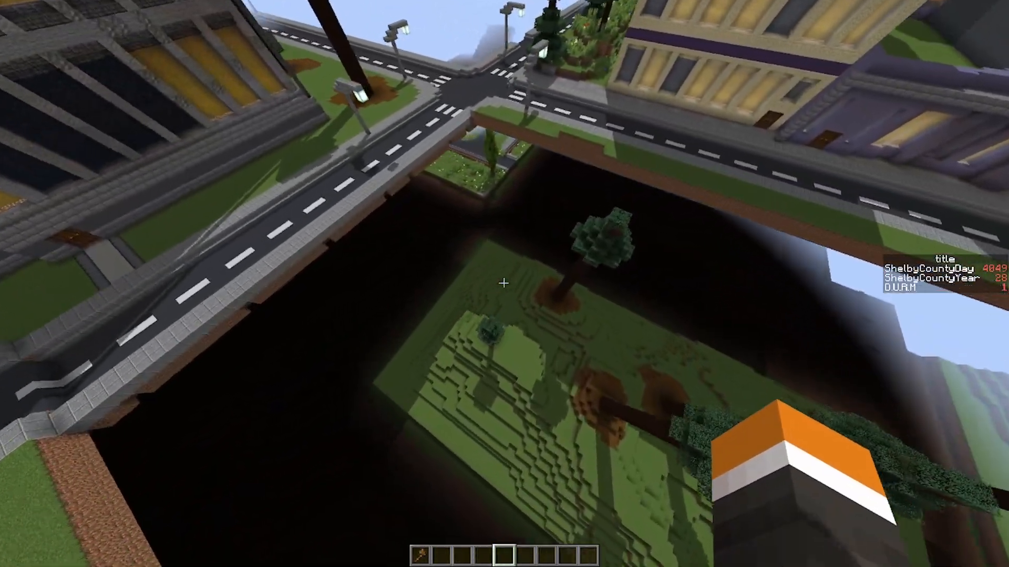
{"action": "mouse_move", "coordinate": [504, 284]}
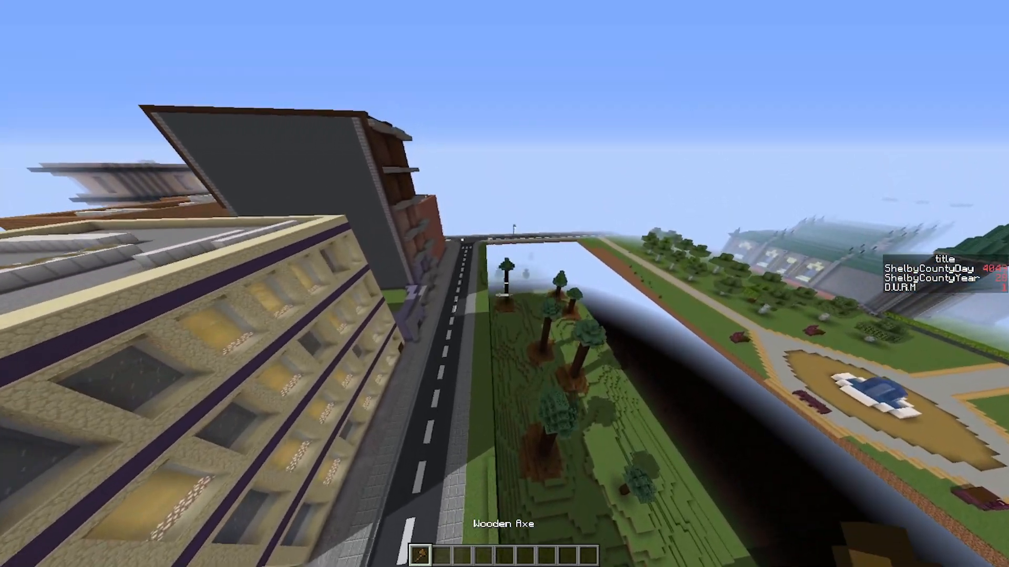
{"action": "mouse_move", "coordinate": [505, 284]}
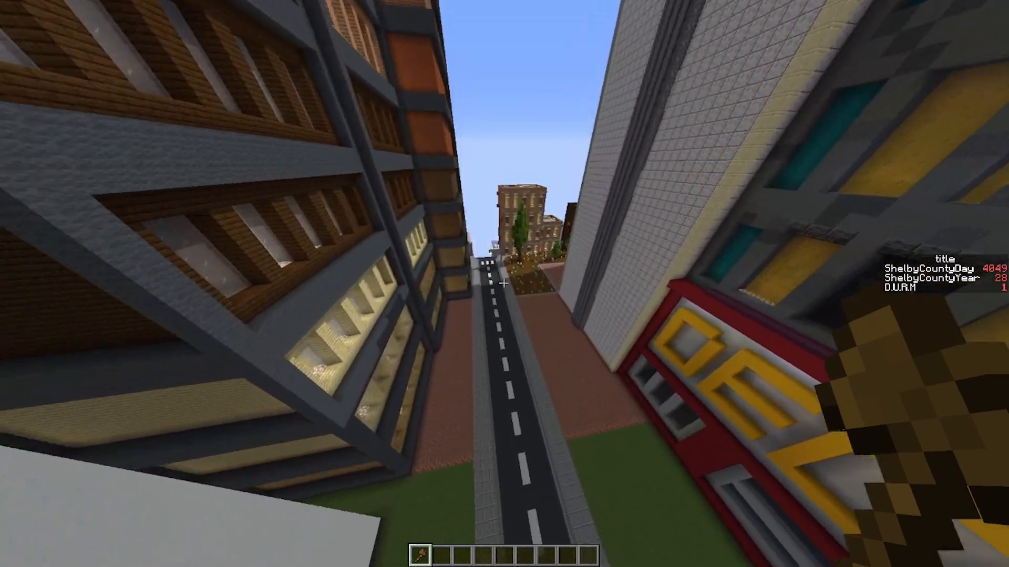
{"action": "mouse_move", "coordinate": [504, 284]}
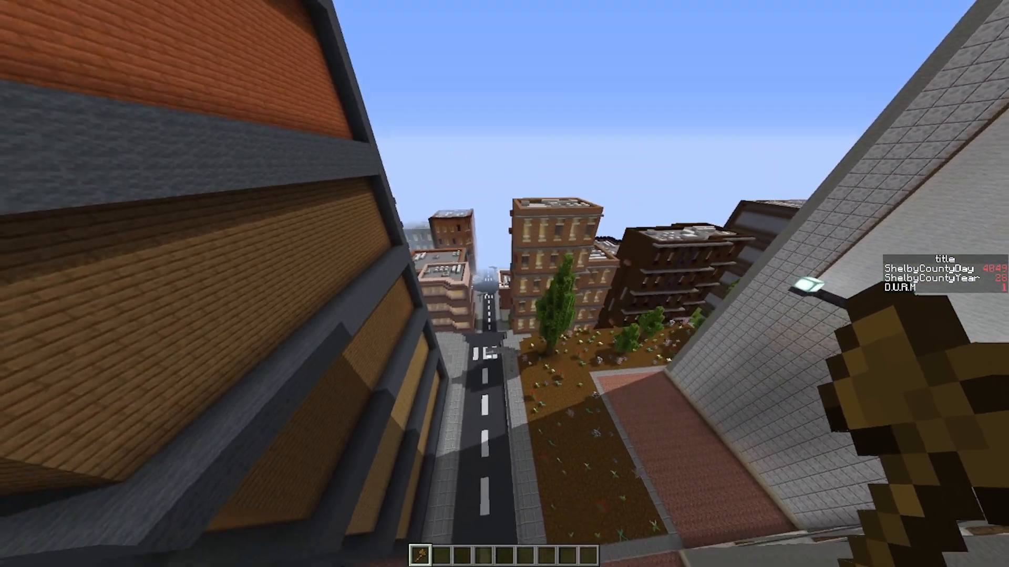
{"action": "mouse_move", "coordinate": [504, 283]}
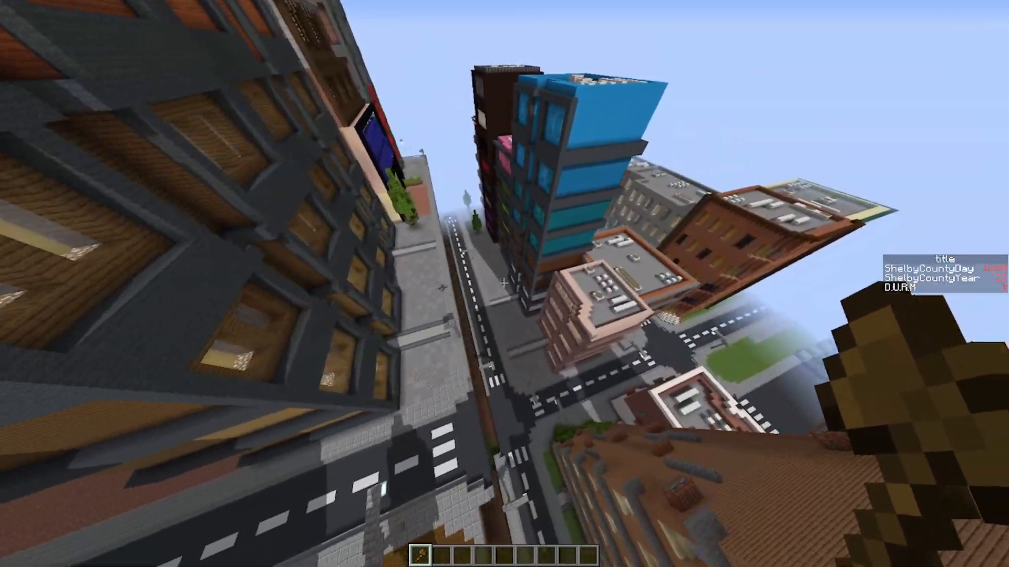
{"action": "mouse_move", "coordinate": [504, 284]}
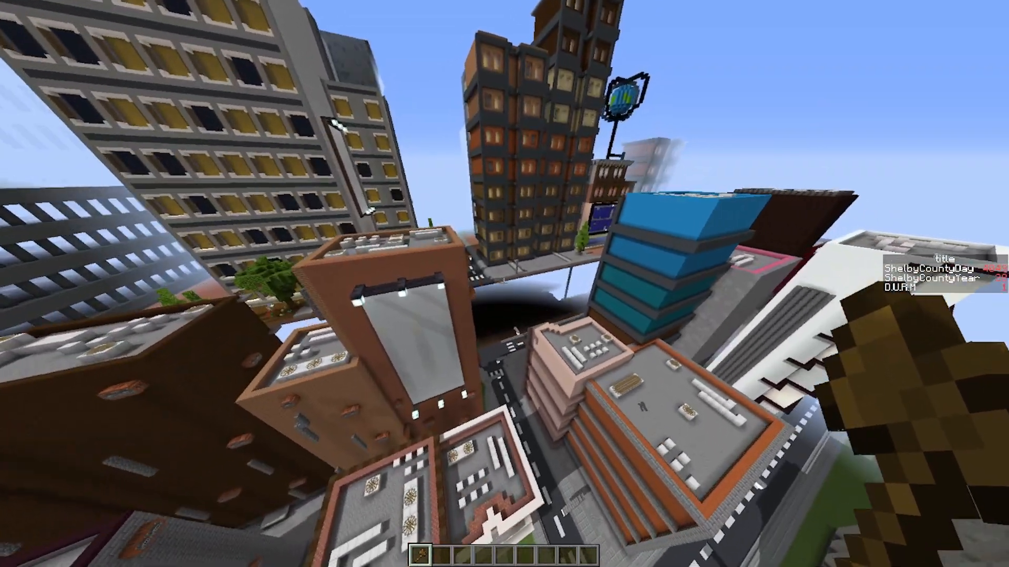
{"action": "mouse_move", "coordinate": [504, 284]}
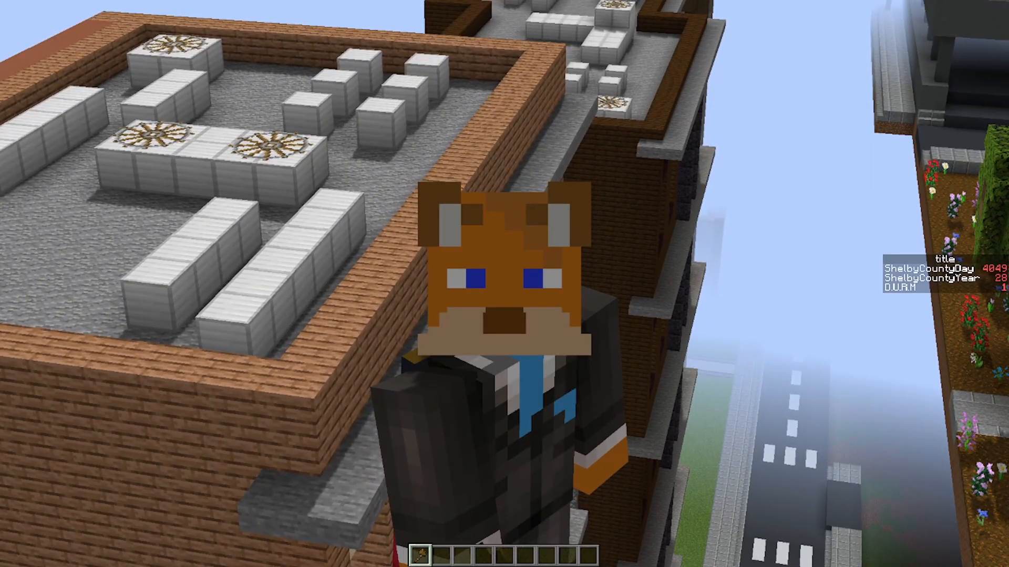
{"action": "mouse_move", "coordinate": [505, 283]}
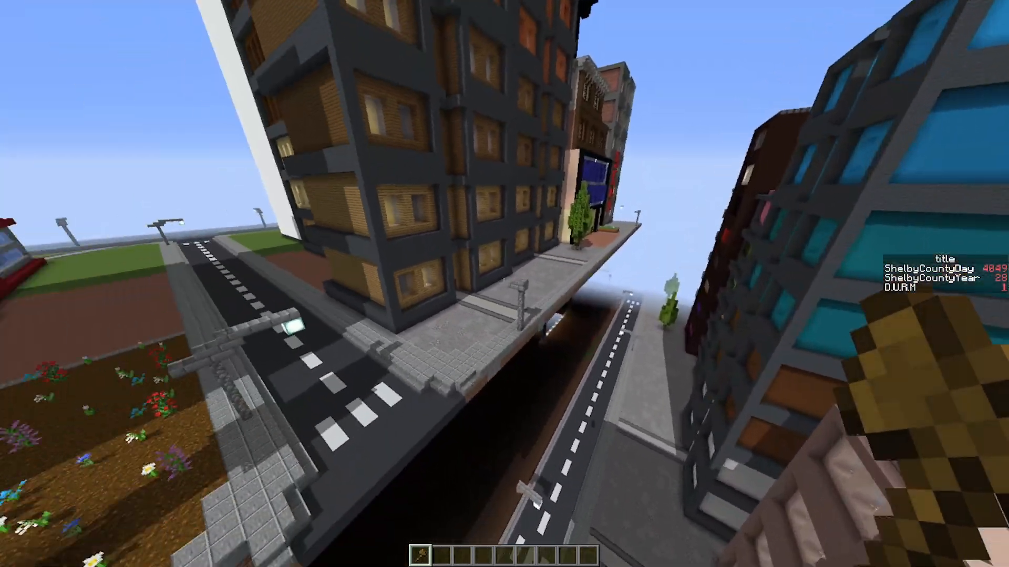
{"action": "mouse_move", "coordinate": [504, 284]}
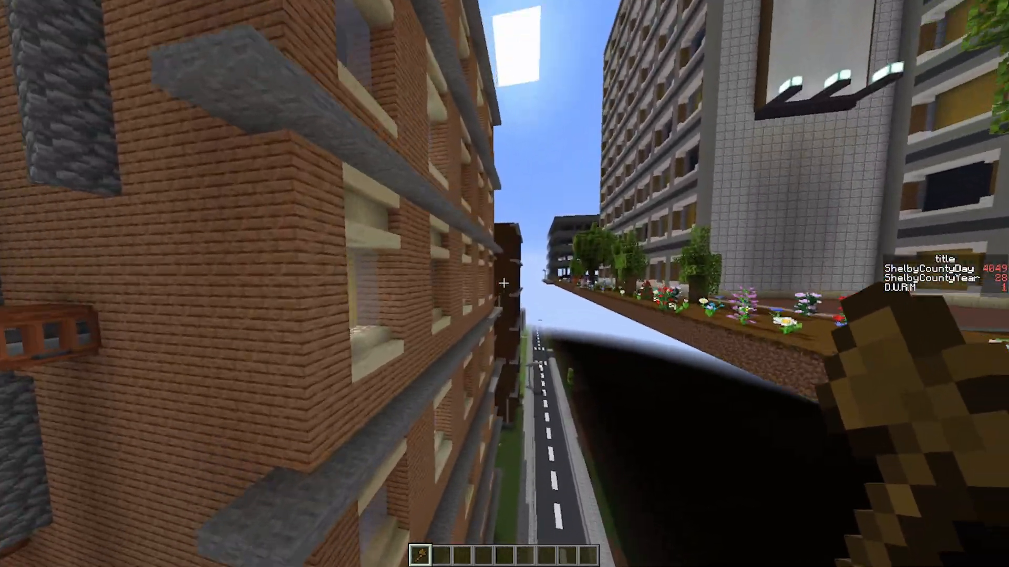
{"action": "mouse_move", "coordinate": [504, 284]}
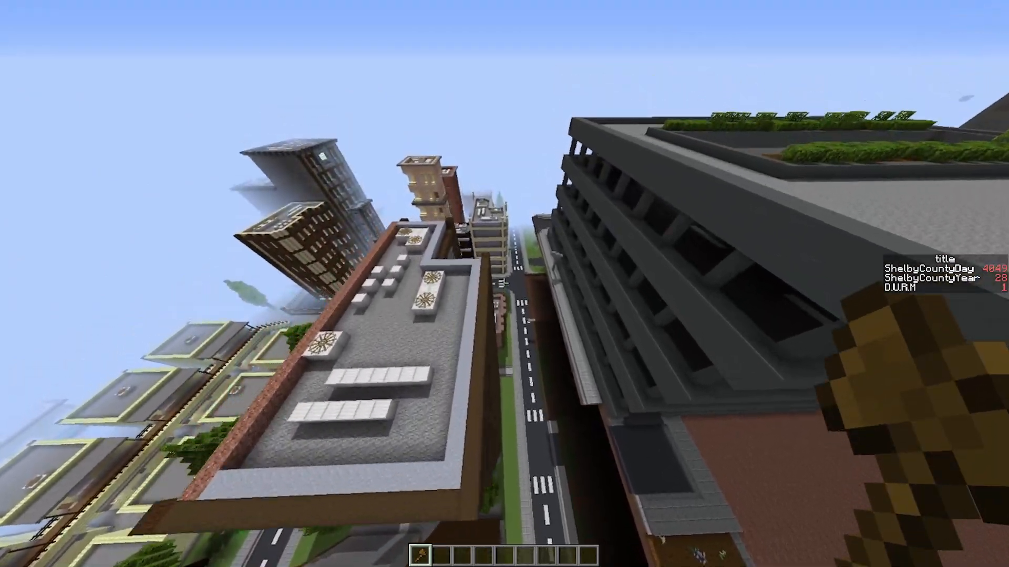
{"action": "mouse_move", "coordinate": [504, 283]}
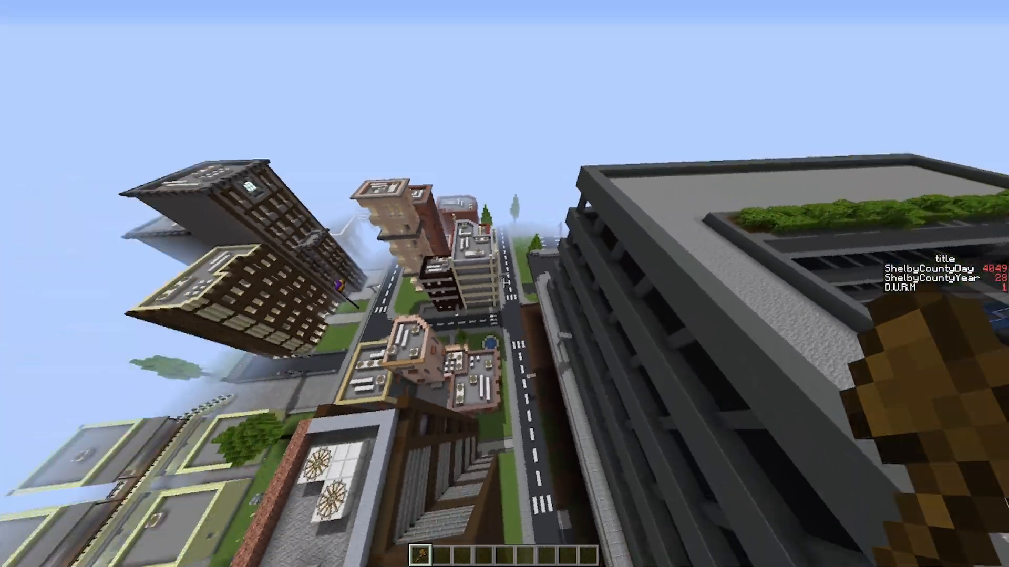
{"action": "mouse_move", "coordinate": [504, 284]}
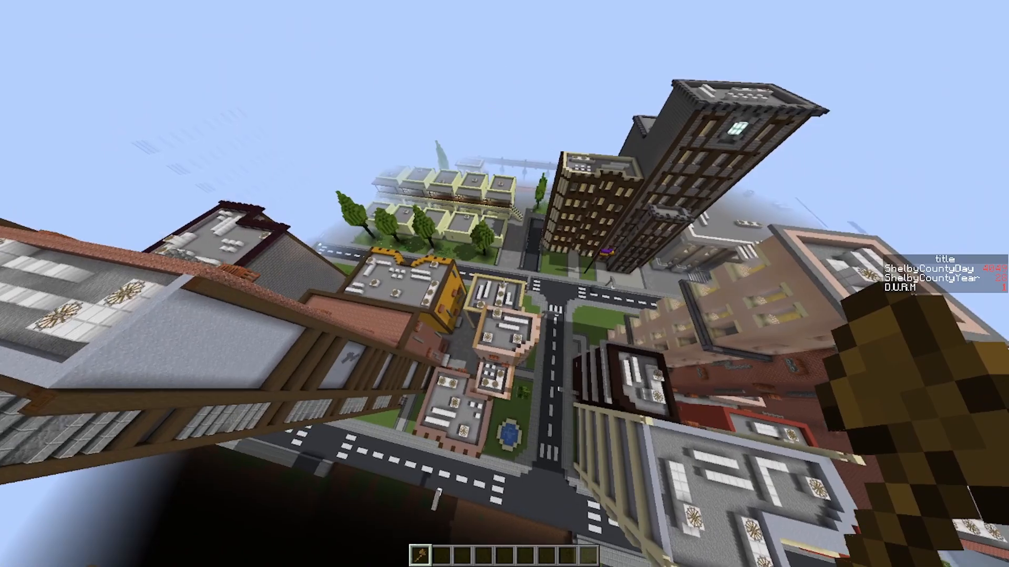
{"action": "mouse_move", "coordinate": [505, 284]}
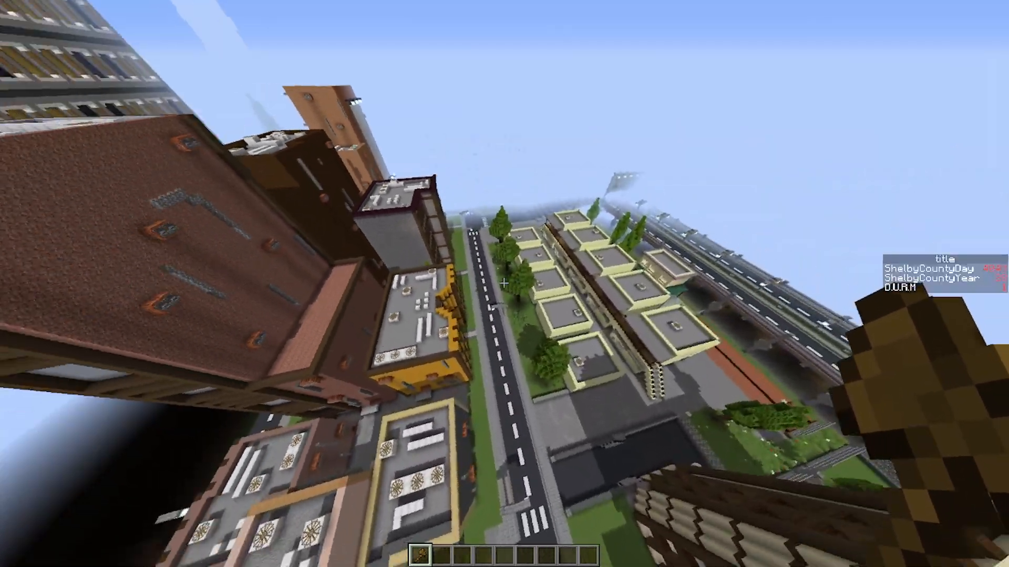
{"action": "mouse_move", "coordinate": [505, 284]}
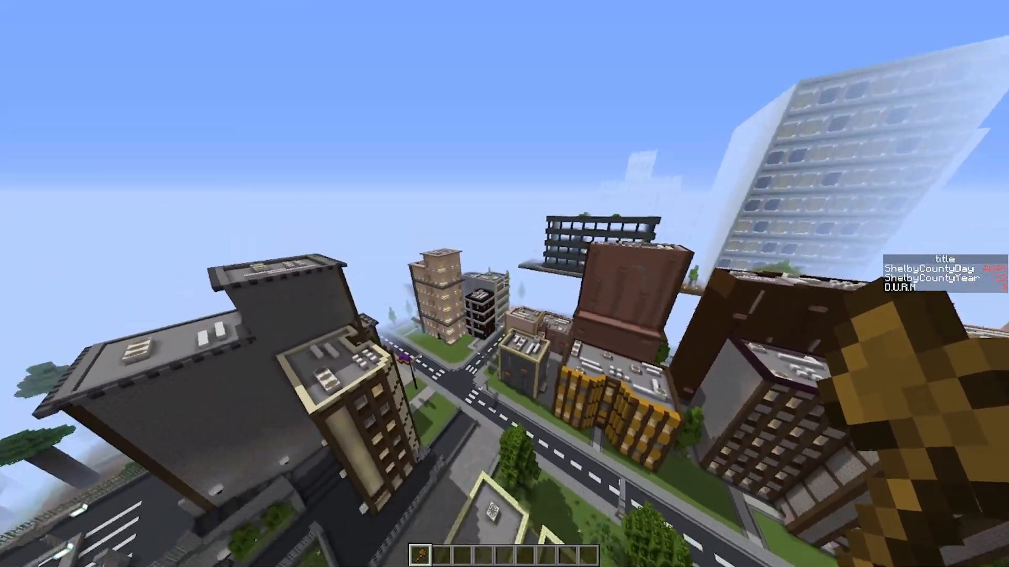
{"action": "mouse_move", "coordinate": [505, 284]}
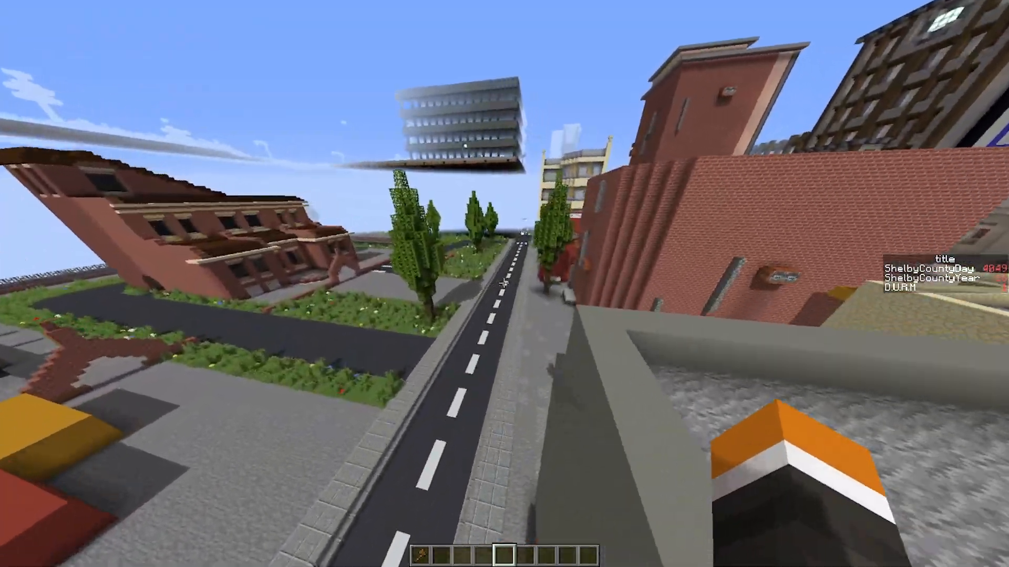
{"action": "mouse_move", "coordinate": [504, 284]}
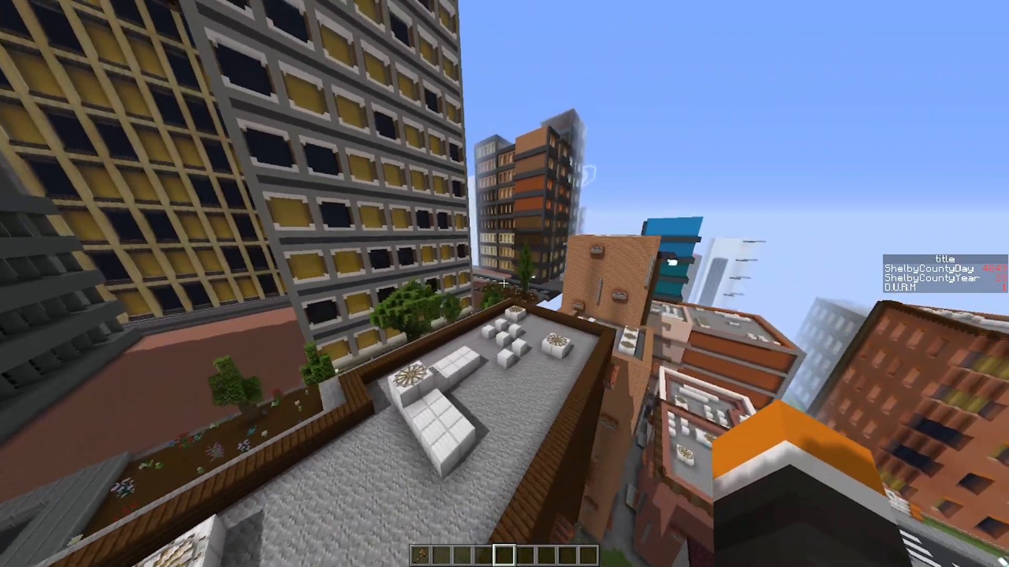
{"action": "mouse_move", "coordinate": [505, 283]}
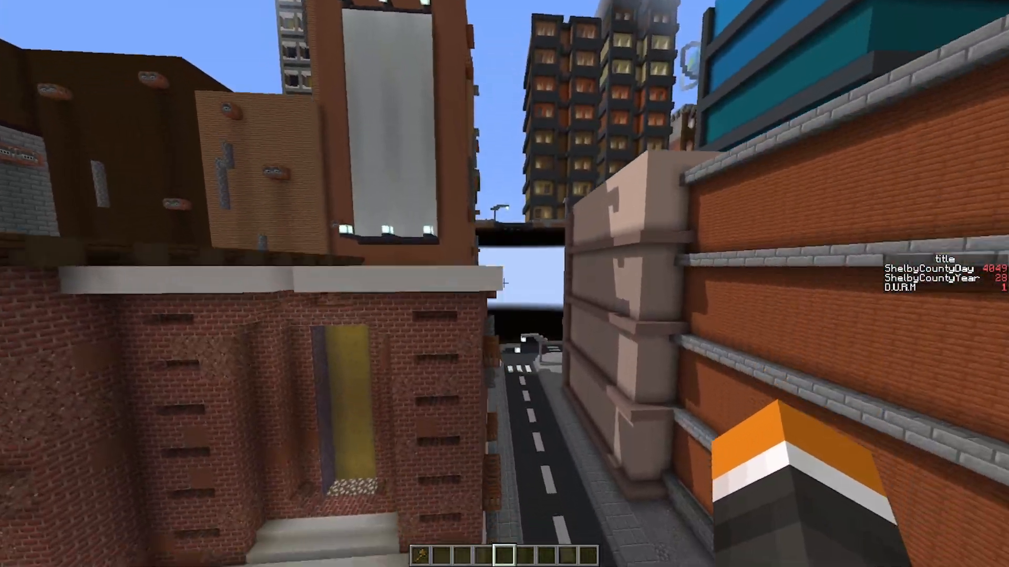
{"action": "mouse_move", "coordinate": [505, 284]}
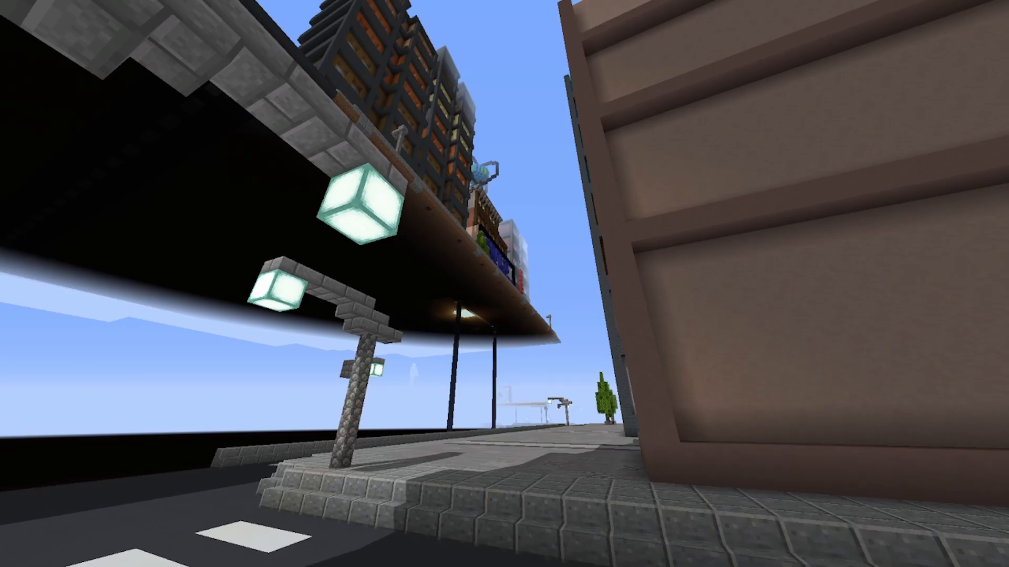
Save F2 screenshots of the lamp under the floating street and the fox-headed player by the tall building
{"action": "key", "text": "F2"}
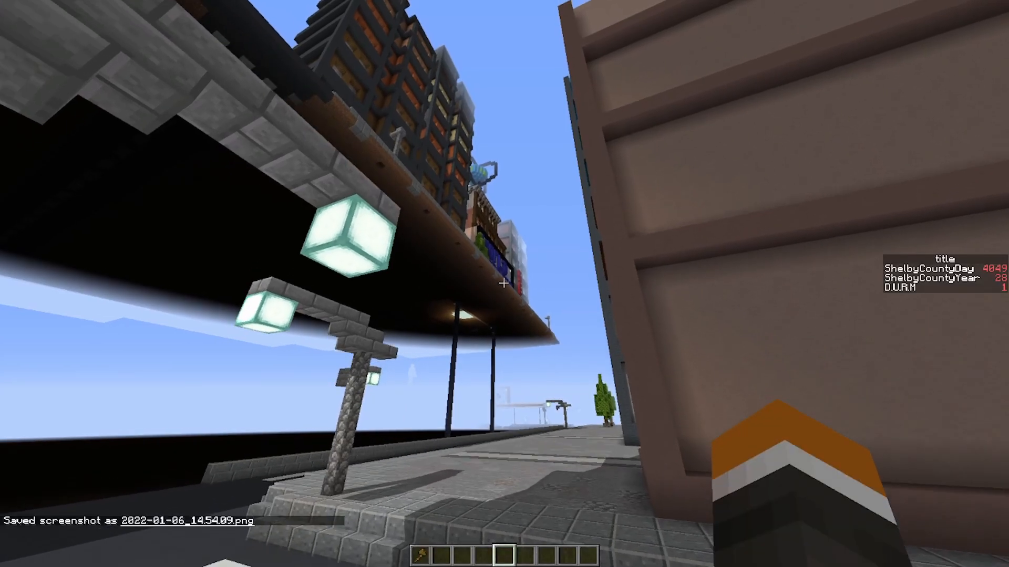
{"action": "mouse_move", "coordinate": [504, 284]}
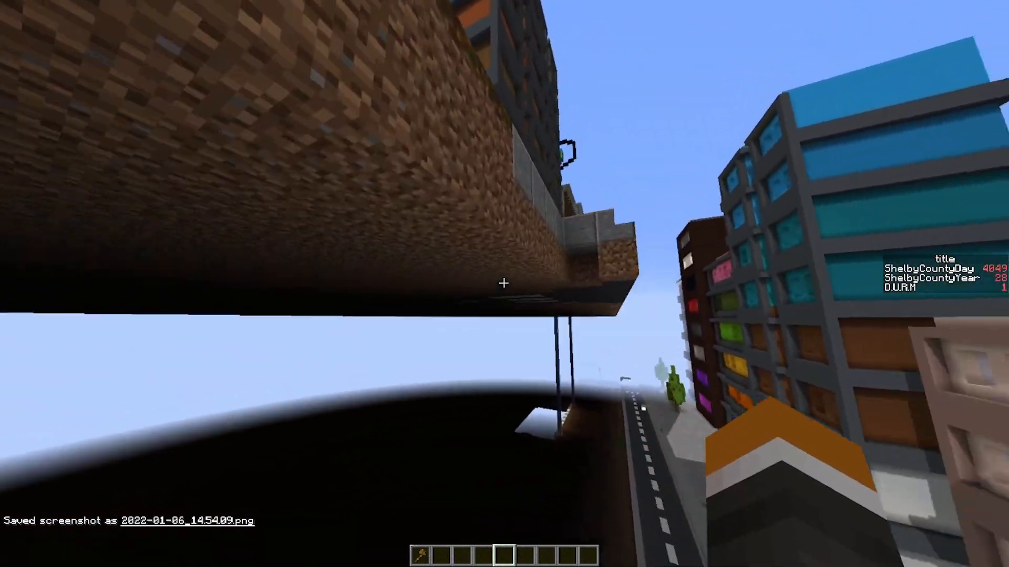
{"action": "mouse_move", "coordinate": [504, 284]}
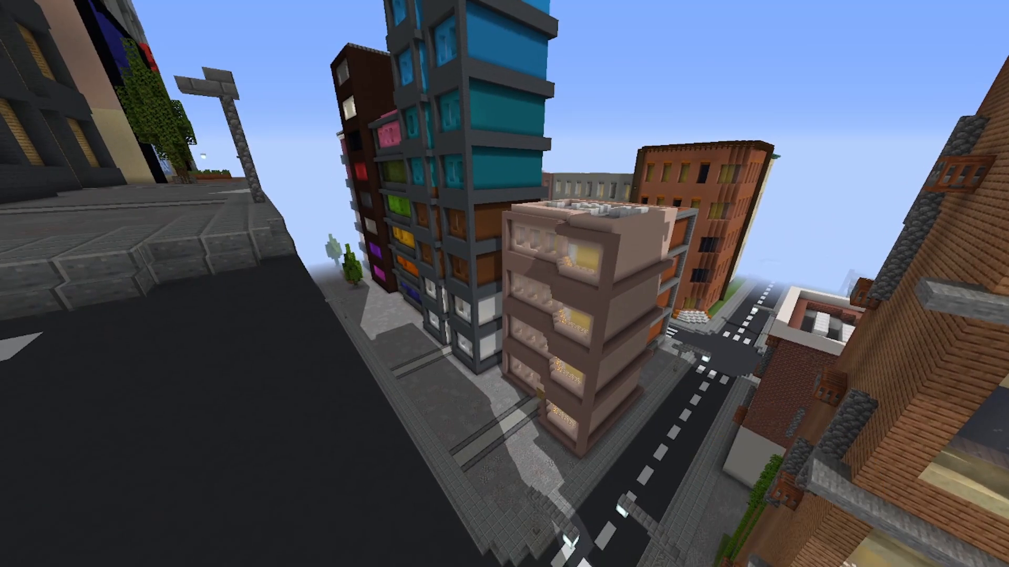
{"action": "key", "text": "F2"}
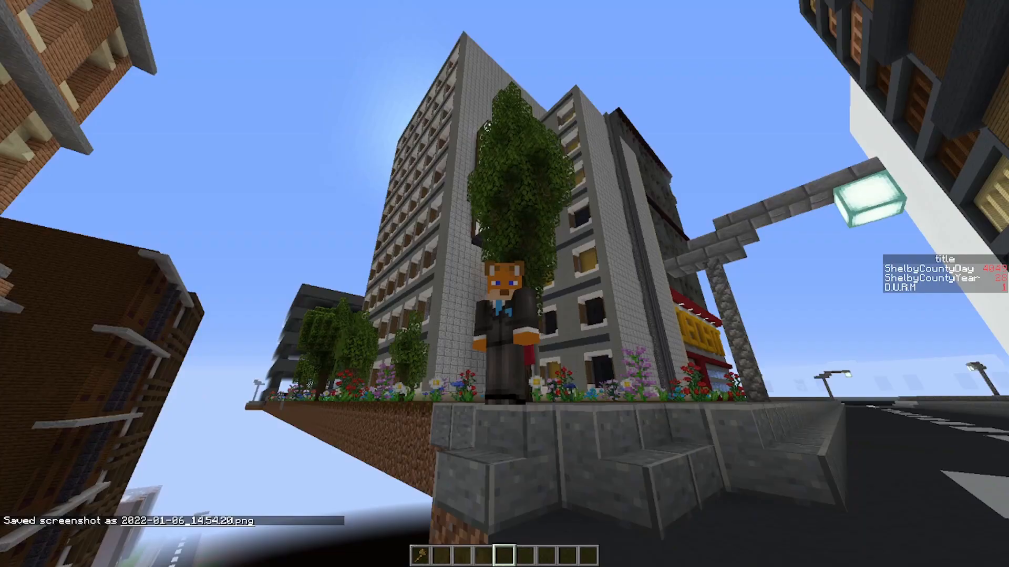